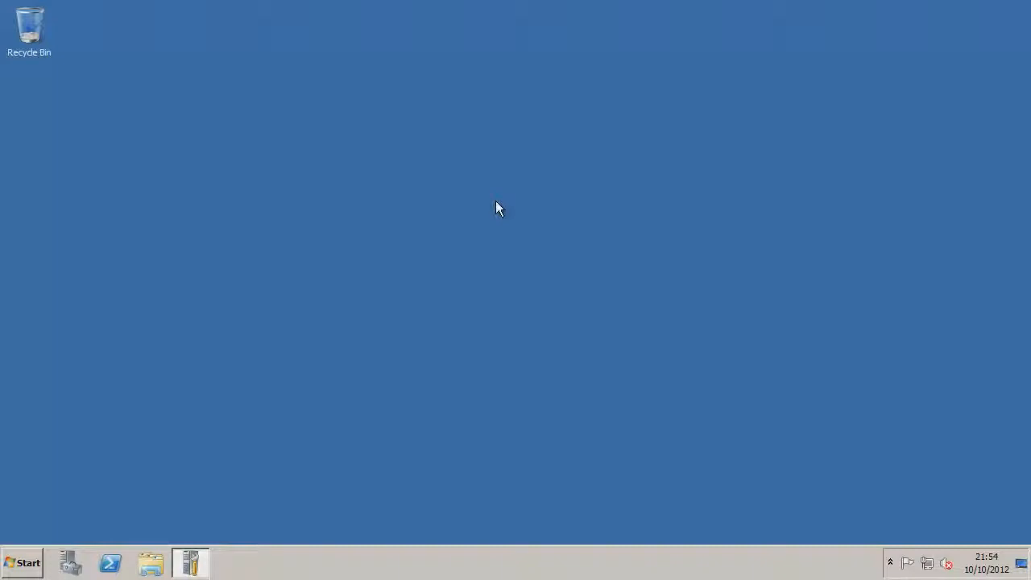
pyautogui.moveTo(576, 386)
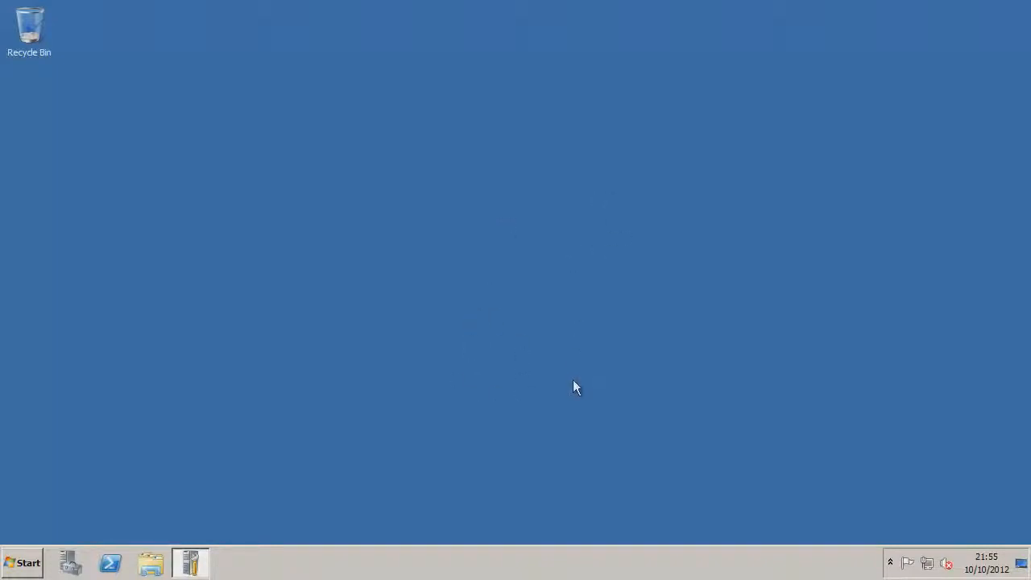
pyautogui.moveTo(685, 374)
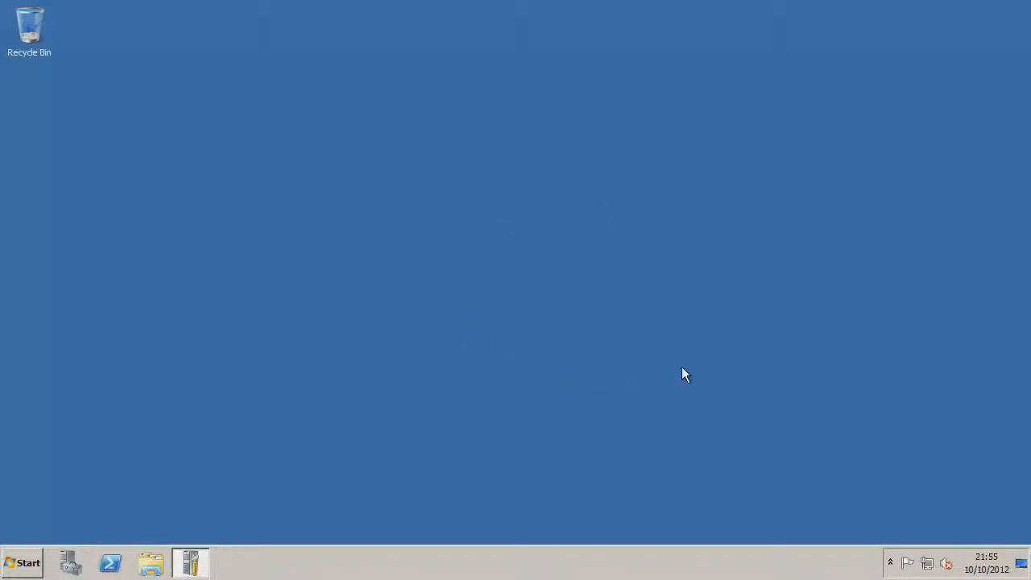
pyautogui.moveTo(598, 328)
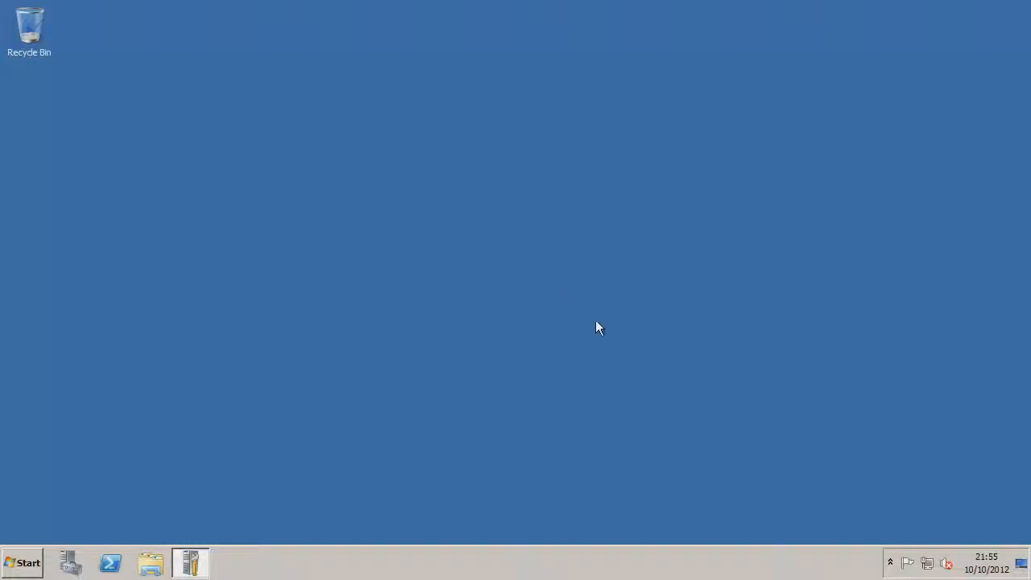
pyautogui.moveTo(628, 304)
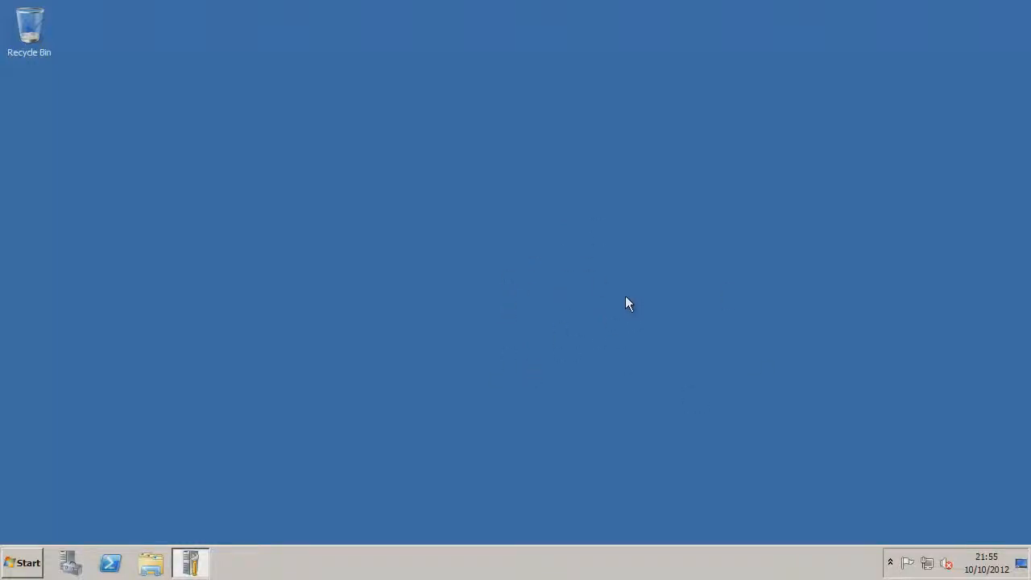
pyautogui.moveTo(462, 250)
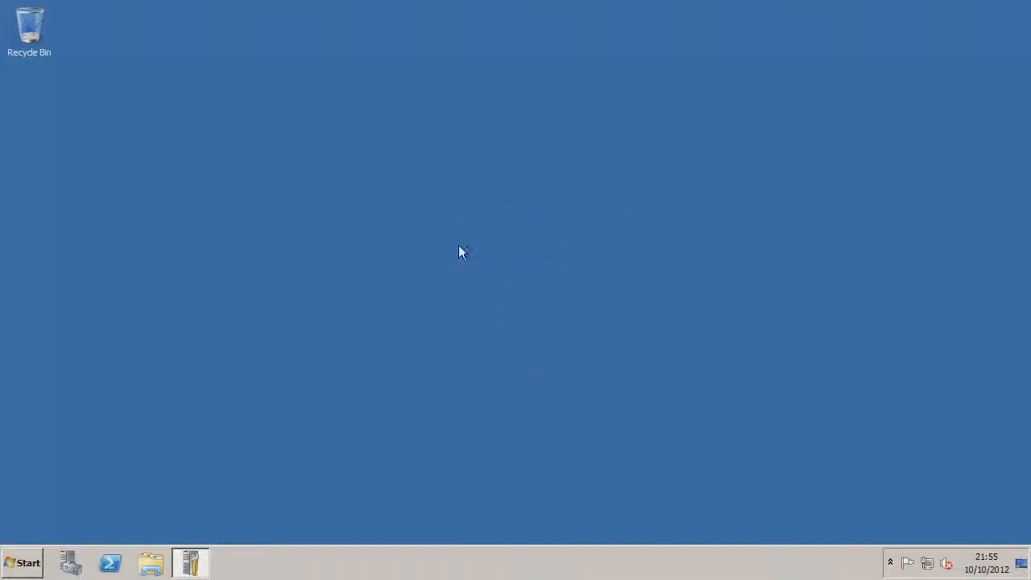
pyautogui.moveTo(213, 556)
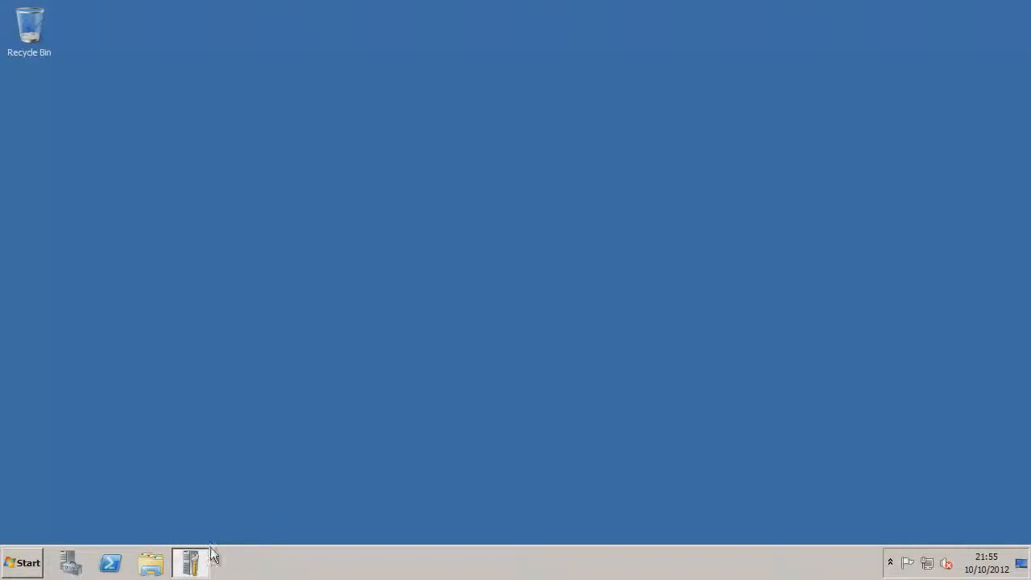
# Open the Initial Configuration Tasks window from the taskbar icon
pyautogui.click(190, 562)
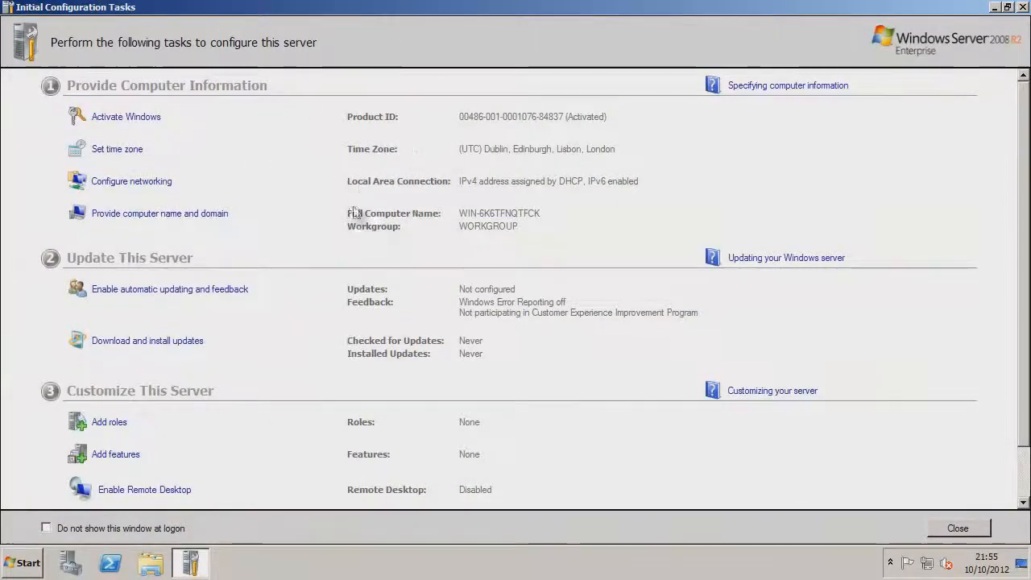
pyautogui.moveTo(136, 129)
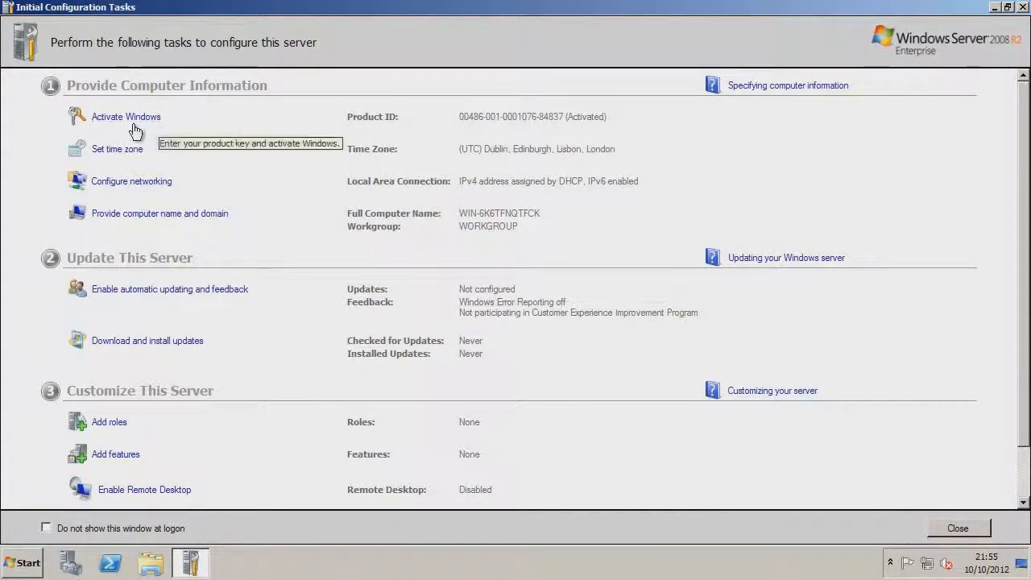
pyautogui.moveTo(592, 128)
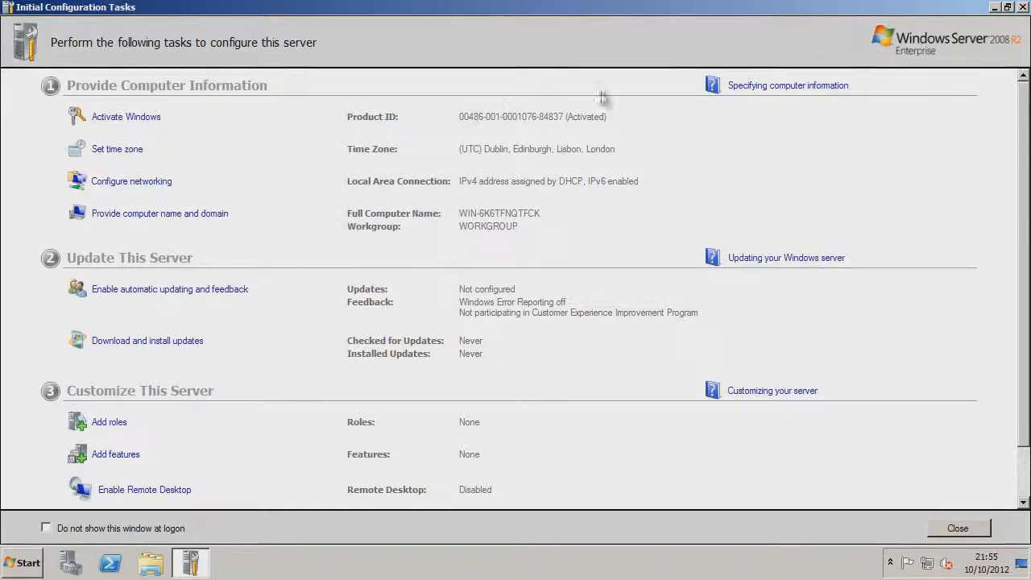
pyautogui.moveTo(614, 270)
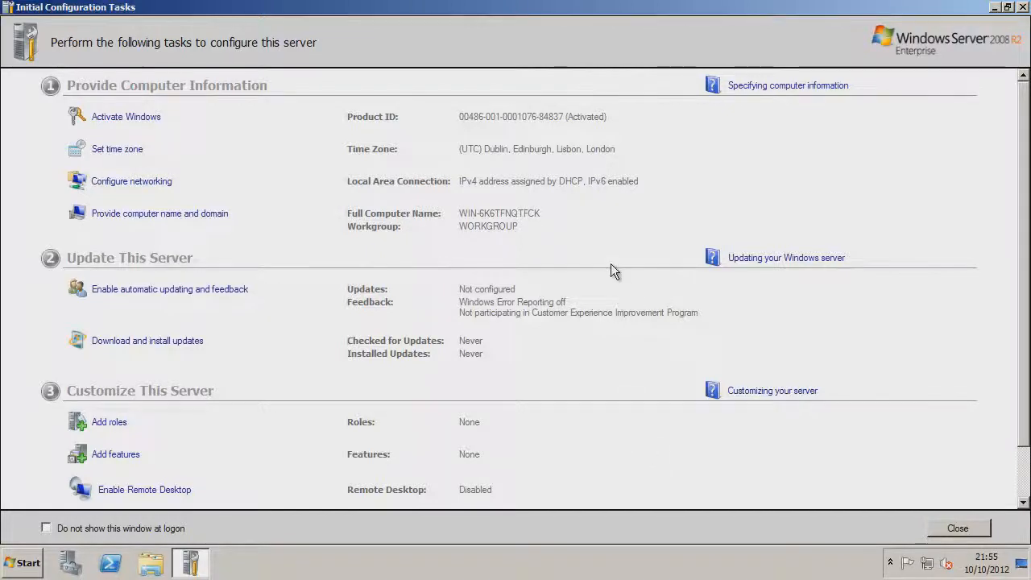
pyautogui.moveTo(129, 200)
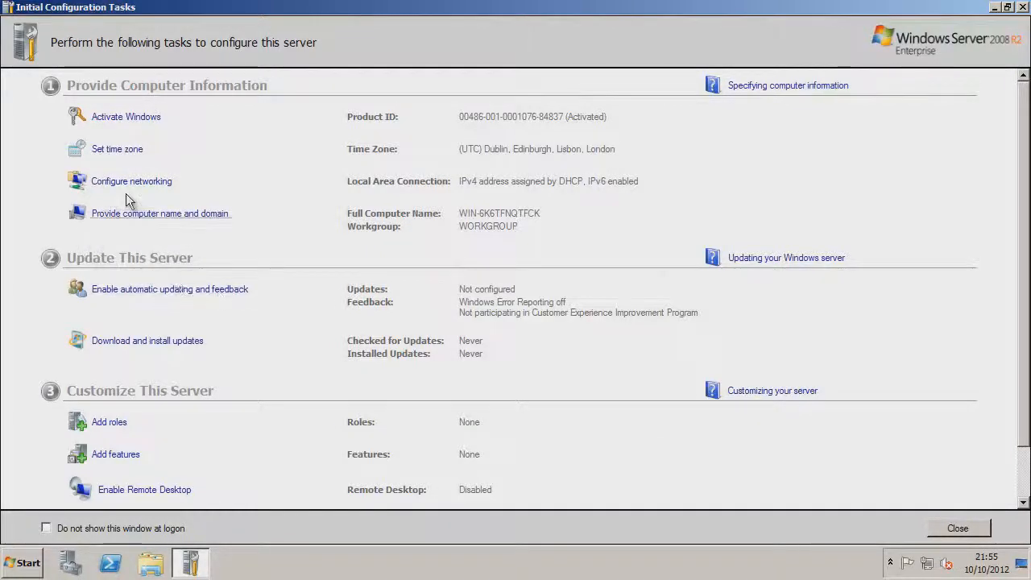
# Open Internet Protocol Version 4 properties of the Local Area Connection via Configure networking
pyautogui.click(130, 180)
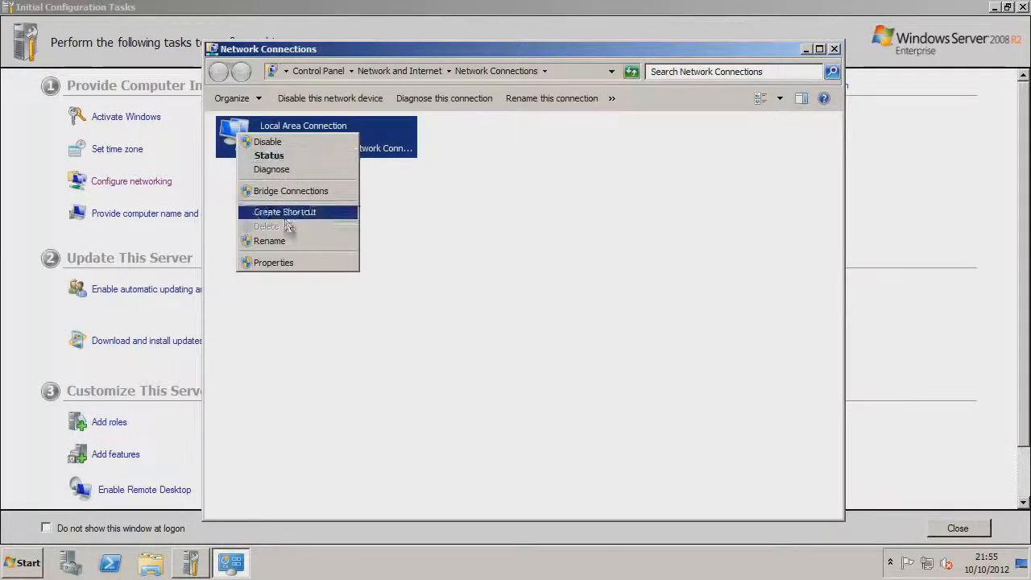
pyautogui.click(273, 261)
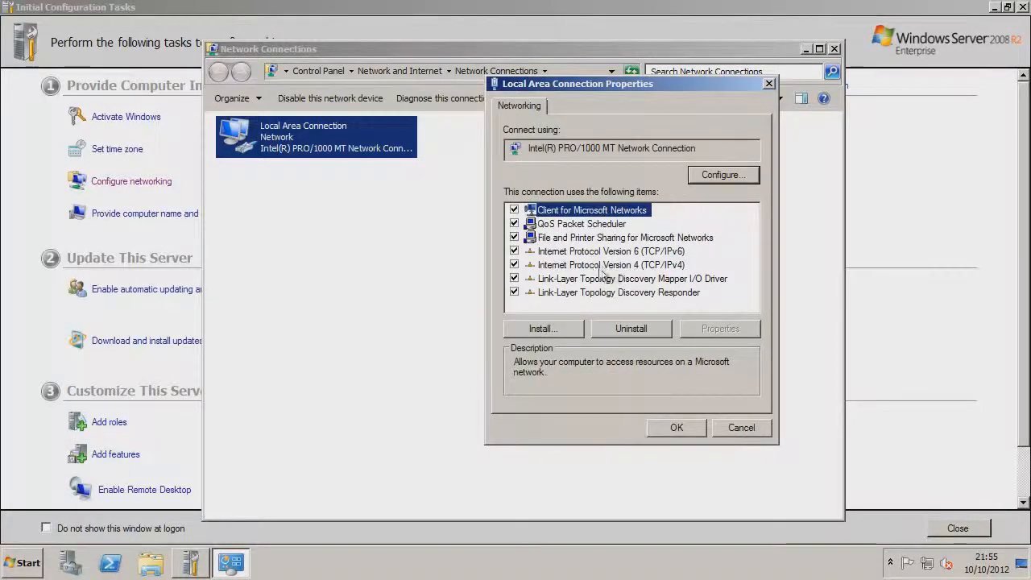
pyautogui.click(612, 265)
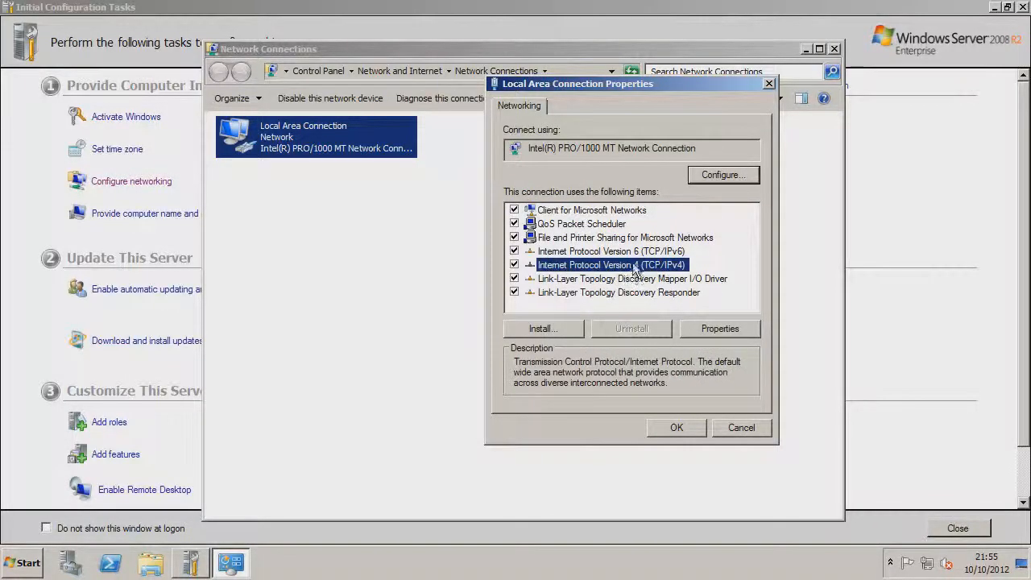
pyautogui.click(719, 328)
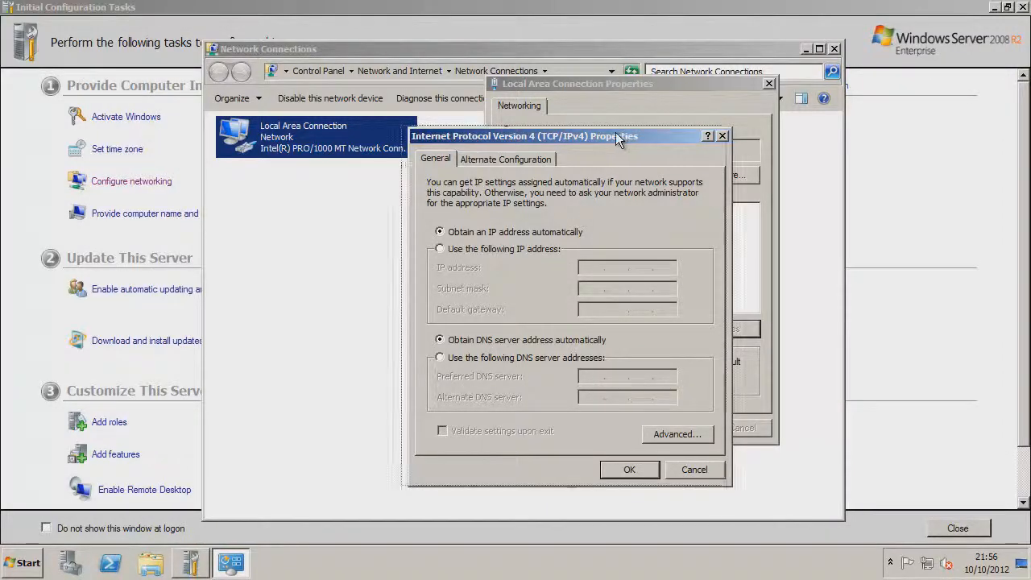
pyautogui.moveTo(616, 135); pyautogui.dragTo(628, 215)
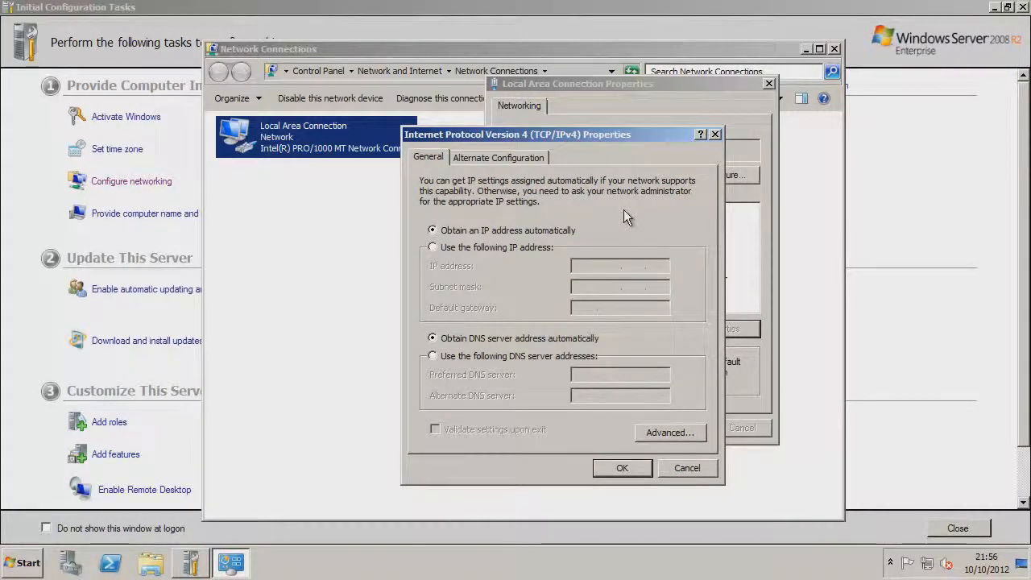
pyautogui.moveTo(158, 458)
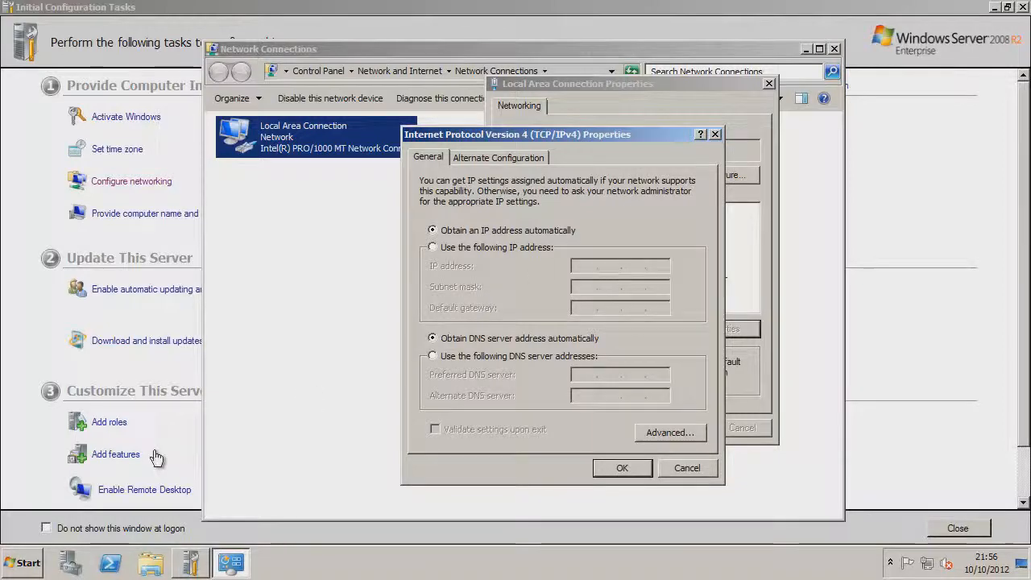
# Run ipconfig /all in a Command Prompt and scroll through the Local Area Connection details
pyautogui.click(22, 563)
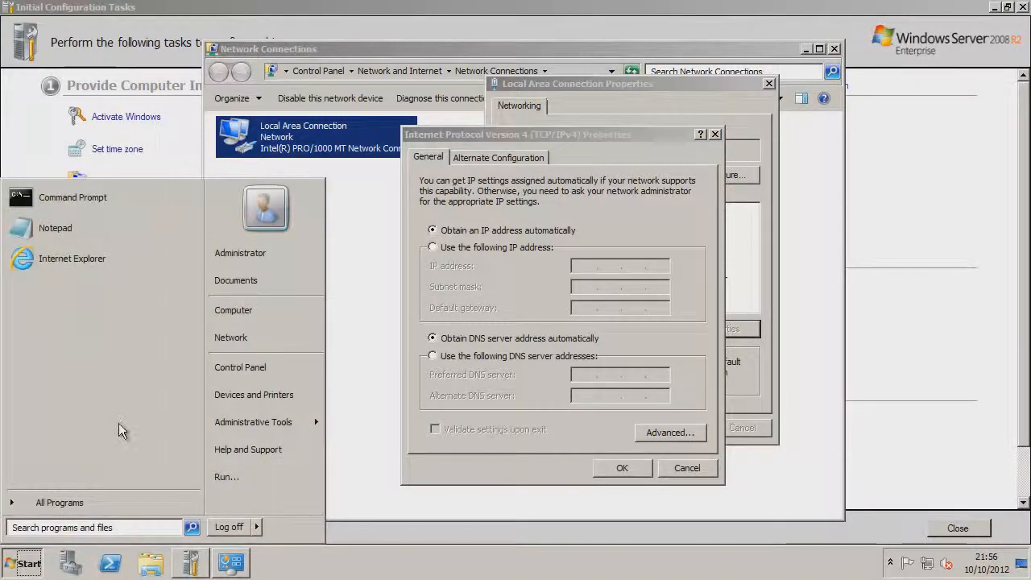
pyautogui.click(226, 476)
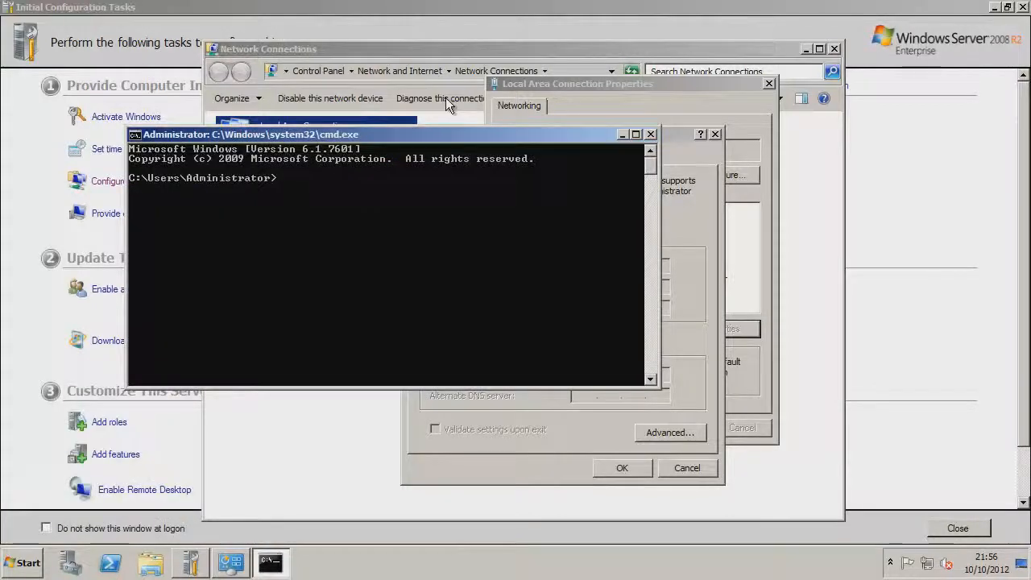
pyautogui.write('ipc')
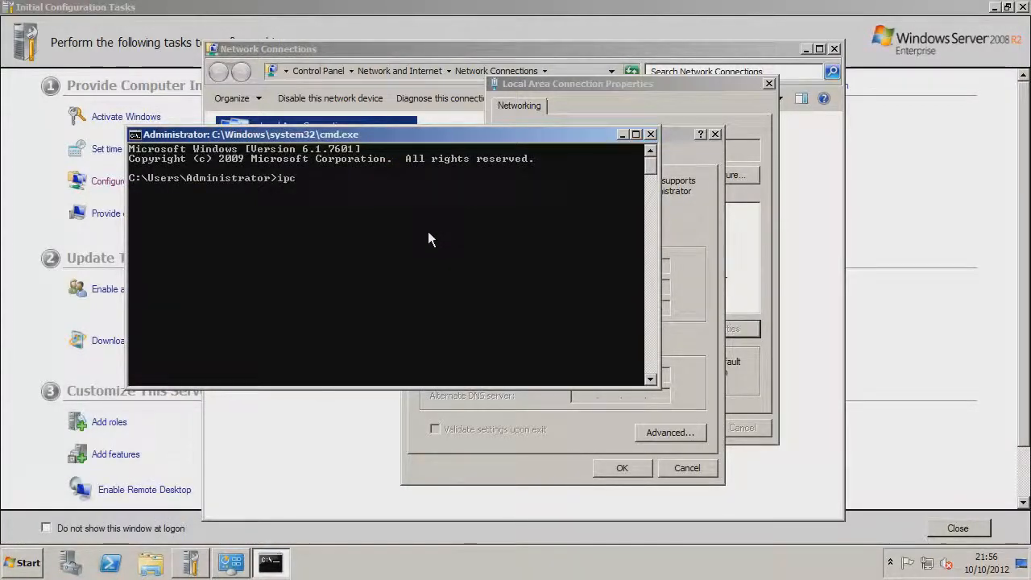
pyautogui.write('onfig /al')
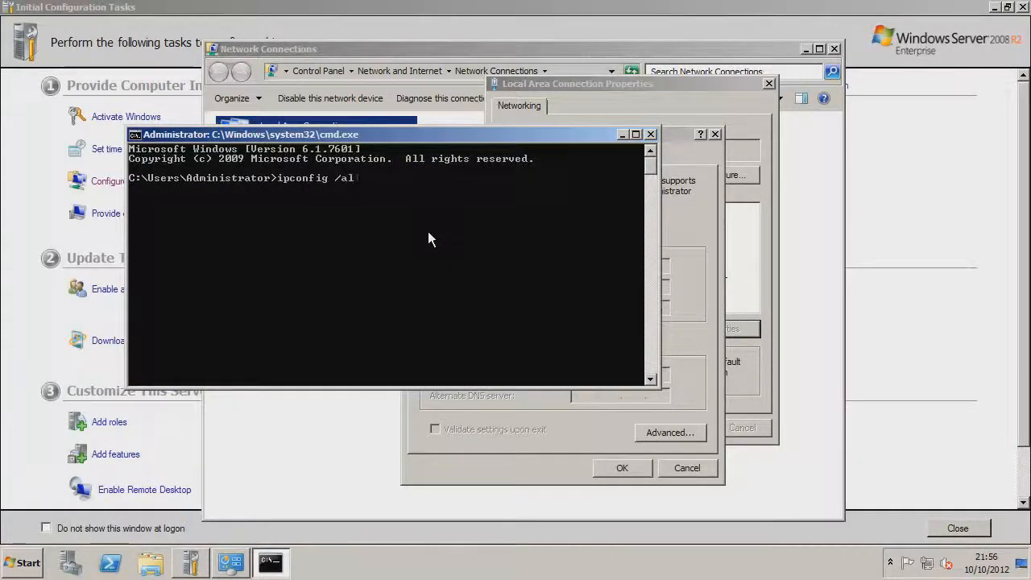
pyautogui.press('Return')
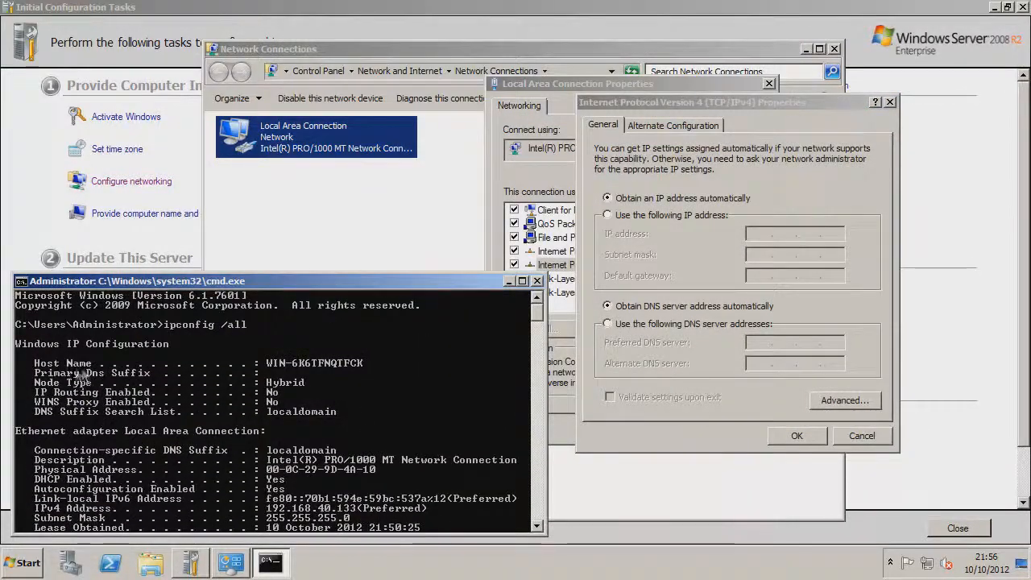
pyautogui.scroll(-3)
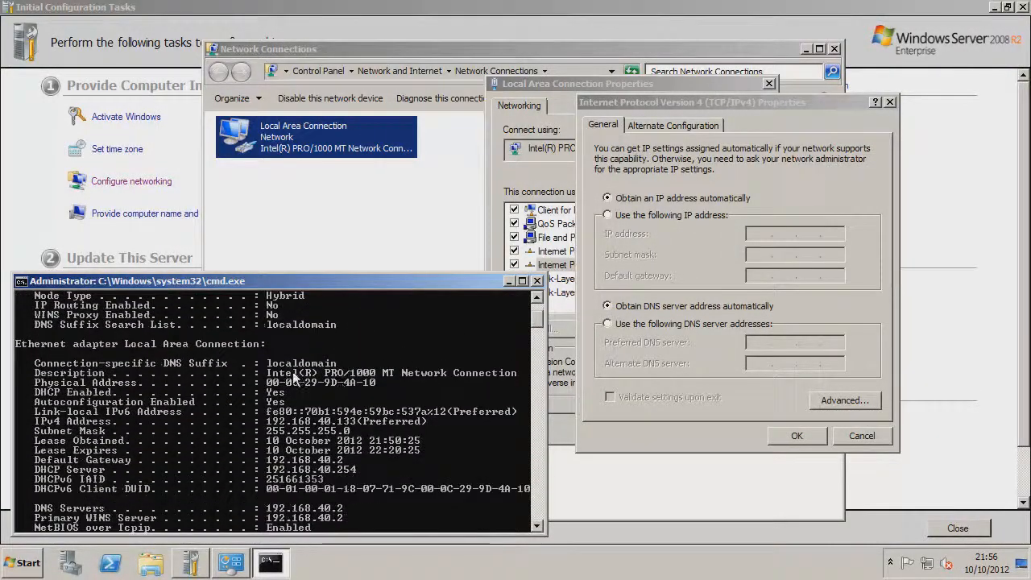
pyautogui.scroll(-3)
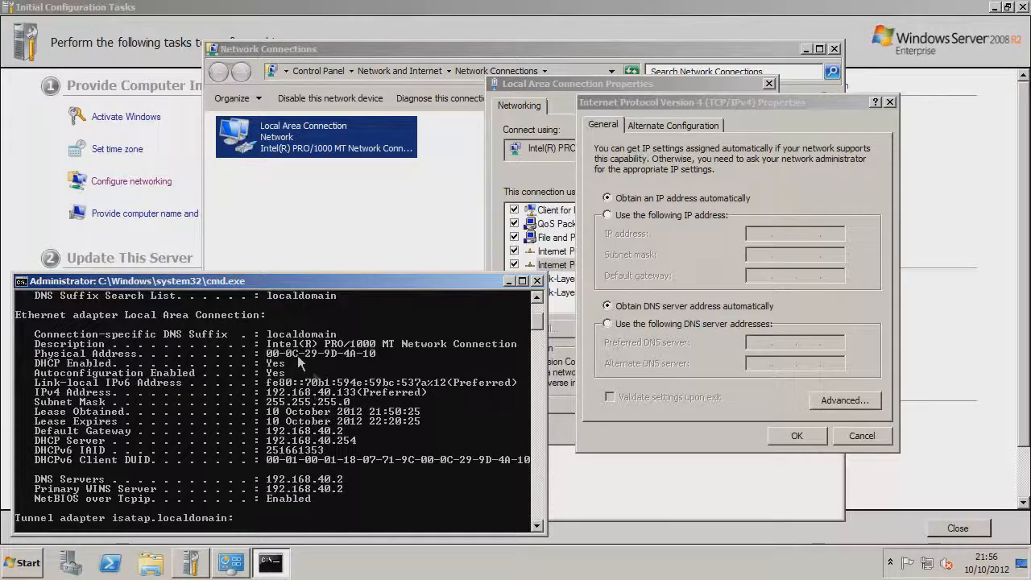
pyautogui.moveTo(53, 401)
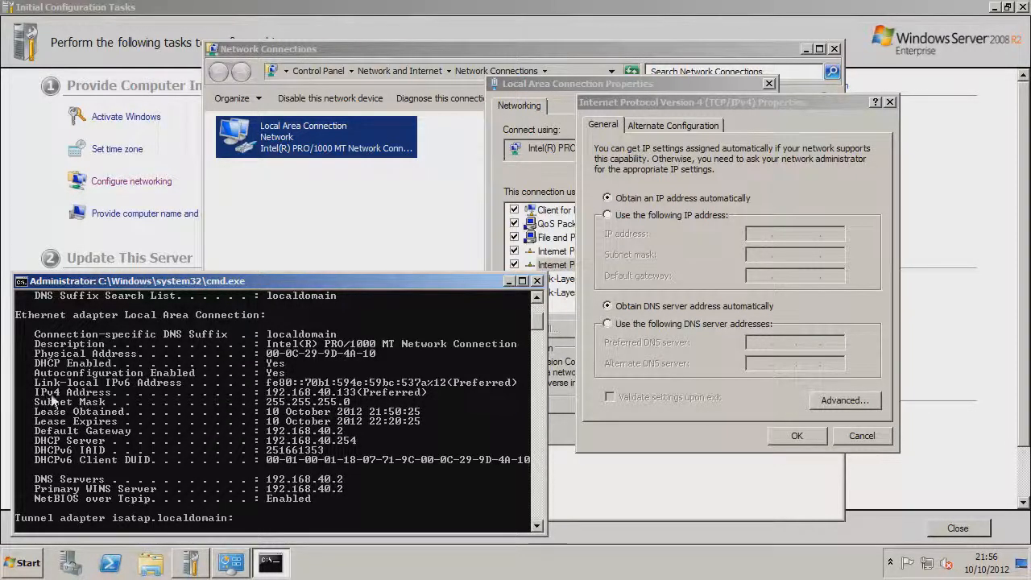
pyautogui.moveTo(266, 401)
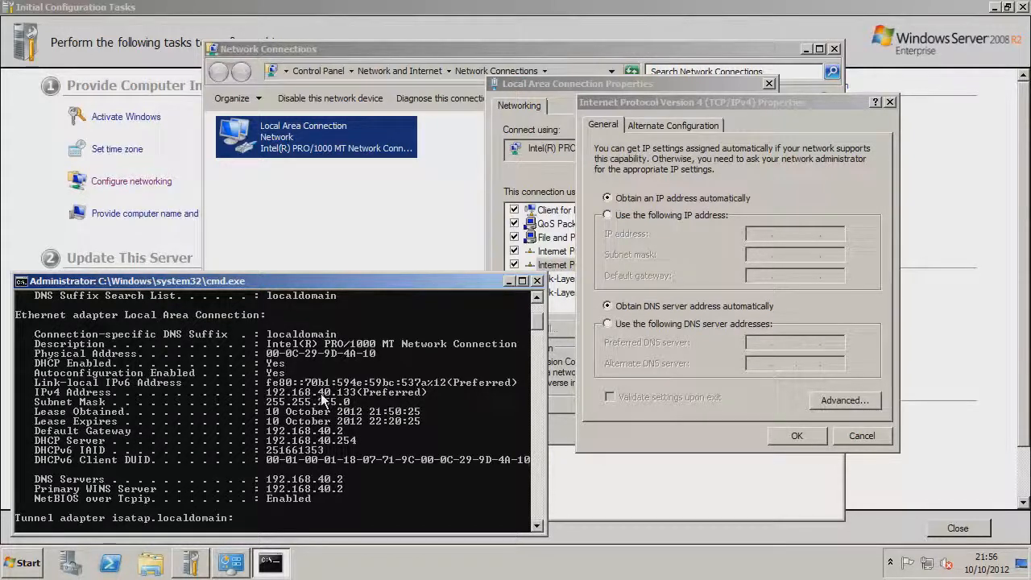
pyautogui.moveTo(348, 401)
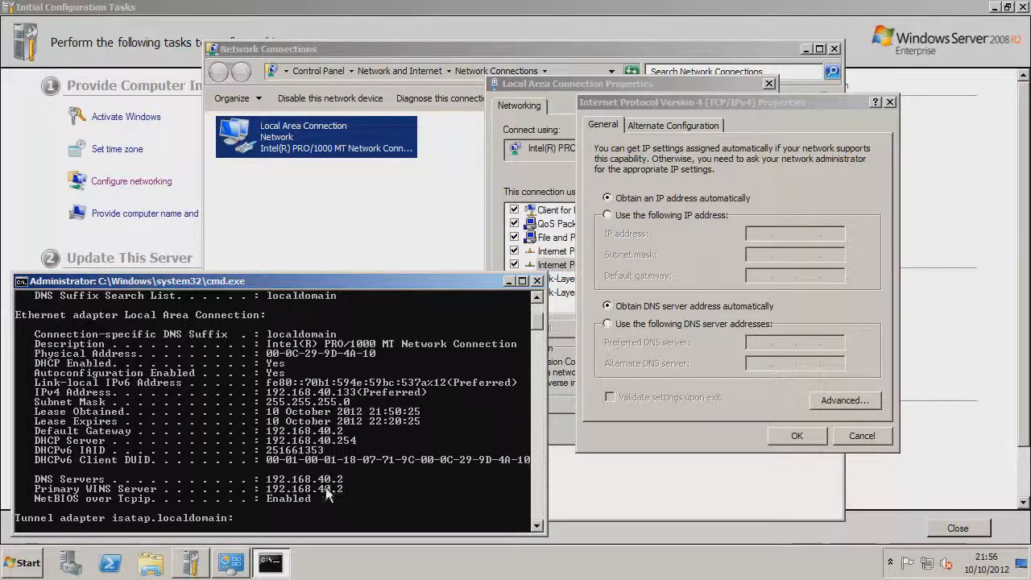
pyautogui.moveTo(322, 471)
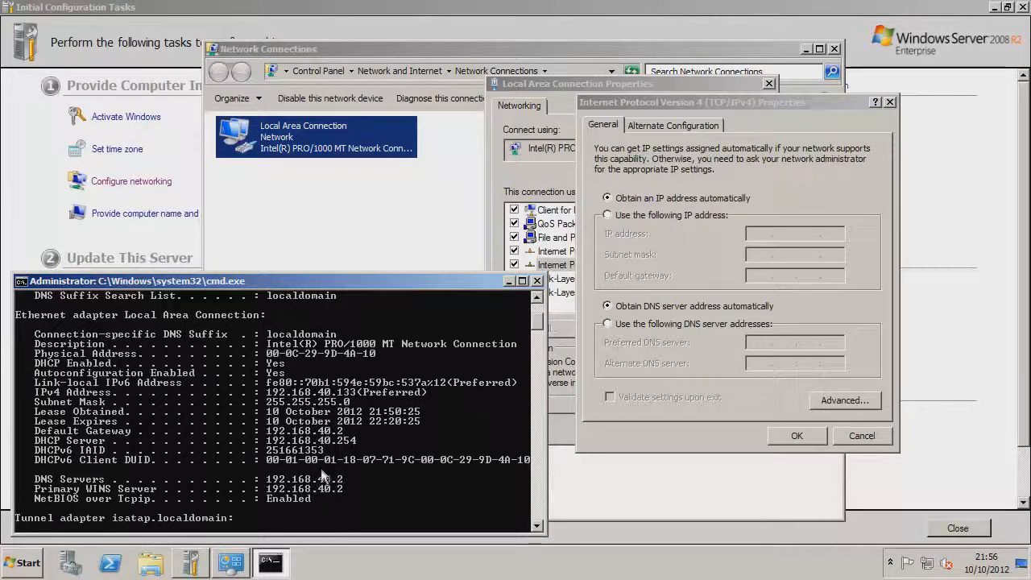
pyautogui.moveTo(693, 95)
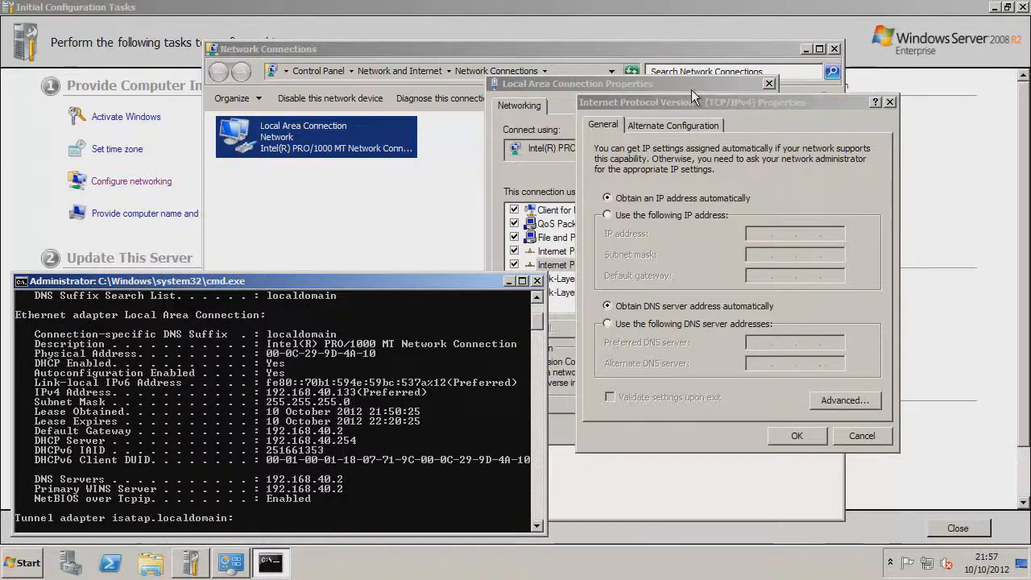
# Set static IP 192.168.40.133, mask 255.255.255.0 and gateway 192.168.40.2
pyautogui.click(606, 215)
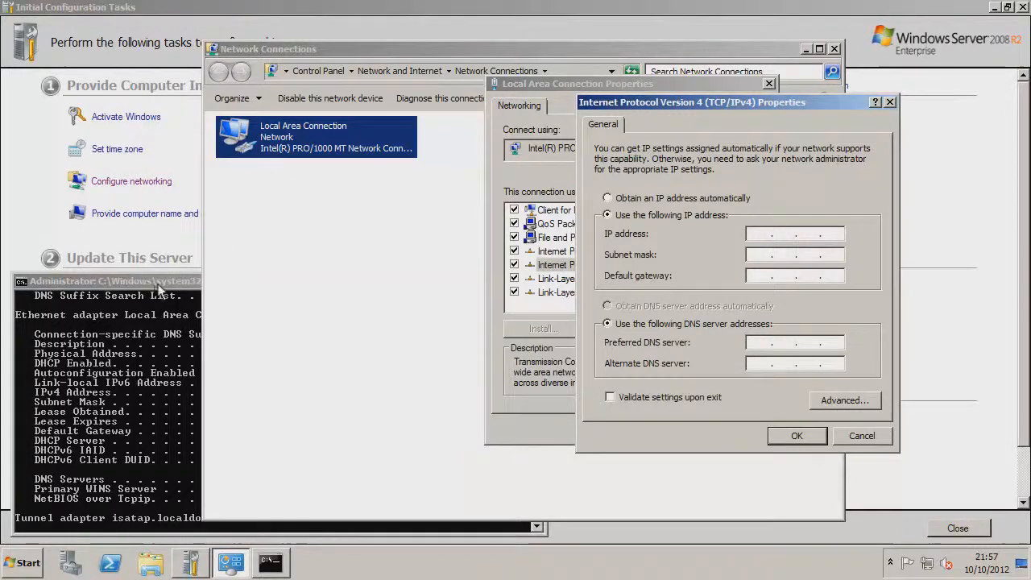
pyautogui.click(270, 561)
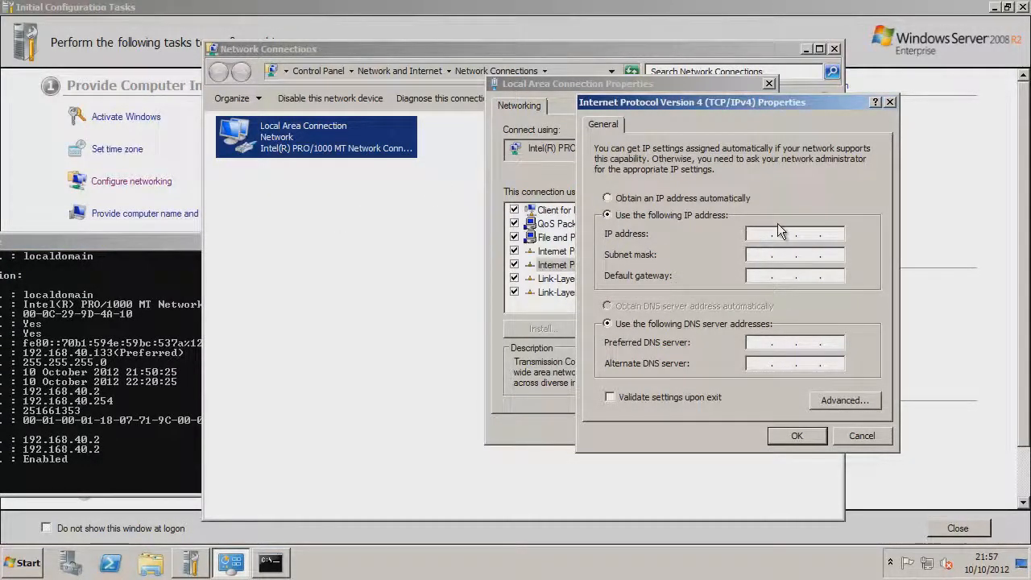
pyautogui.write('192 . . .')
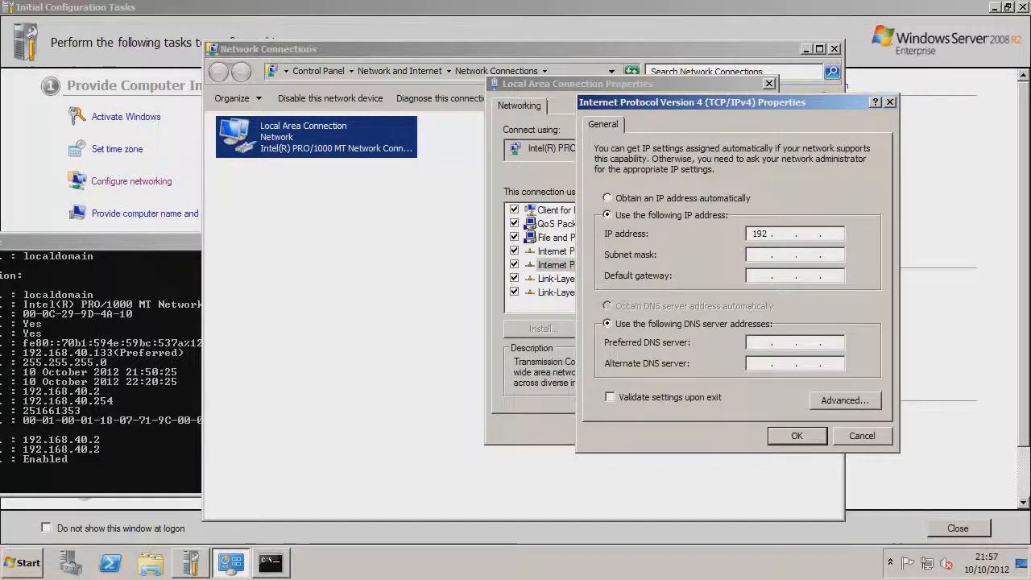
pyautogui.write('168')
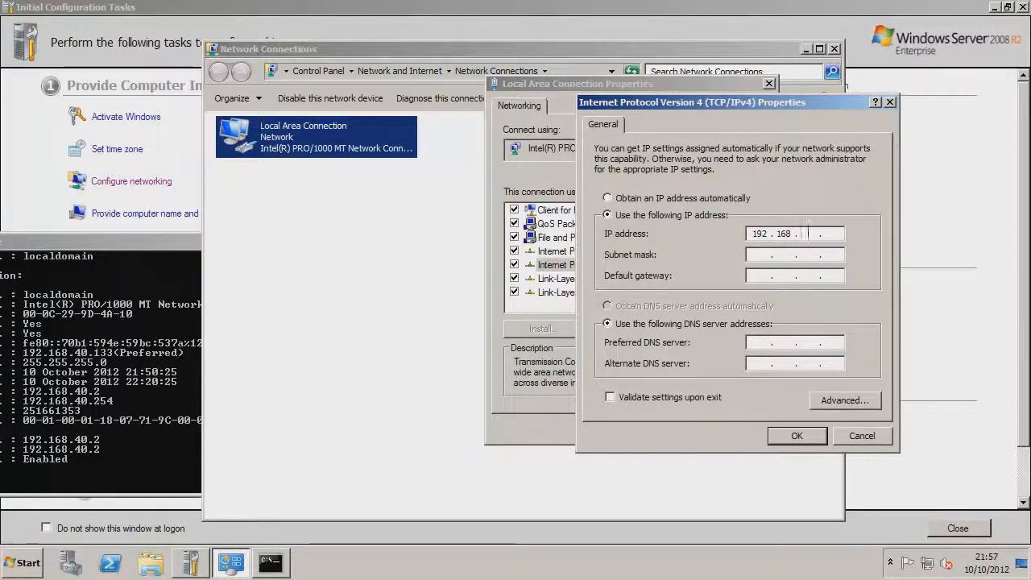
pyautogui.write('40.13')
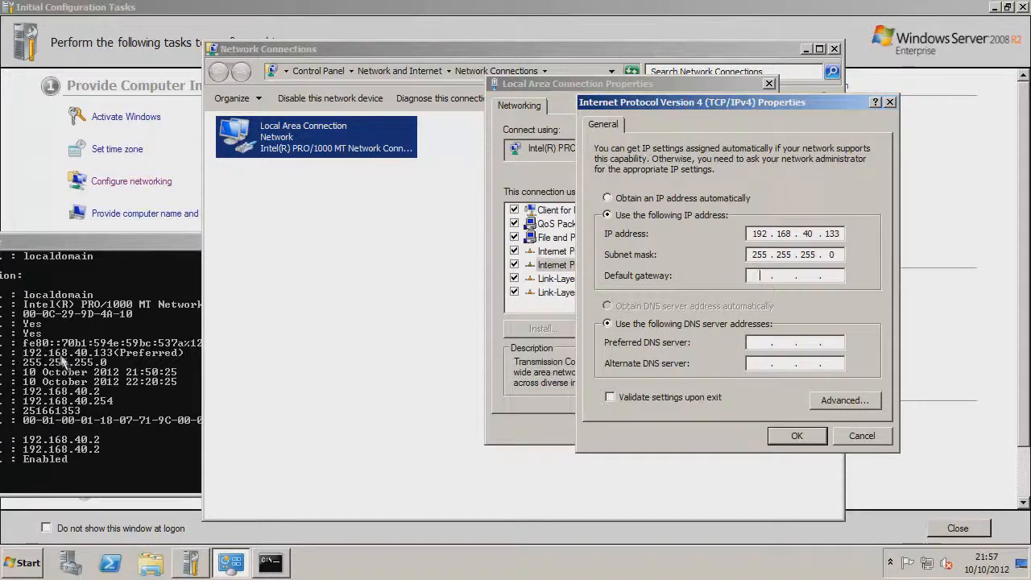
pyautogui.click(141, 248)
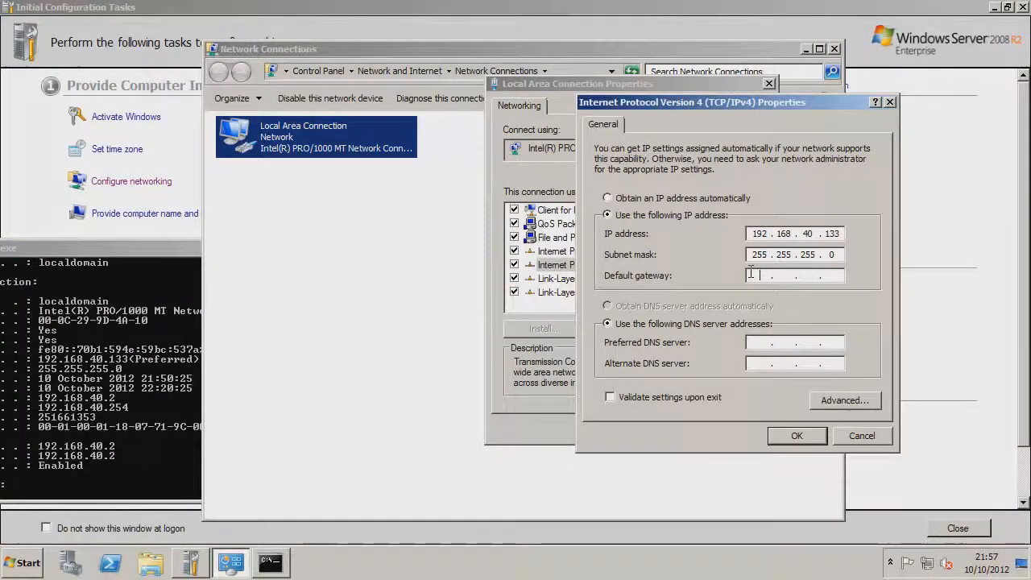
pyautogui.write('192.168')
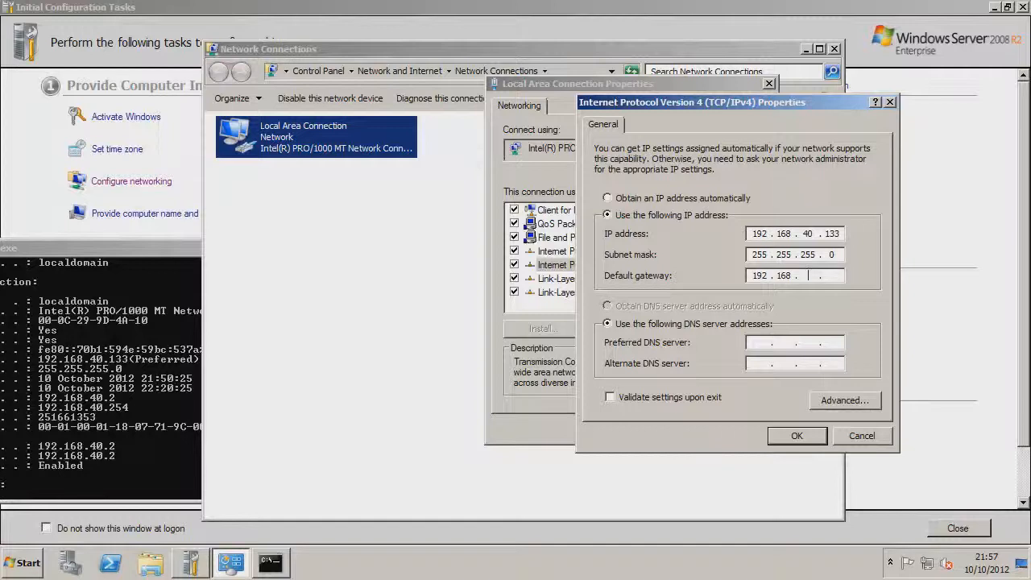
pyautogui.write('40')
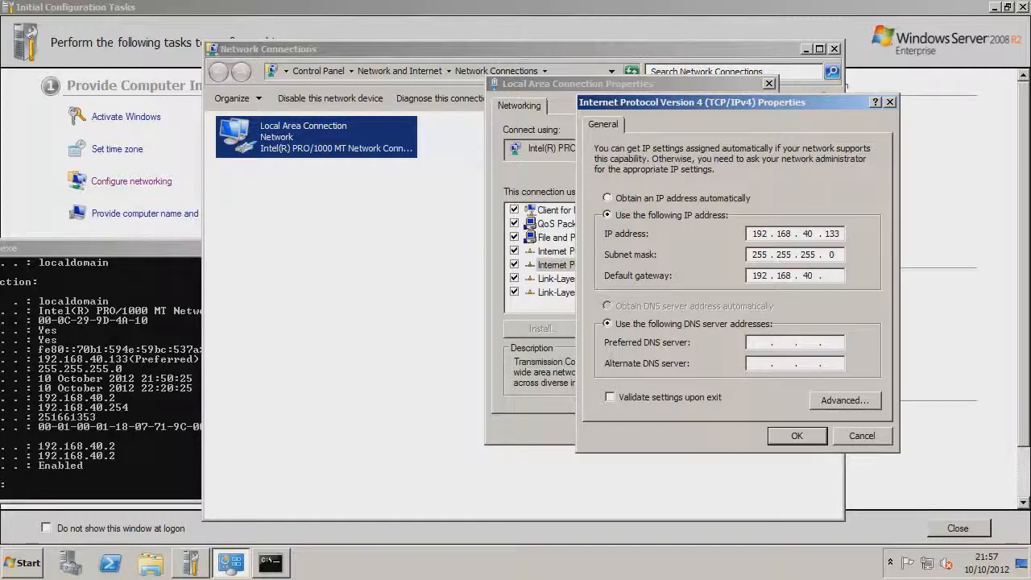
pyautogui.write('2')
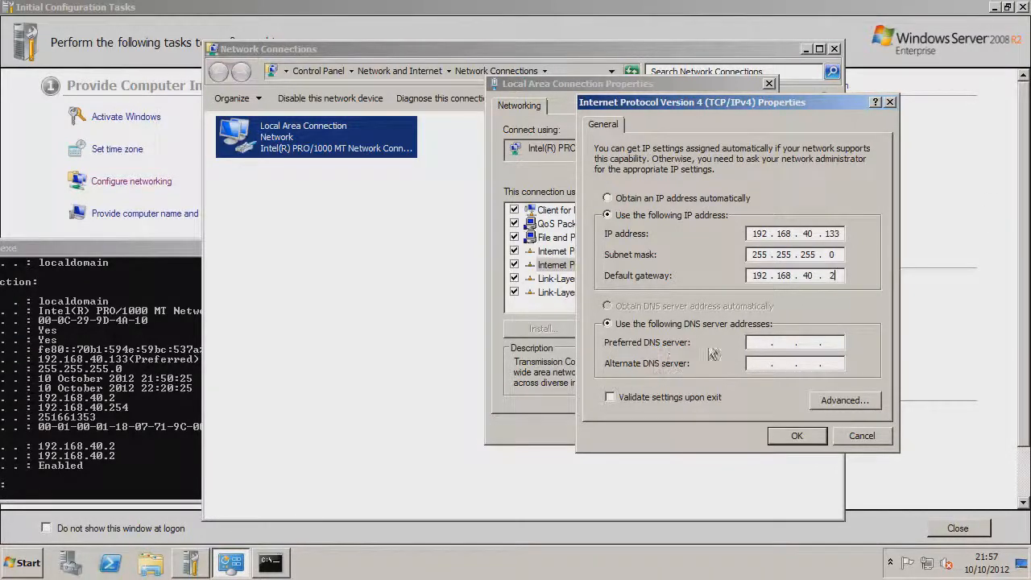
# Enter DNS servers 192.168.40.2 and 10.0.0.3, then confirm and close the properties
pyautogui.click(298, 248)
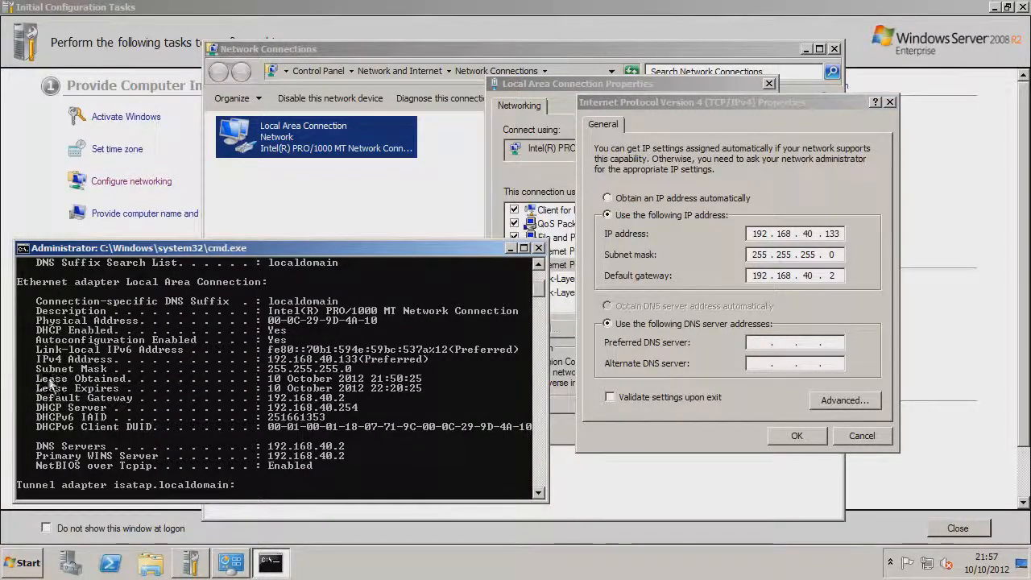
pyautogui.moveTo(480, 448)
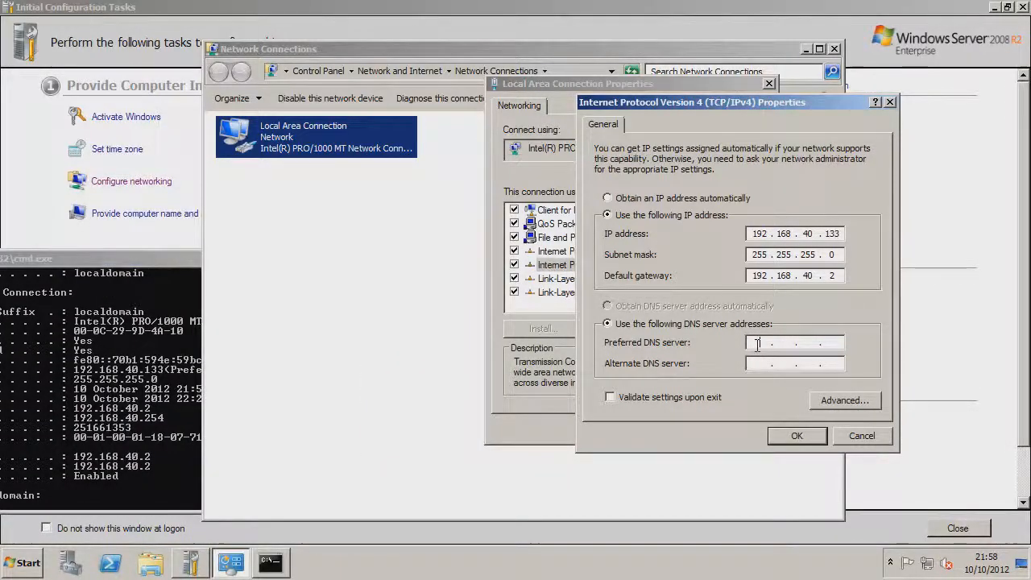
pyautogui.write('192.168')
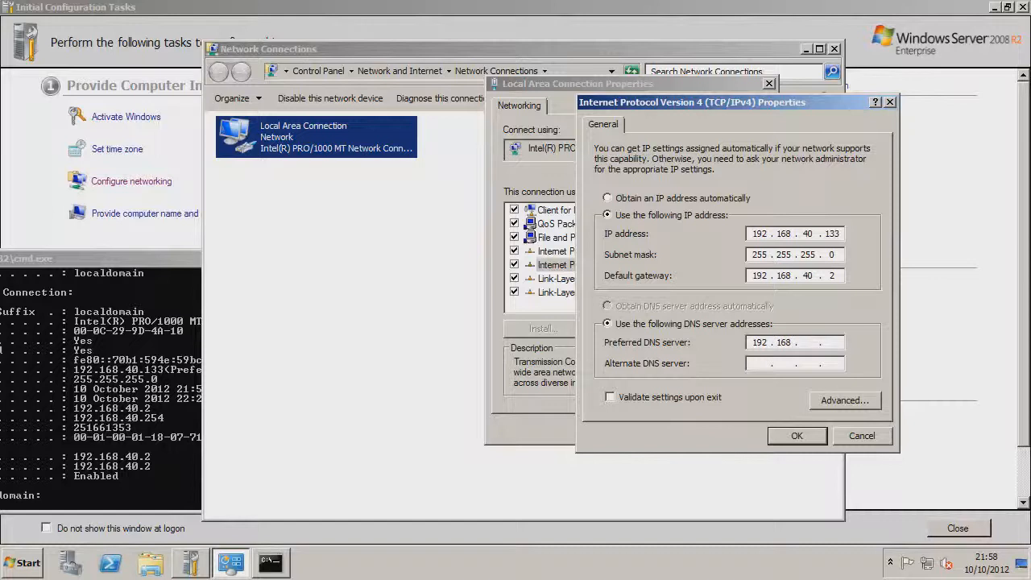
pyautogui.write('40')
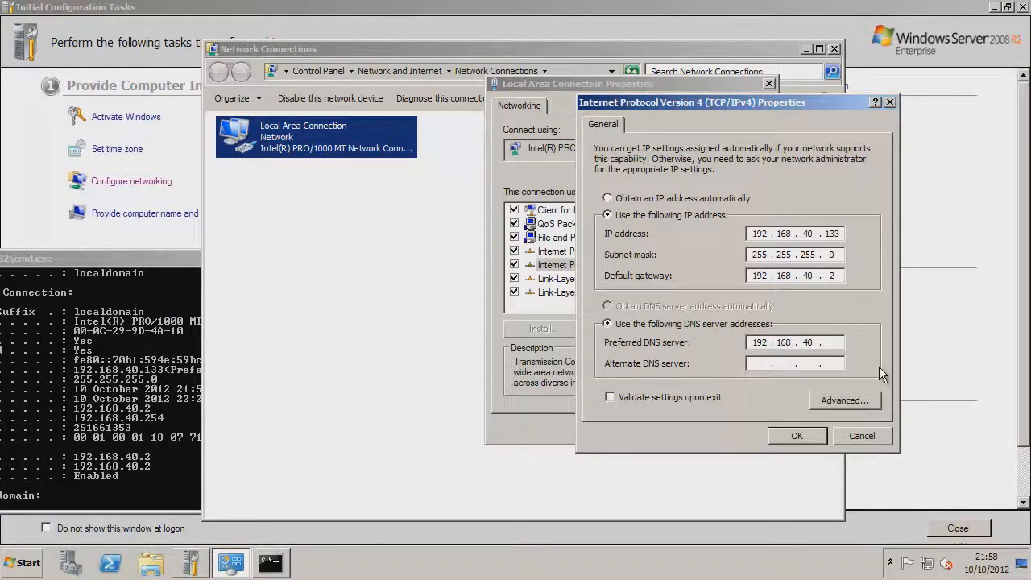
pyautogui.write('2')
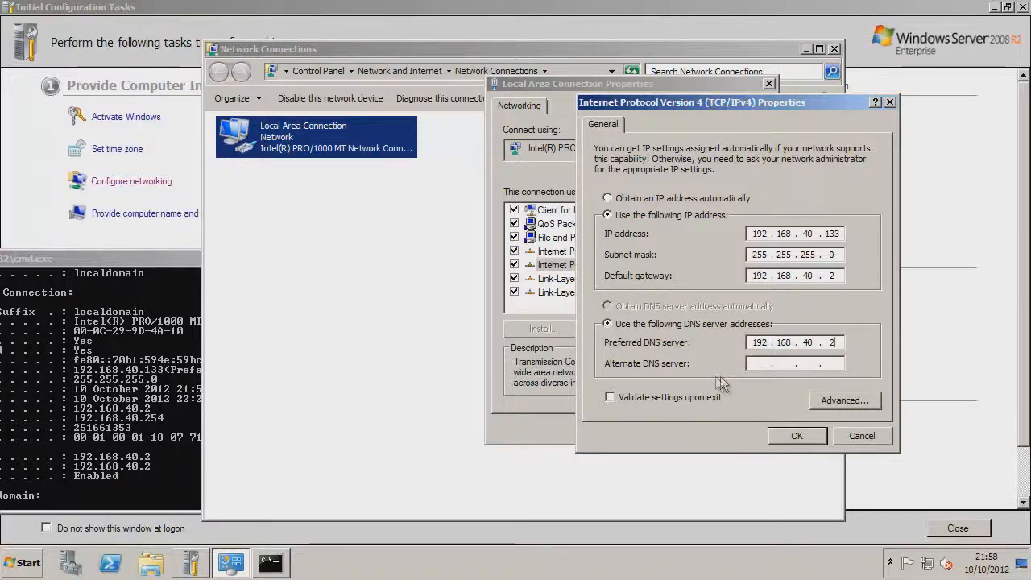
pyautogui.click(793, 364)
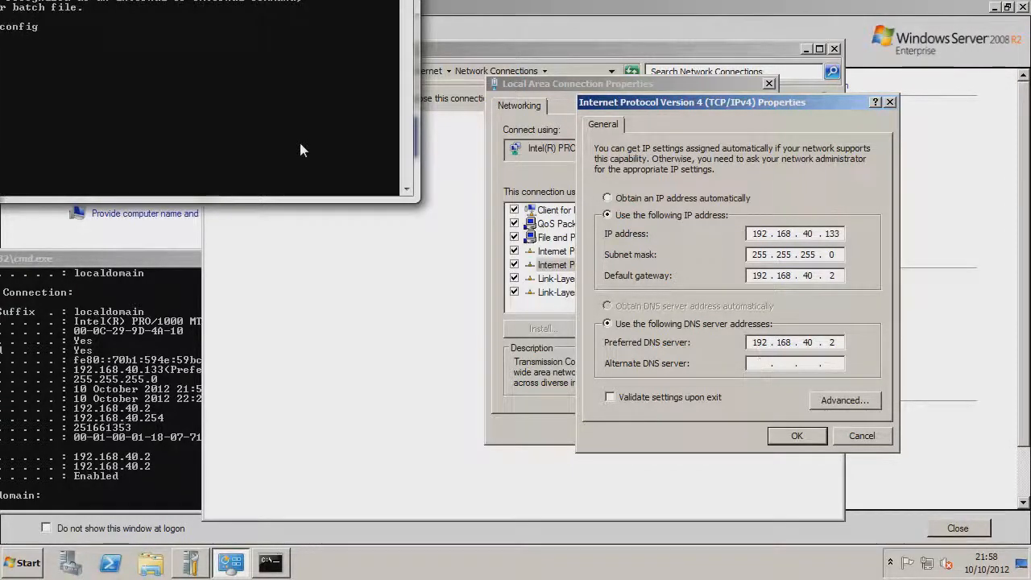
pyautogui.scroll(3)
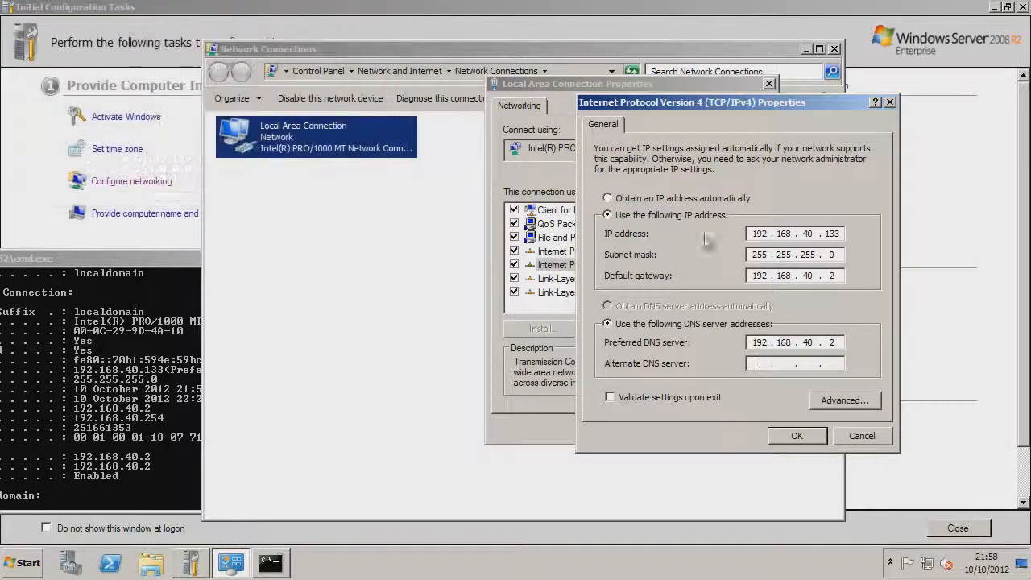
pyautogui.write('10 . 0 . 0 . 3')
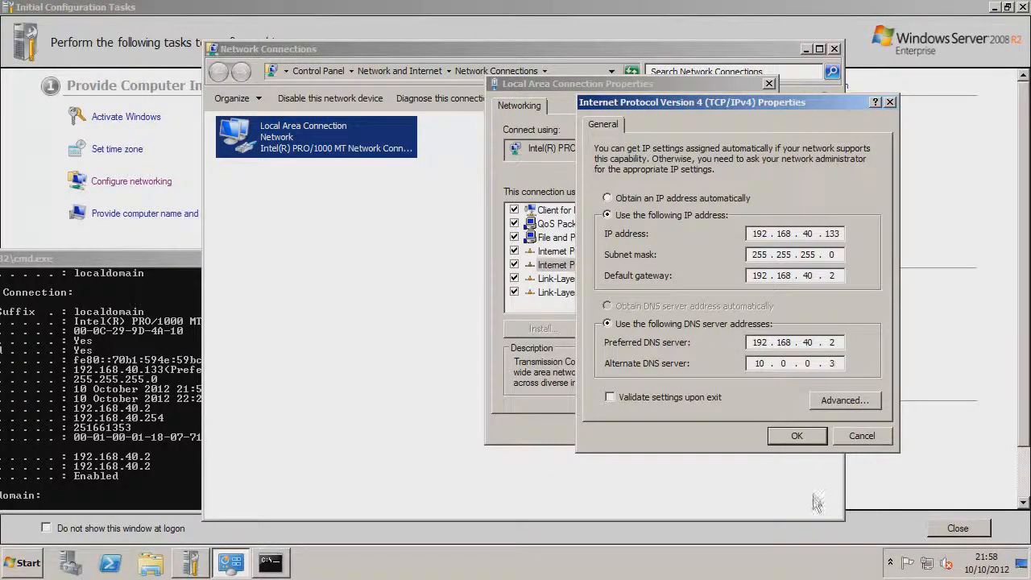
pyautogui.click(796, 435)
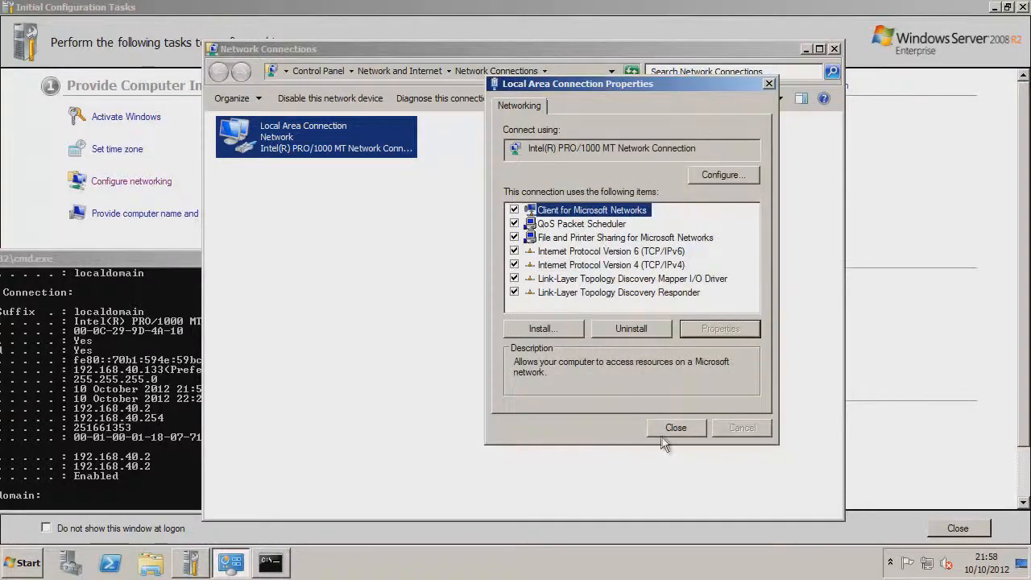
pyautogui.click(676, 428)
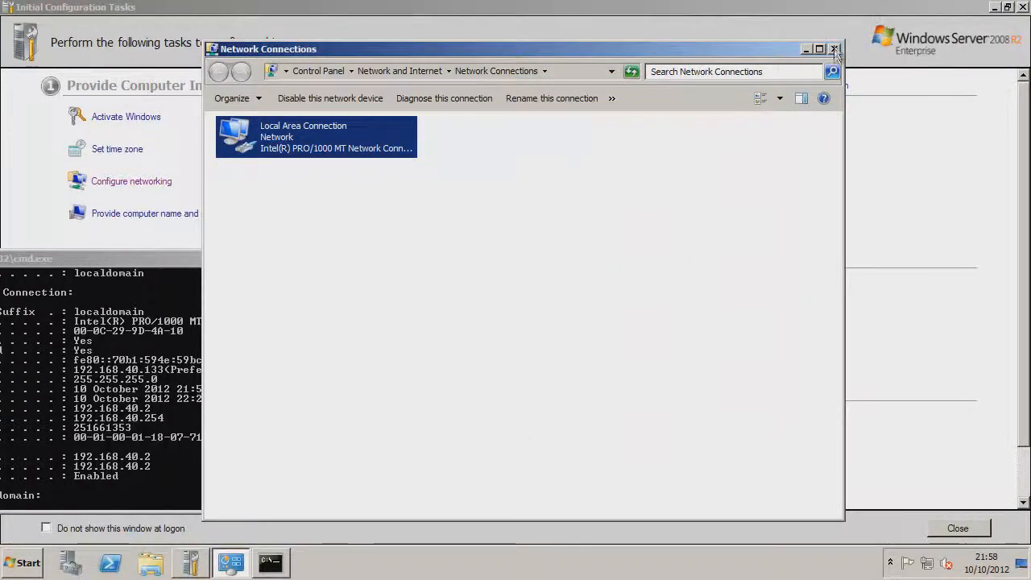
# Close Network Connections, minimize the command prompt and open System Properties
pyautogui.click(835, 49)
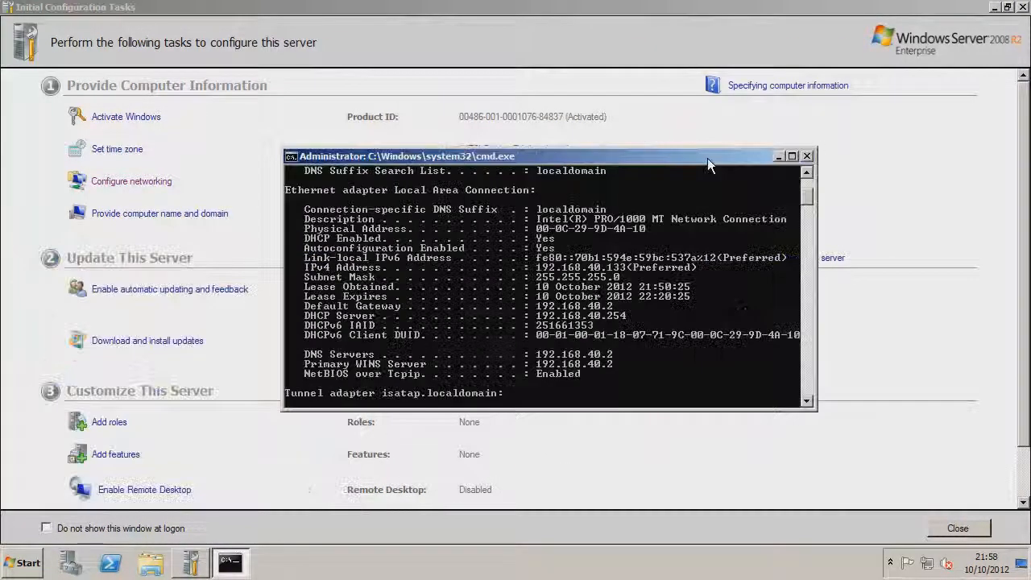
pyautogui.moveTo(548, 155); pyautogui.dragTo(520, 146)
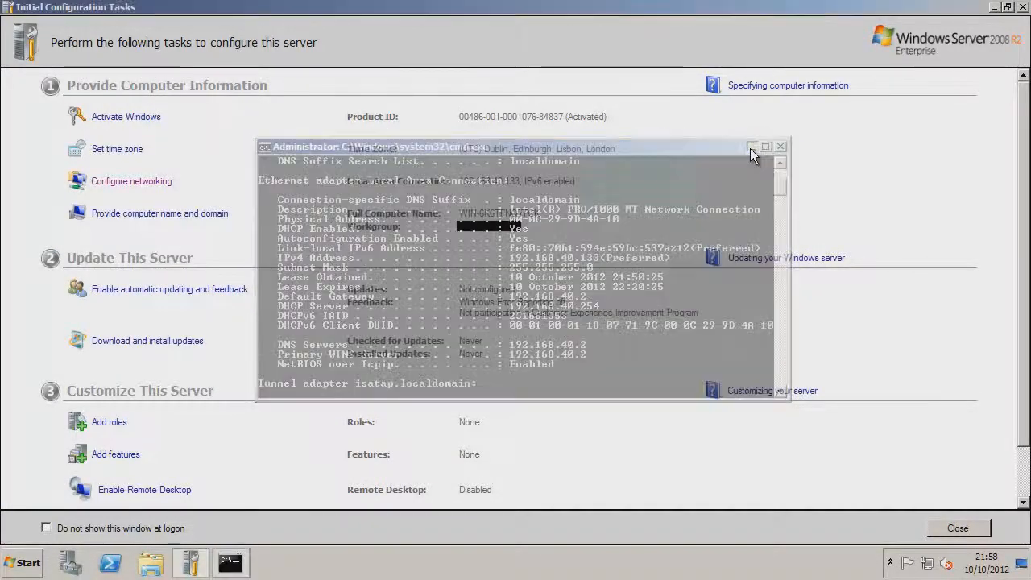
pyautogui.click(752, 147)
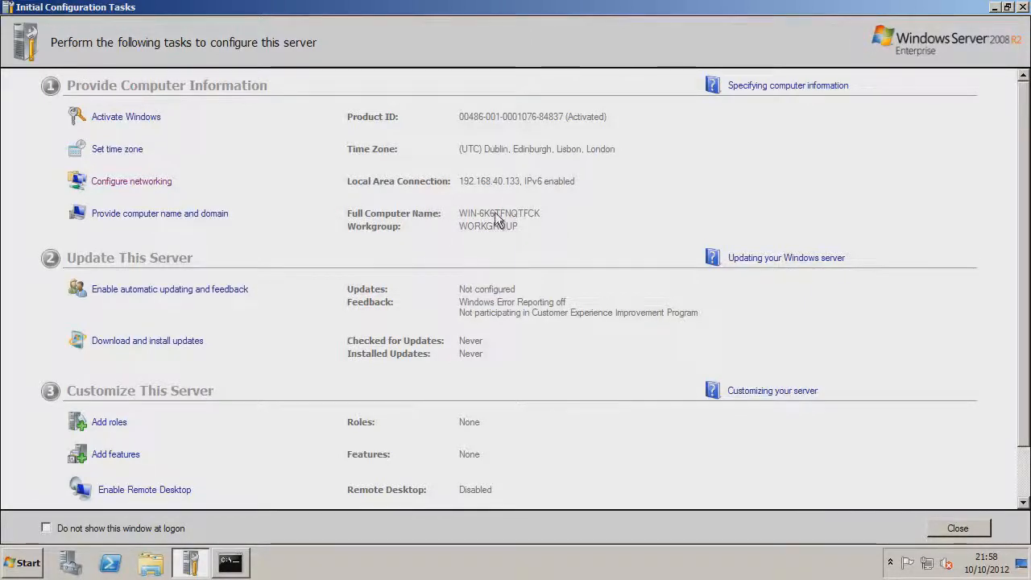
pyautogui.click(160, 212)
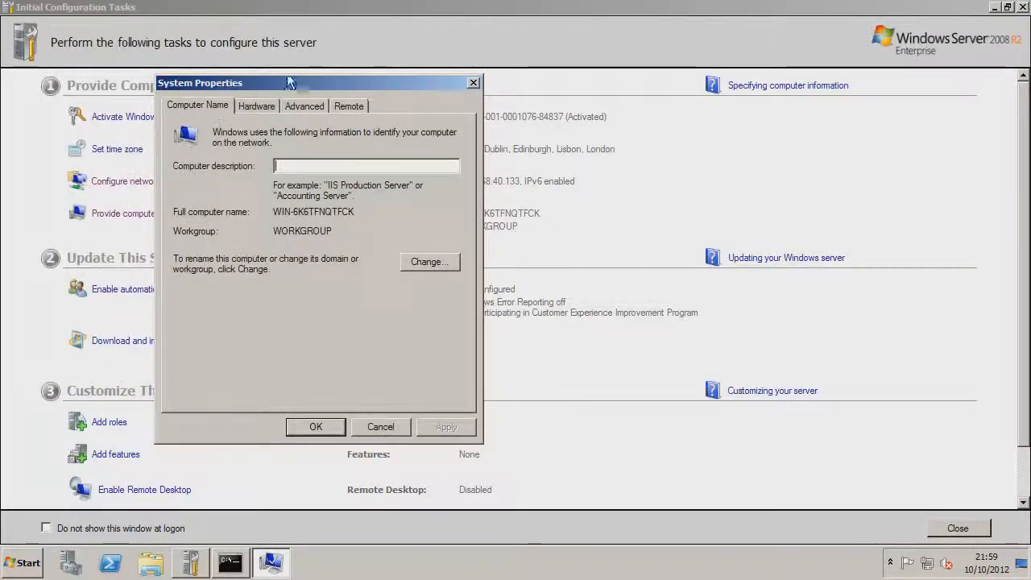
pyautogui.moveTo(290, 83); pyautogui.dragTo(447, 83)
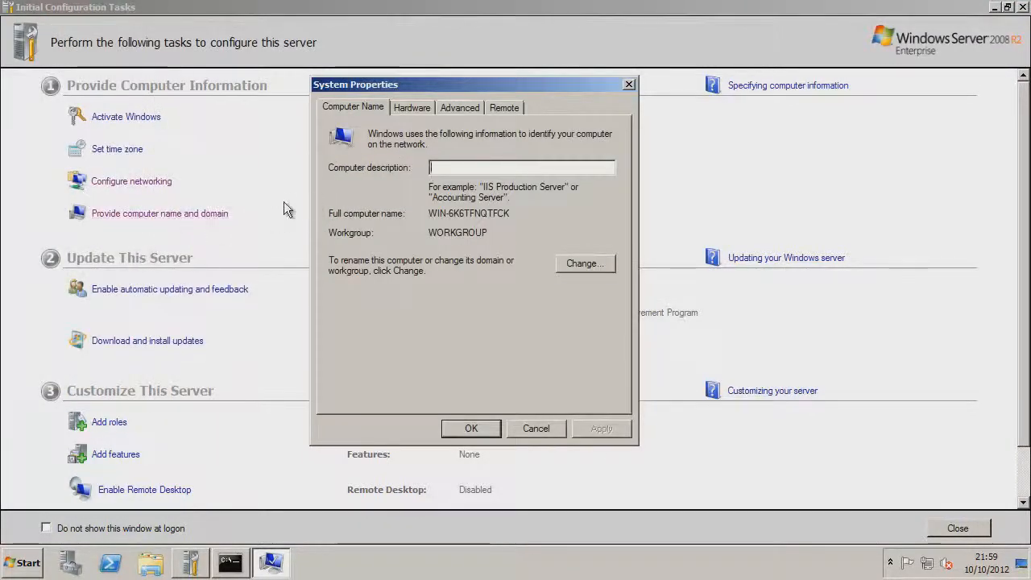
pyautogui.moveTo(389, 290)
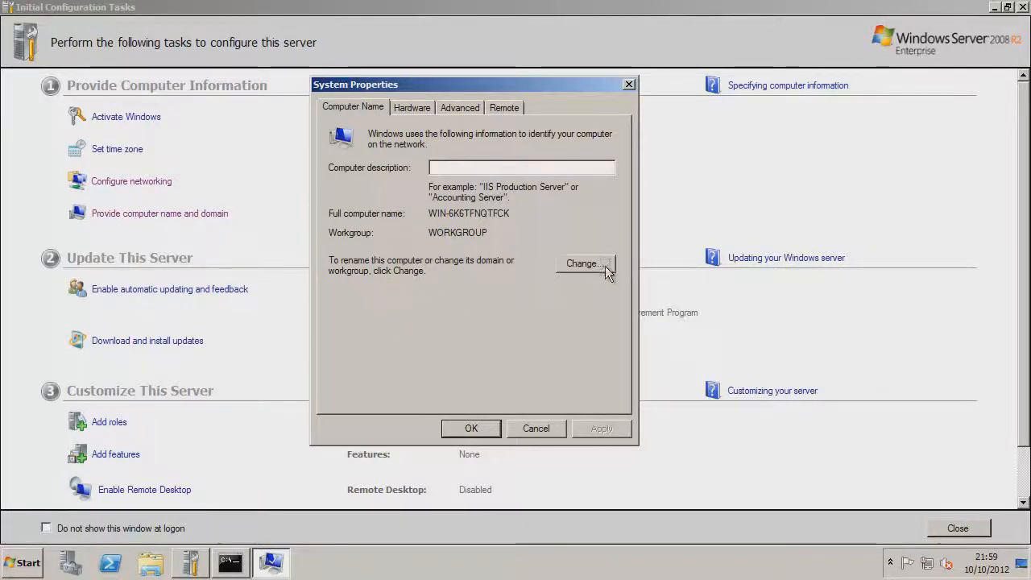
# Rename the computer to SERVER-01 and restart the server now
pyautogui.click(587, 264)
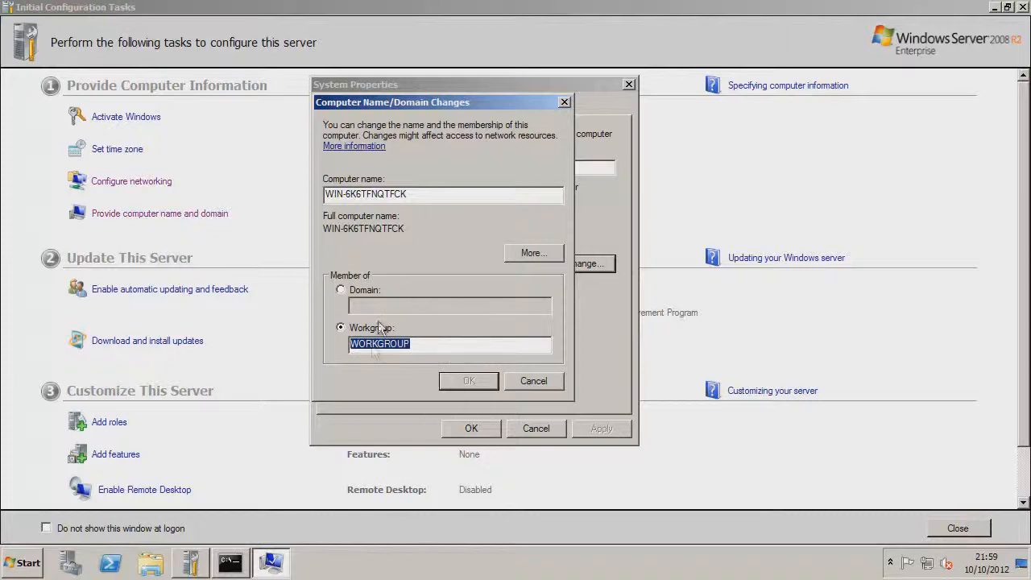
pyautogui.click(443, 193)
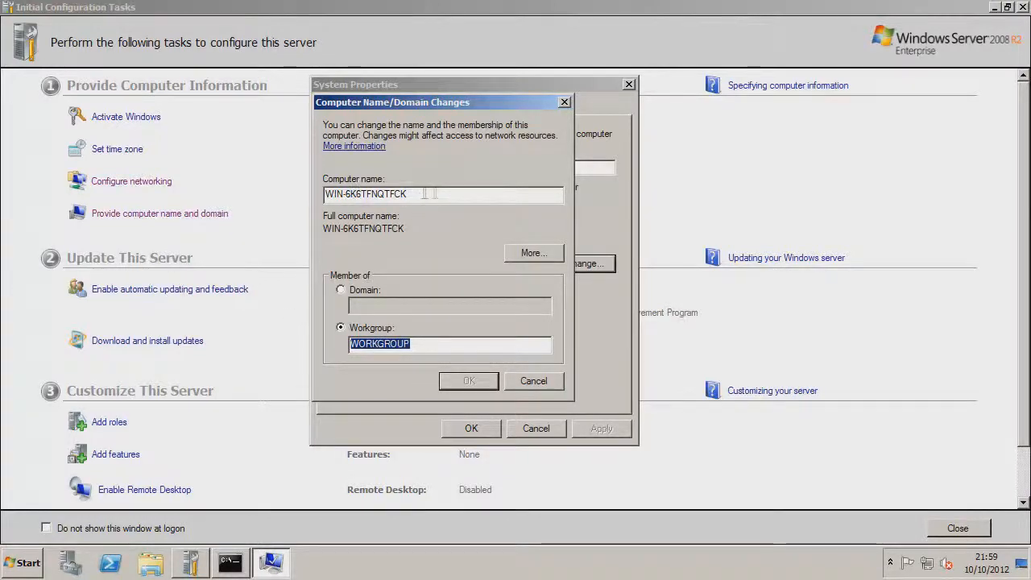
pyautogui.write('SERV')
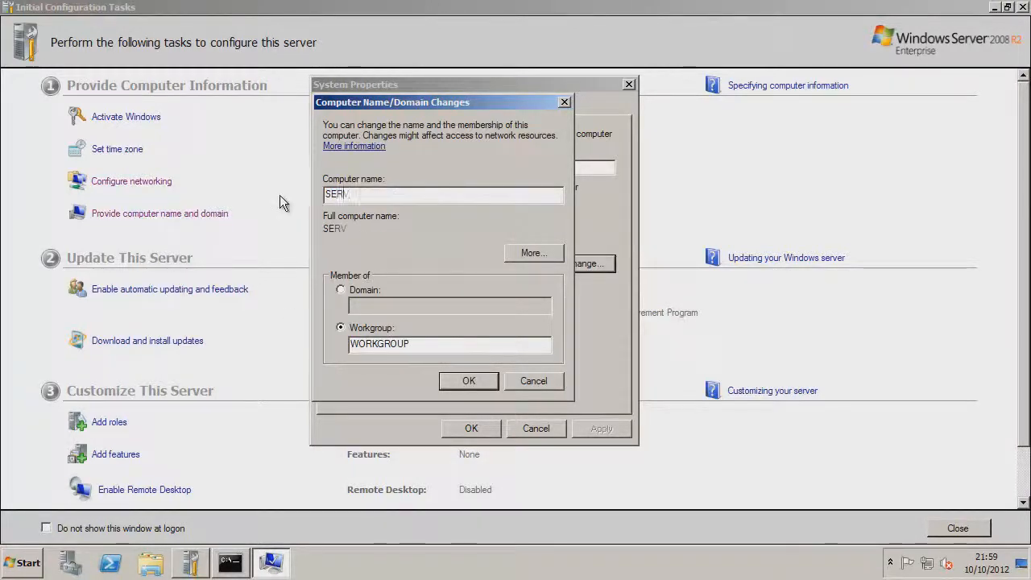
pyautogui.write('ER-01')
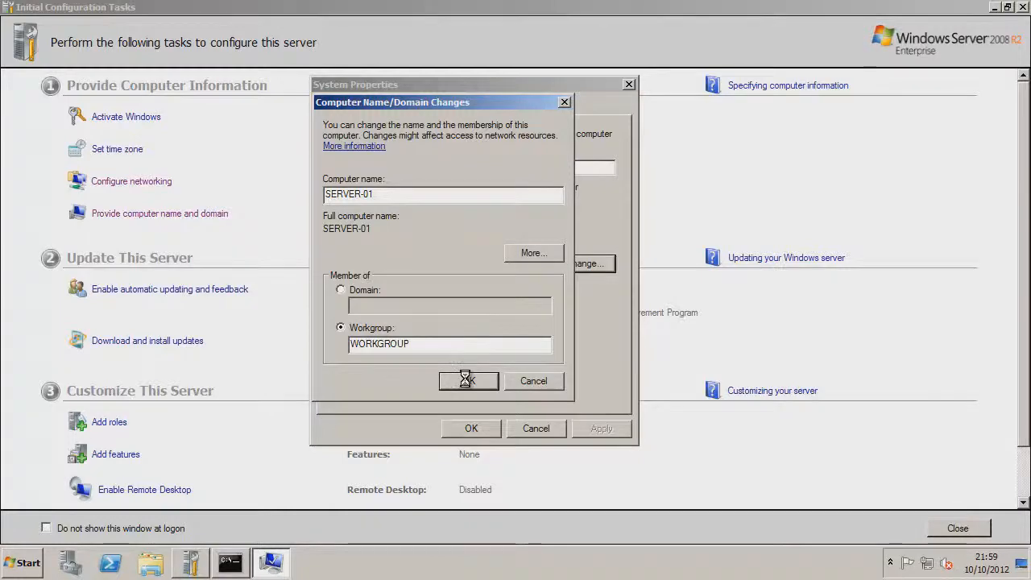
pyautogui.click(469, 380)
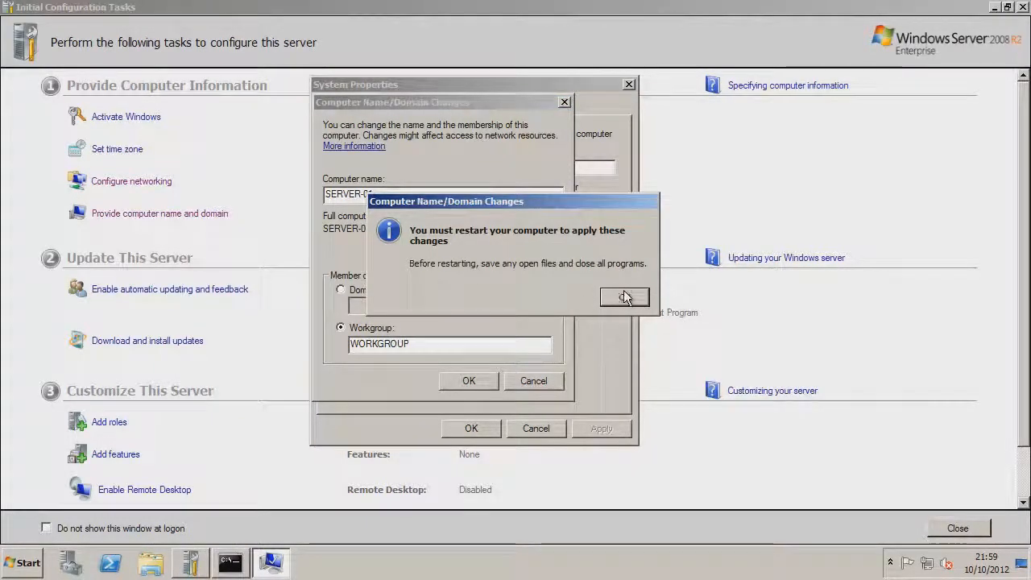
pyautogui.click(625, 296)
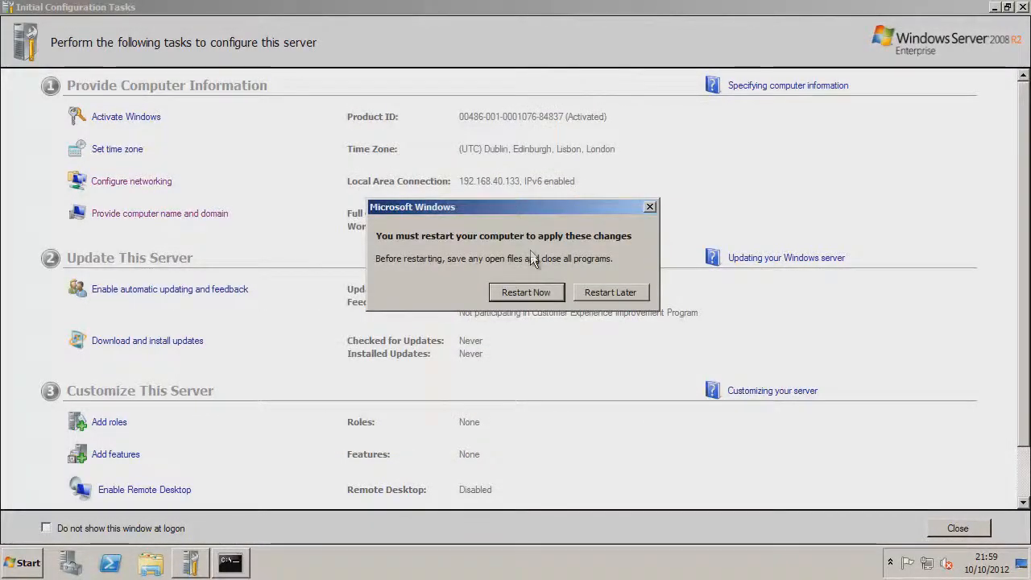
pyautogui.moveTo(893, 547)
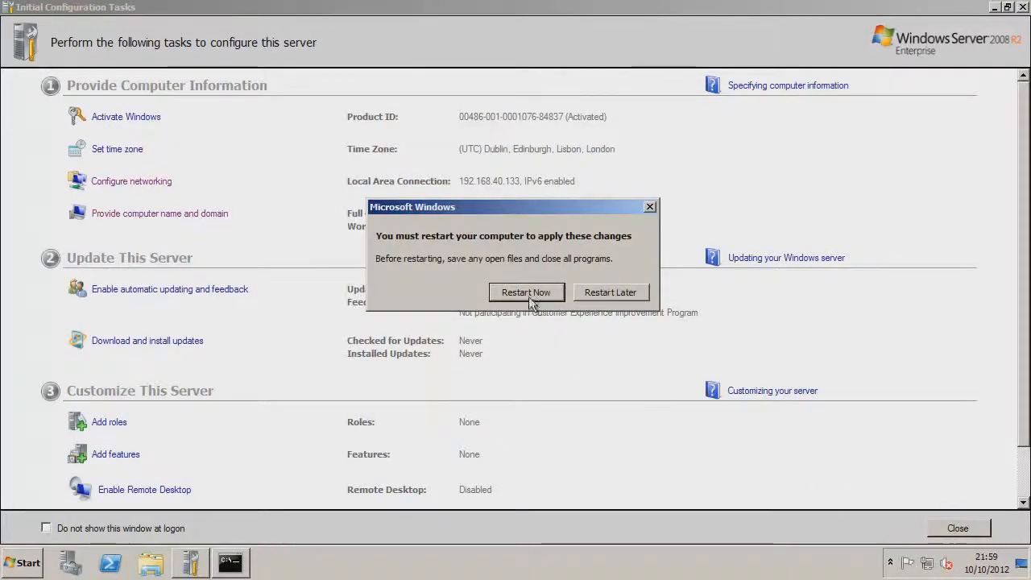
pyautogui.click(526, 291)
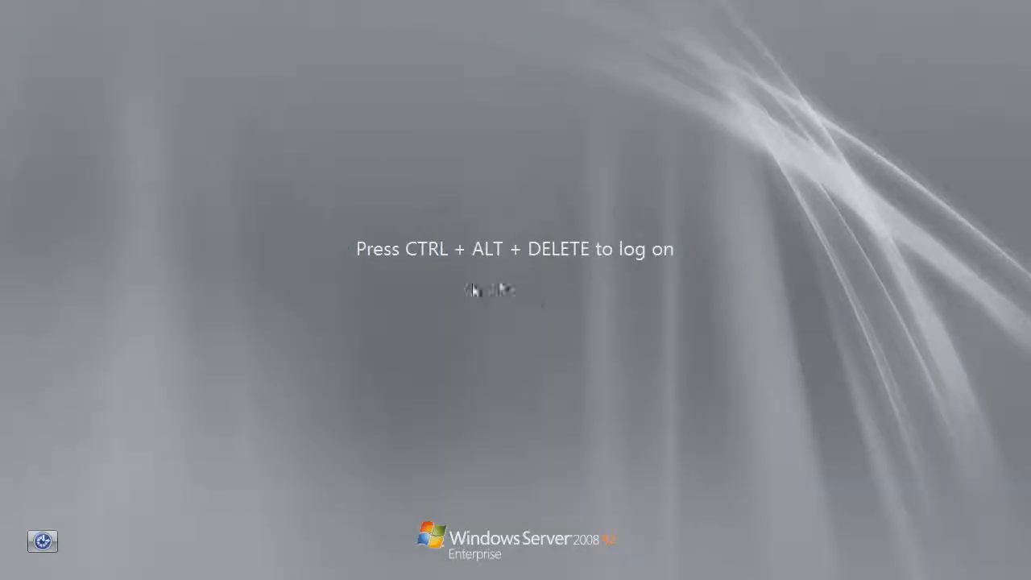
# Log back on as Administrator with the password after the restart
pyautogui.press('ctrl+alt+delete')
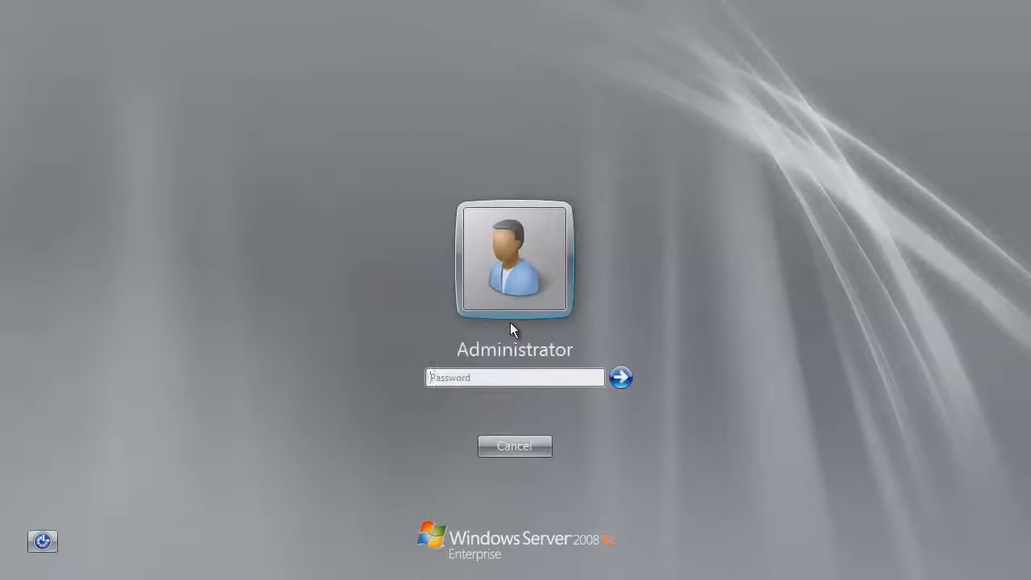
pyautogui.write('password')
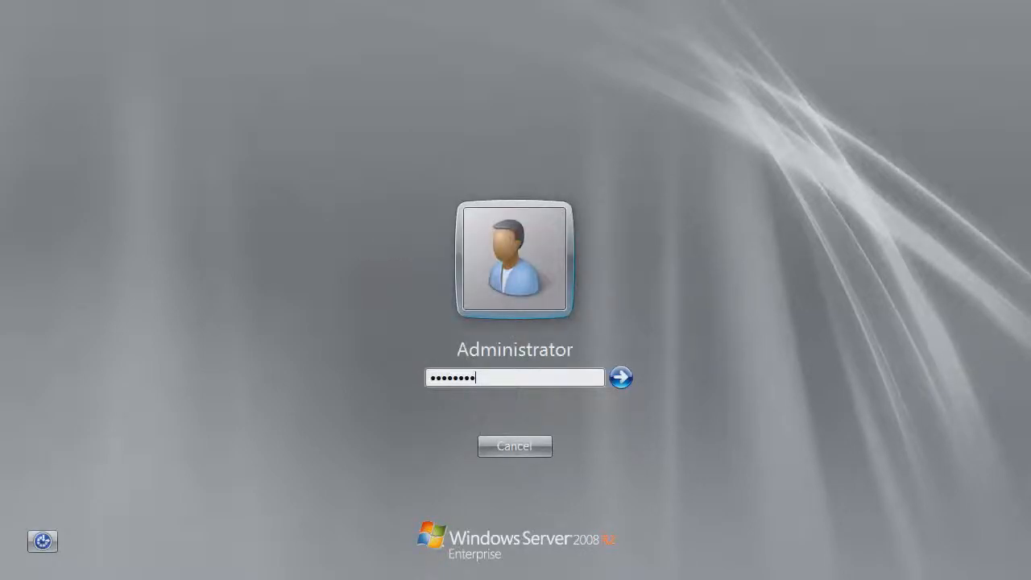
pyautogui.click(620, 377)
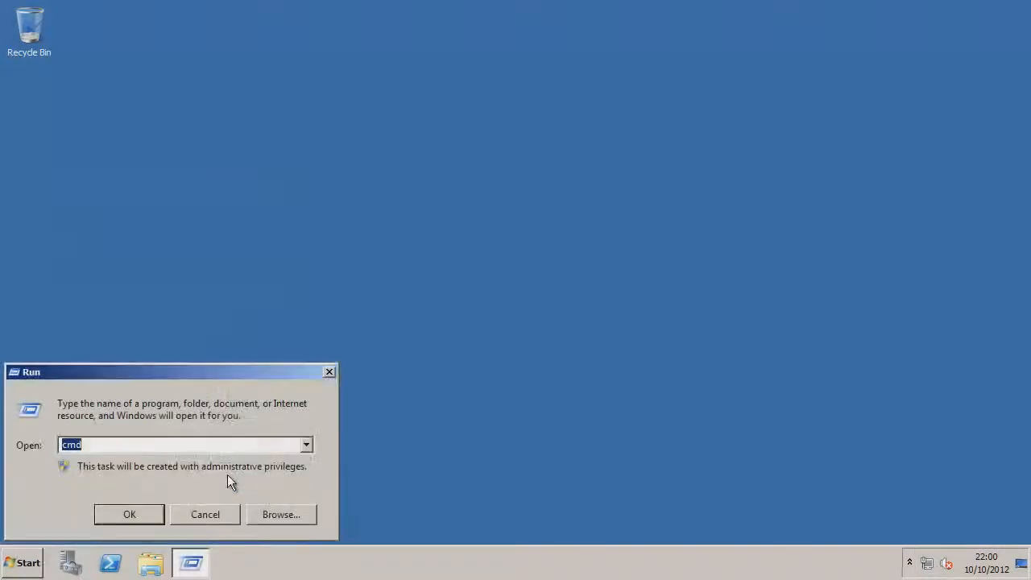
# Run ipconfig to confirm host SERVER-01 at 192.168.40.133, then close the Command Prompt
pyautogui.click(128, 514)
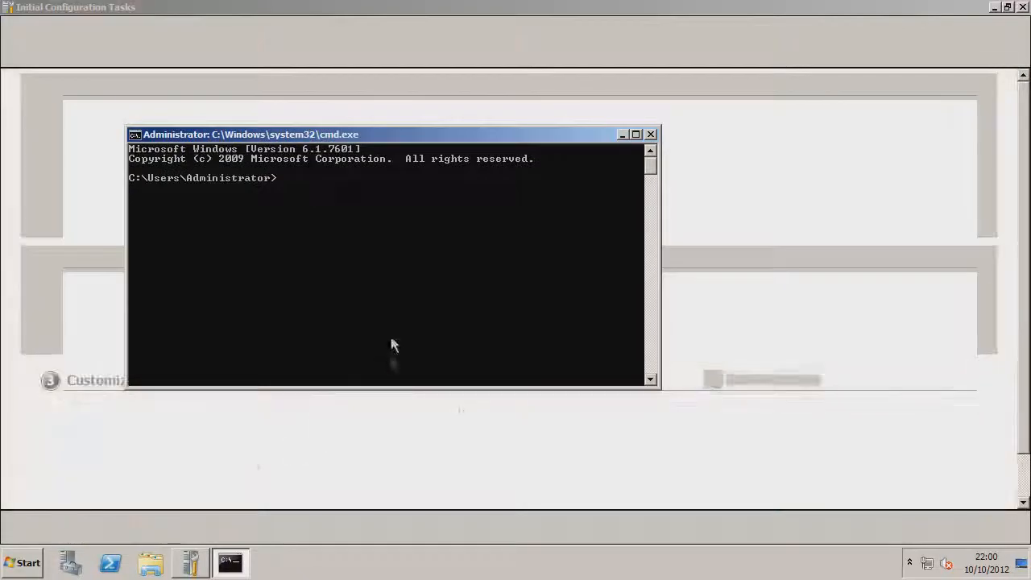
pyautogui.write('ipc')
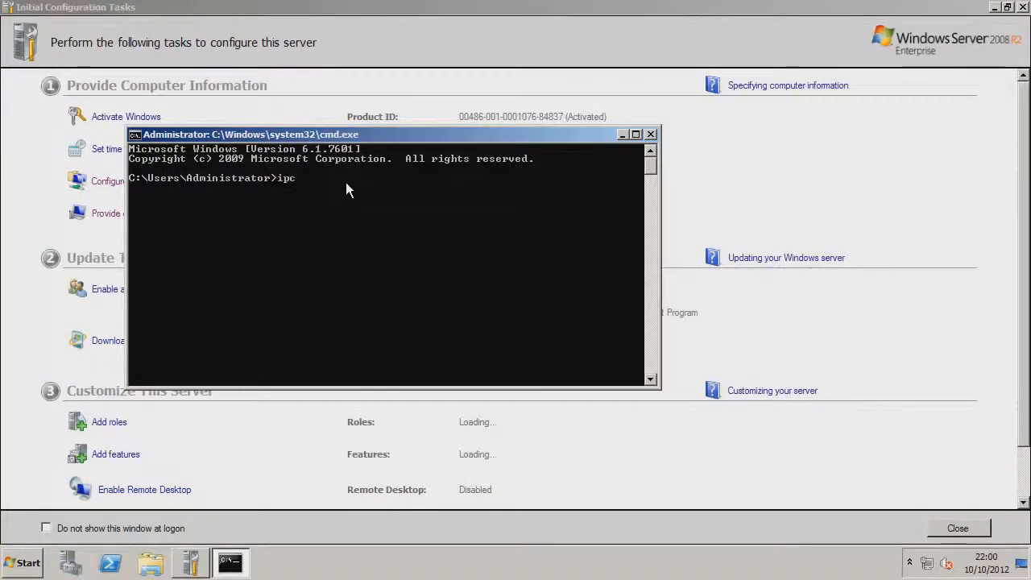
pyautogui.write('onfig')
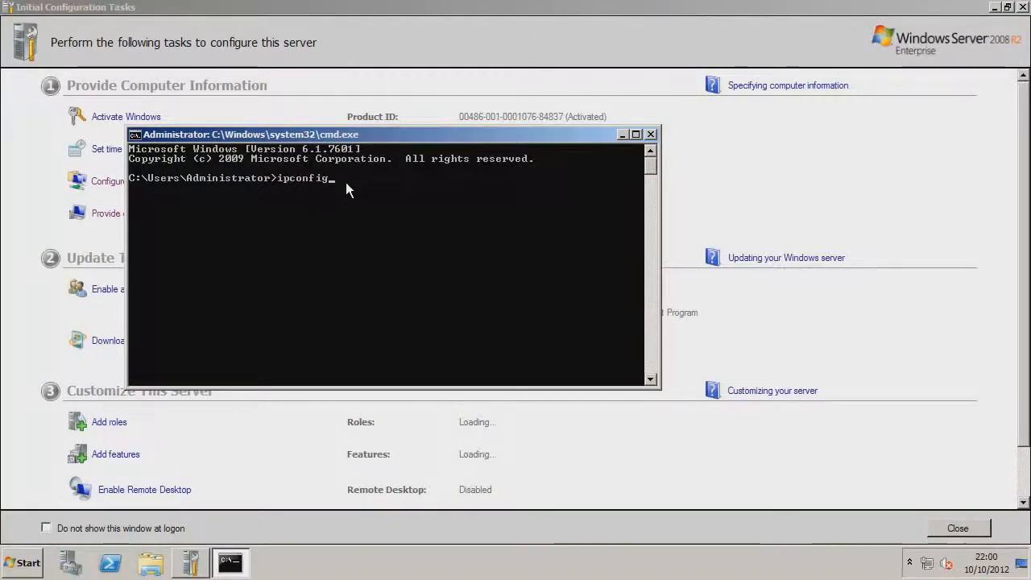
pyautogui.press('Return')
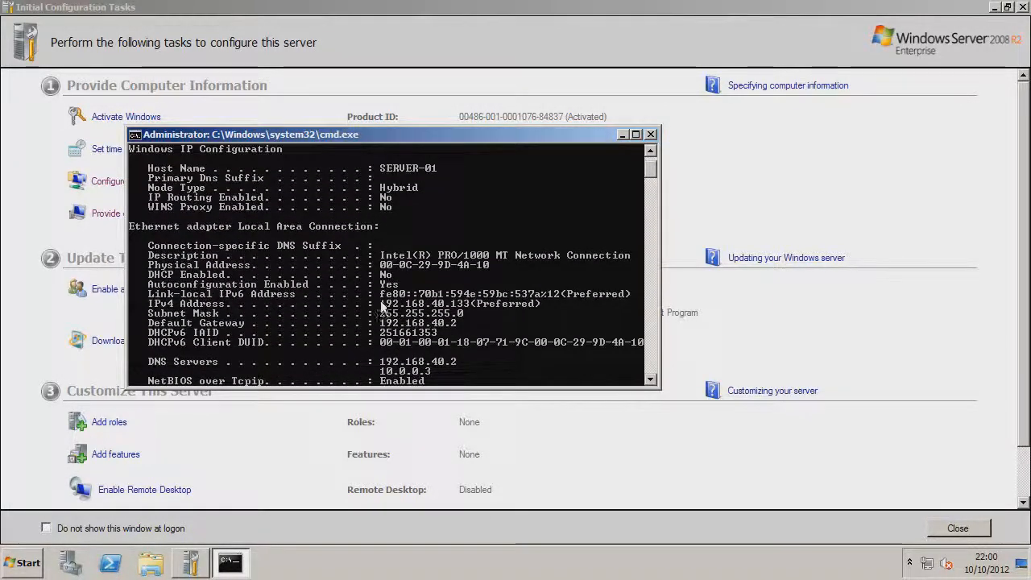
pyautogui.moveTo(400, 308)
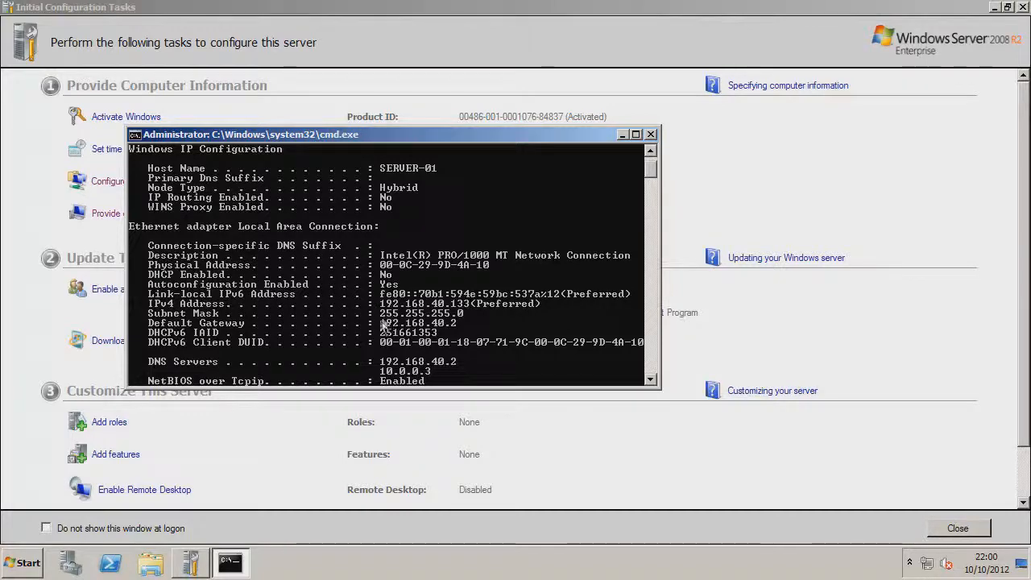
pyautogui.scroll(-3)
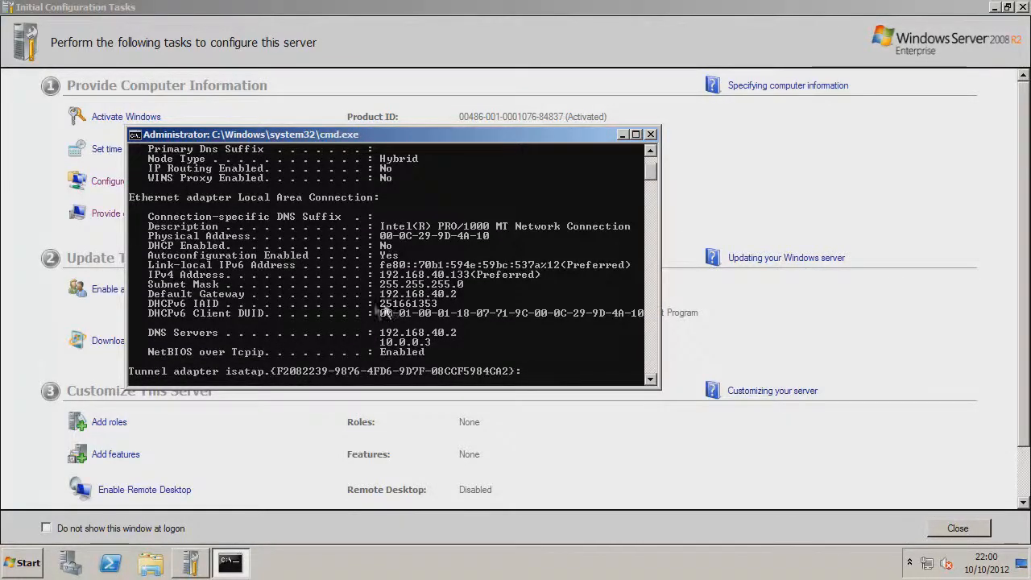
pyautogui.scroll(-3)
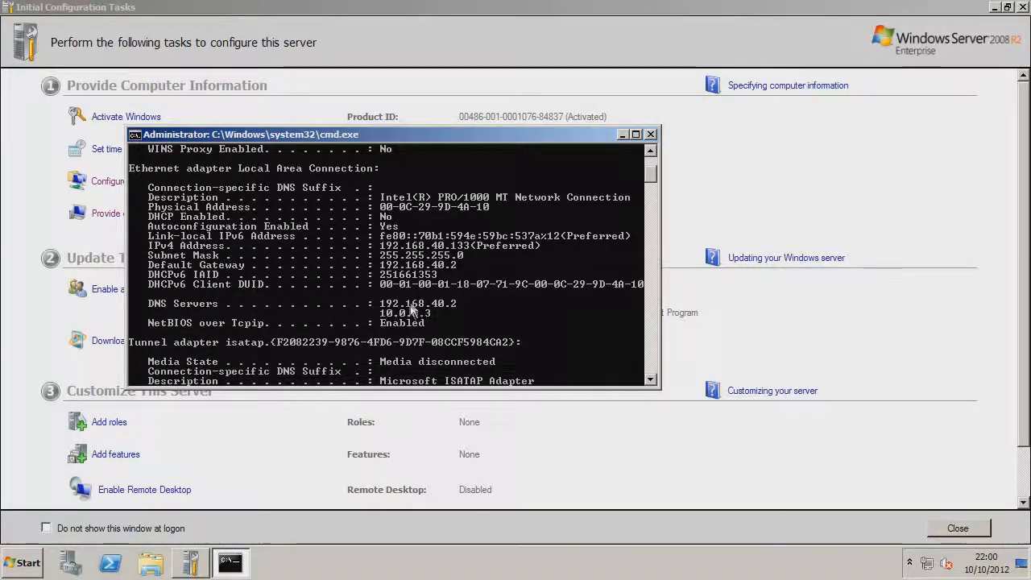
pyautogui.scroll(3)
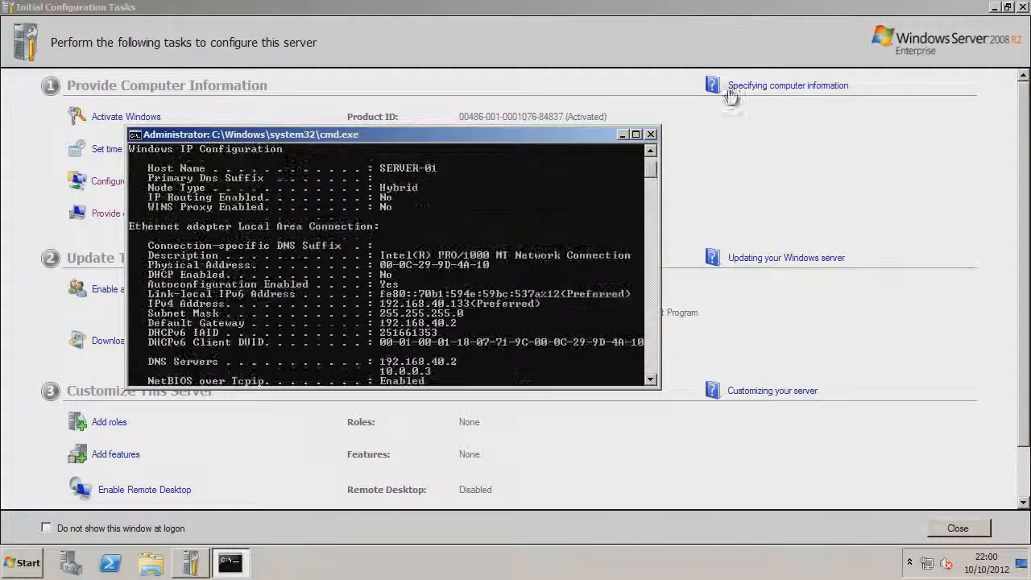
pyautogui.click(650, 134)
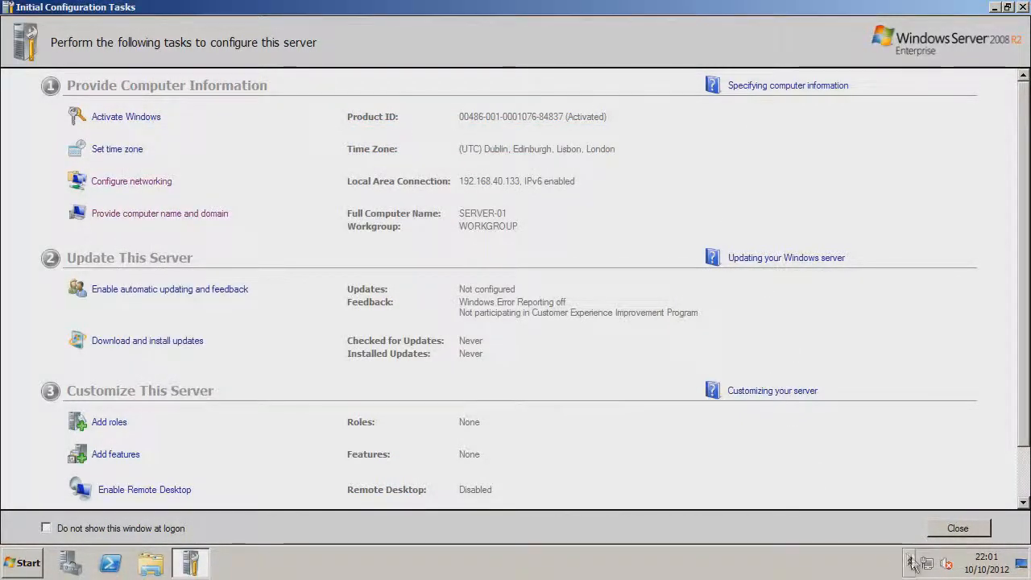
pyautogui.moveTo(414, 454)
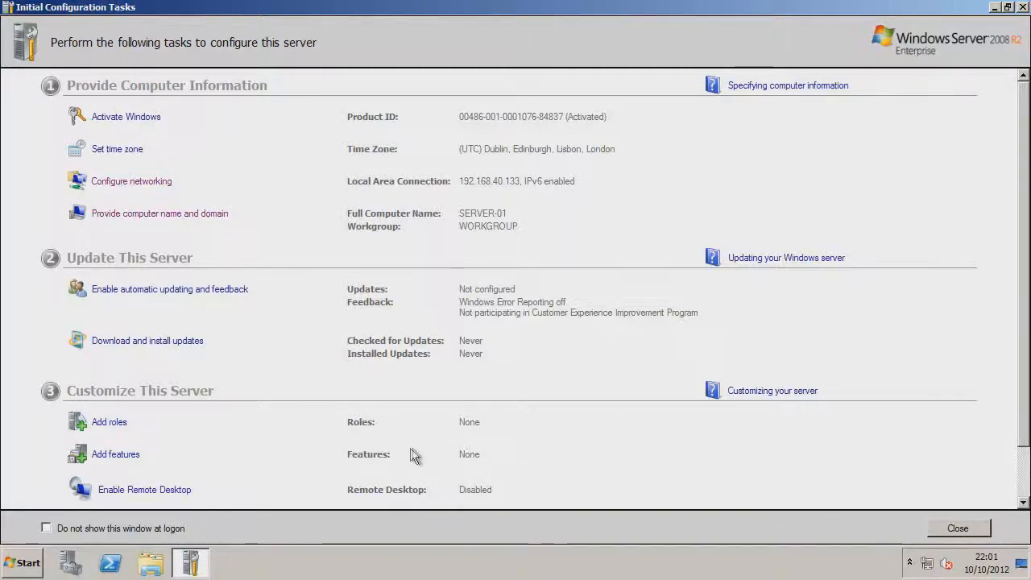
pyautogui.moveTo(319, 280)
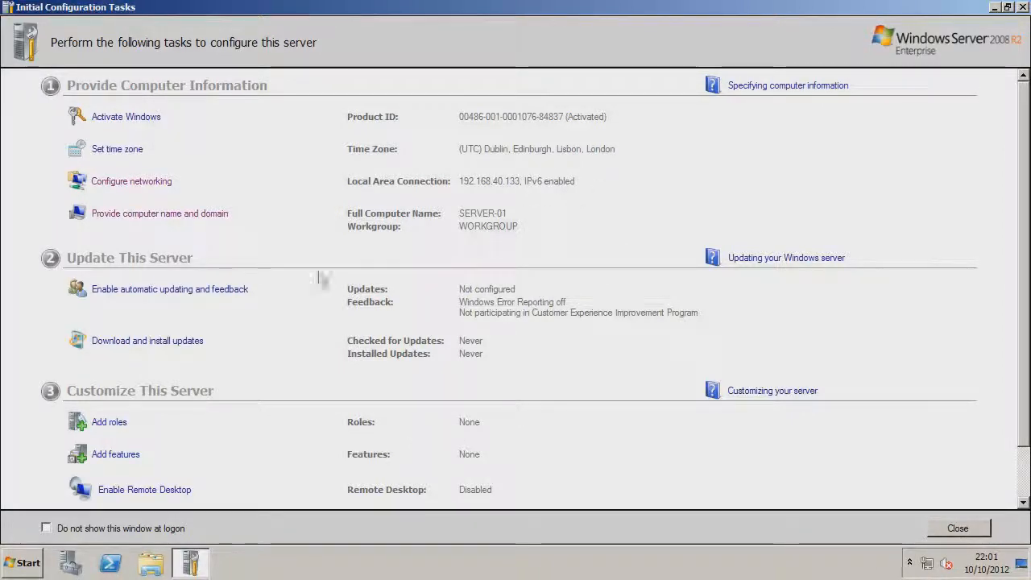
pyautogui.moveTo(185, 282)
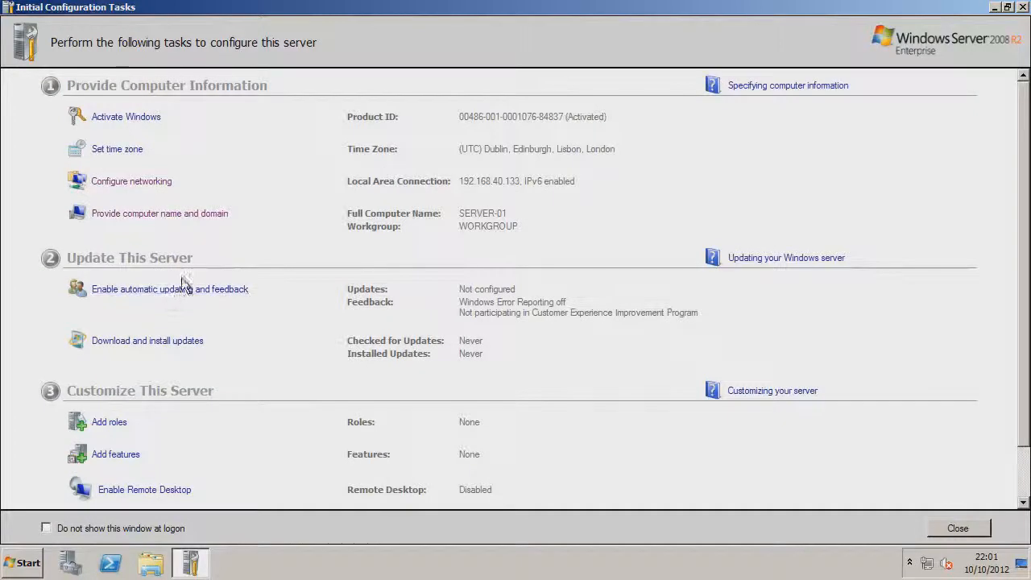
pyautogui.moveTo(198, 322)
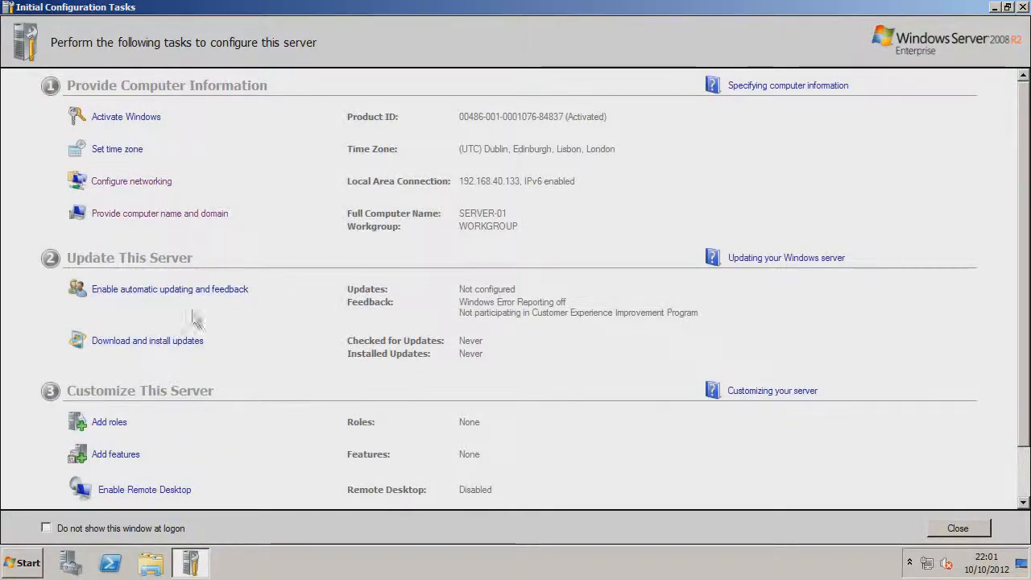
pyautogui.moveTo(310, 308)
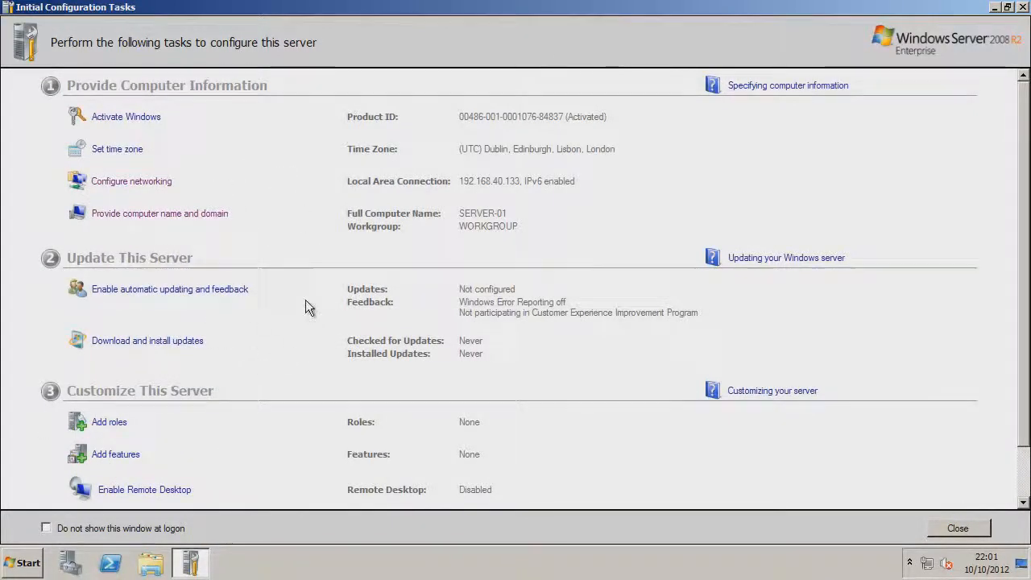
pyautogui.moveTo(177, 297)
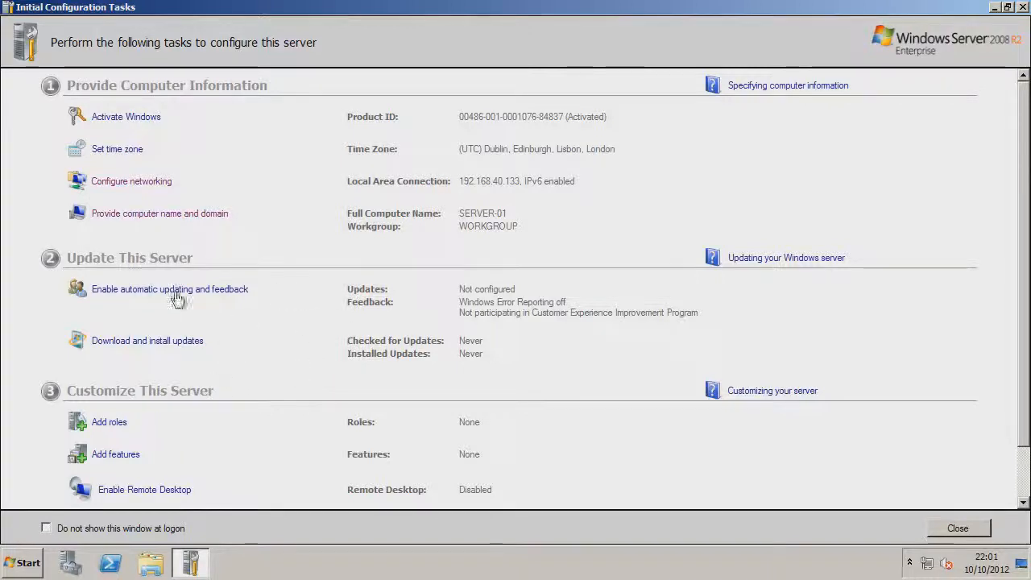
pyautogui.scroll(-3)
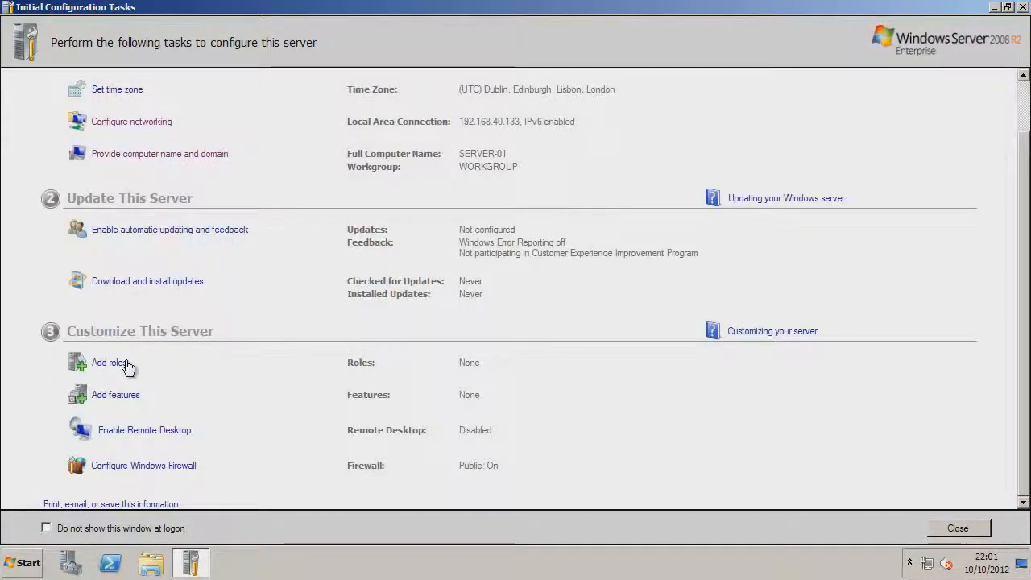
pyautogui.moveTo(479, 246)
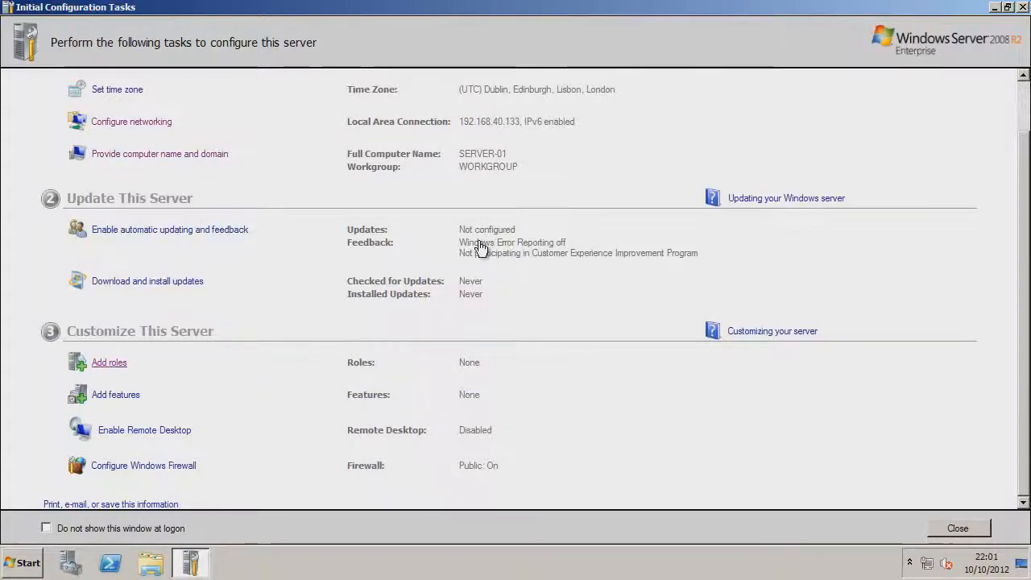
# Launch the Add Roles Wizard and advance past Before You Begin to the role list
pyautogui.click(109, 362)
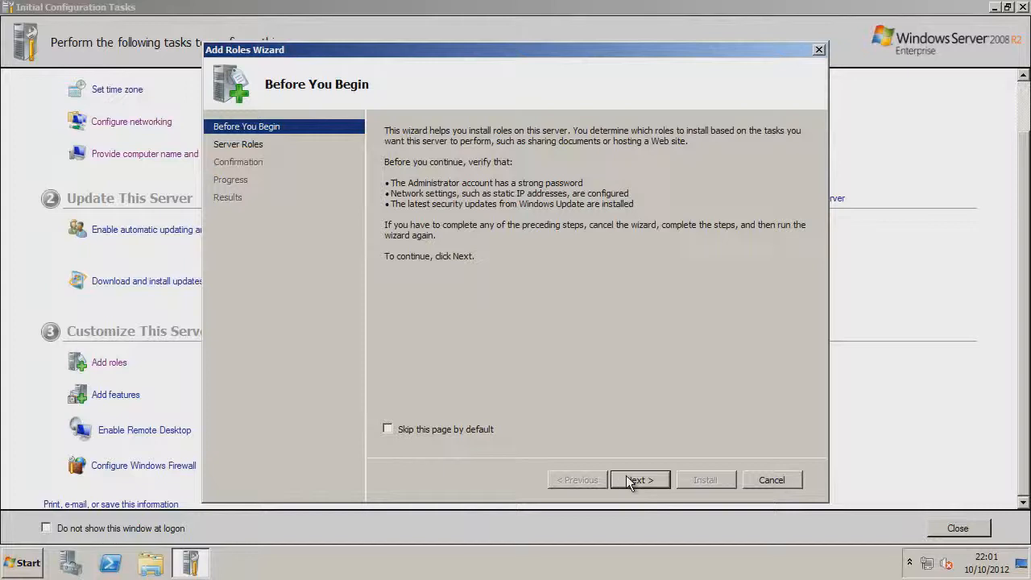
pyautogui.click(639, 479)
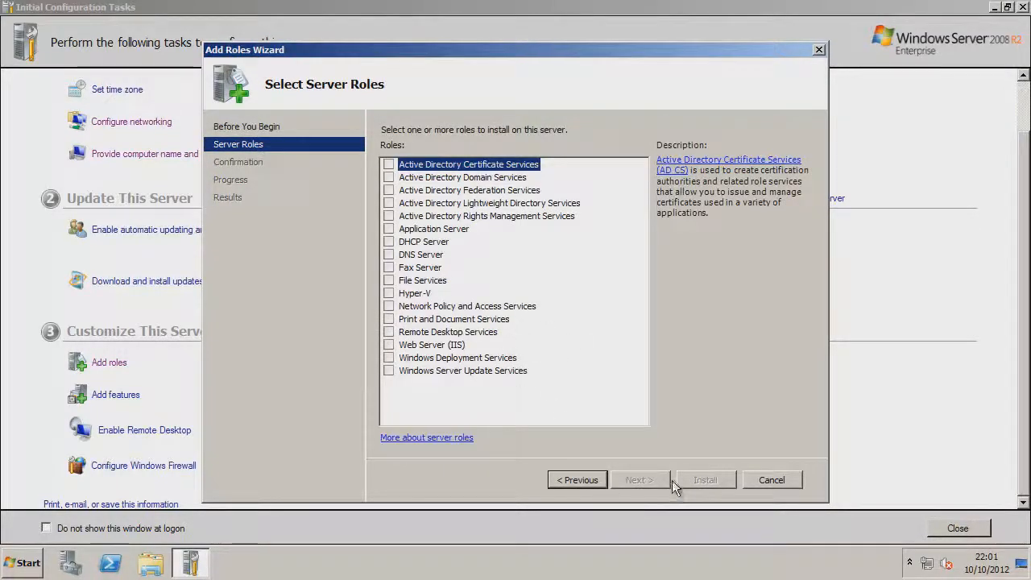
pyautogui.moveTo(329, 234)
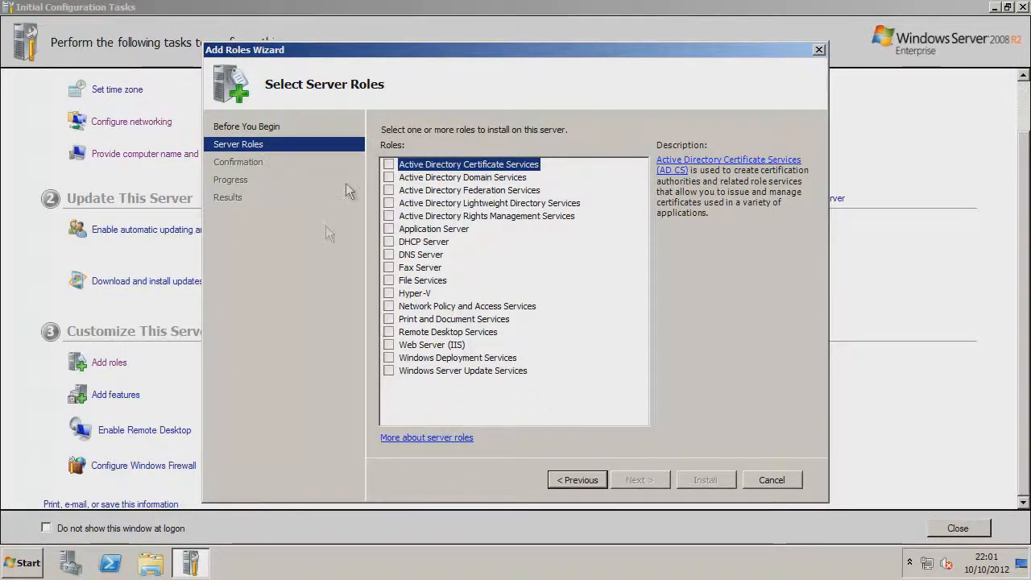
pyautogui.moveTo(246, 337)
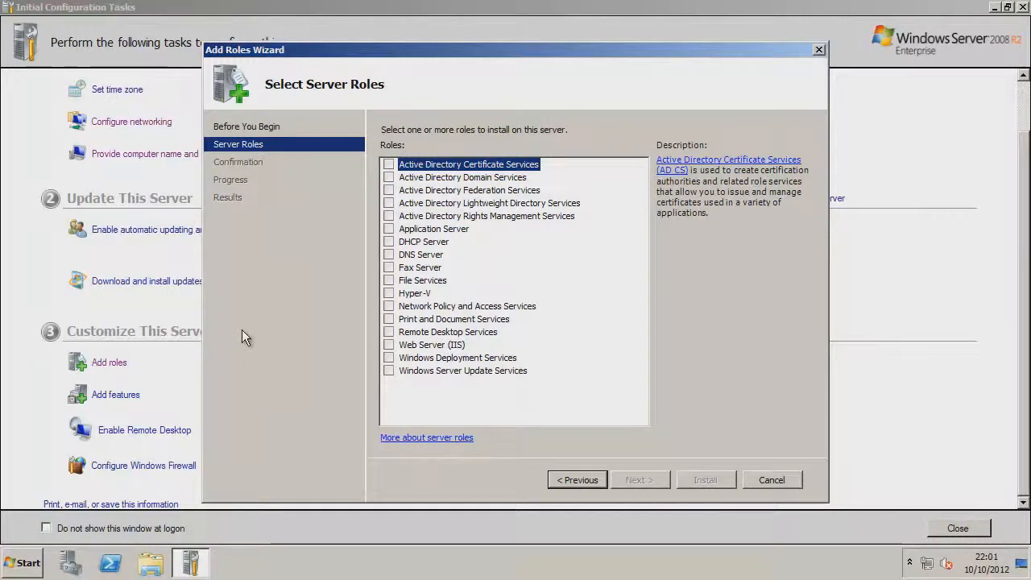
pyautogui.moveTo(483, 356)
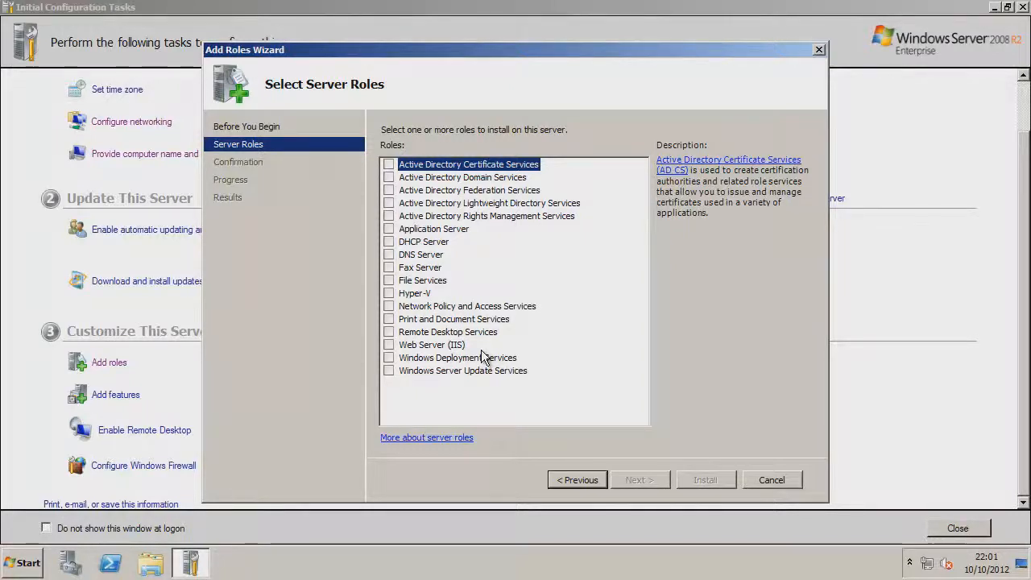
pyautogui.moveTo(475, 351)
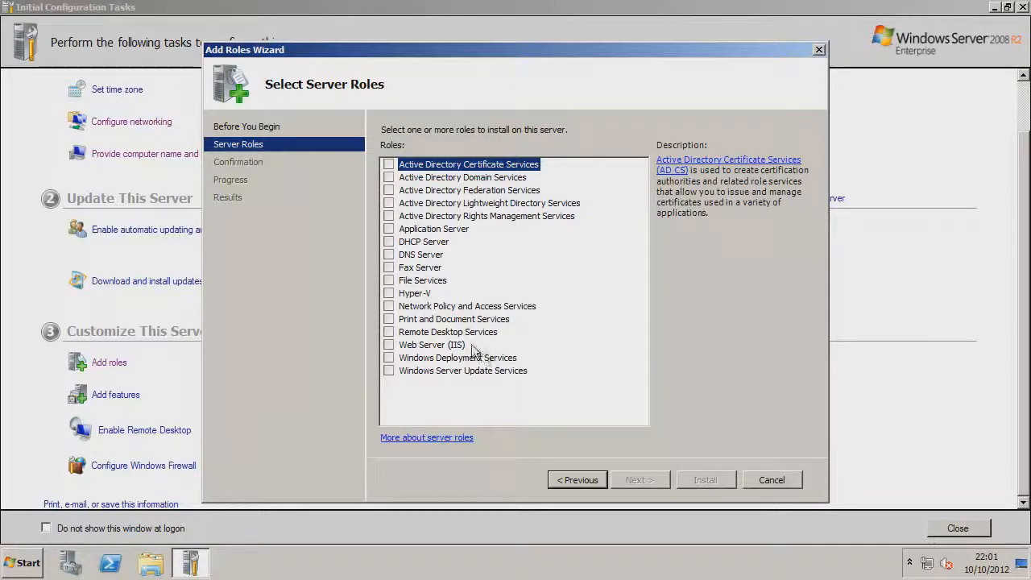
pyautogui.moveTo(406, 190)
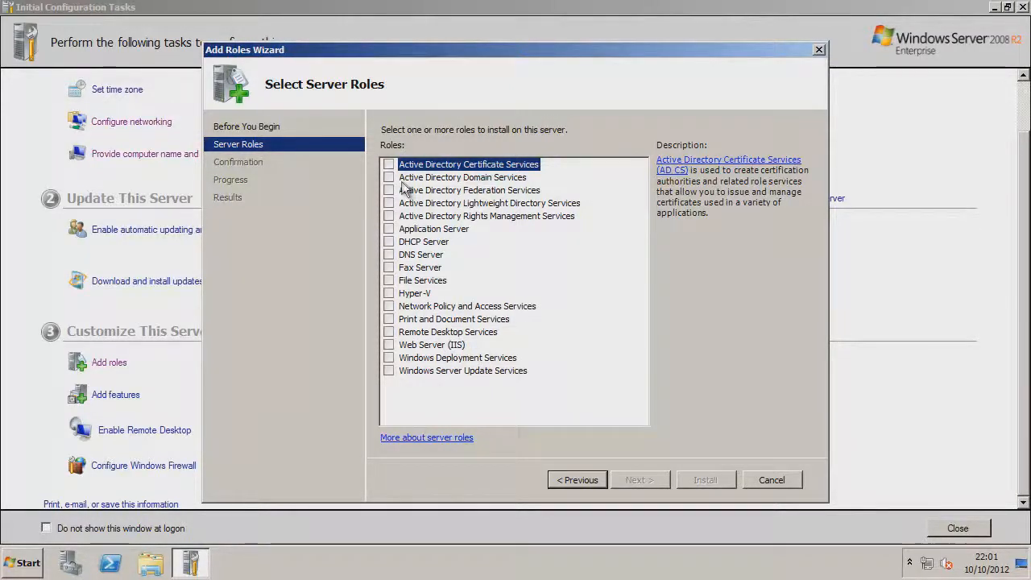
# Select Active Directory Domain Services plus required .NET Framework 3.5.1 features and reach confirmation
pyautogui.click(389, 177)
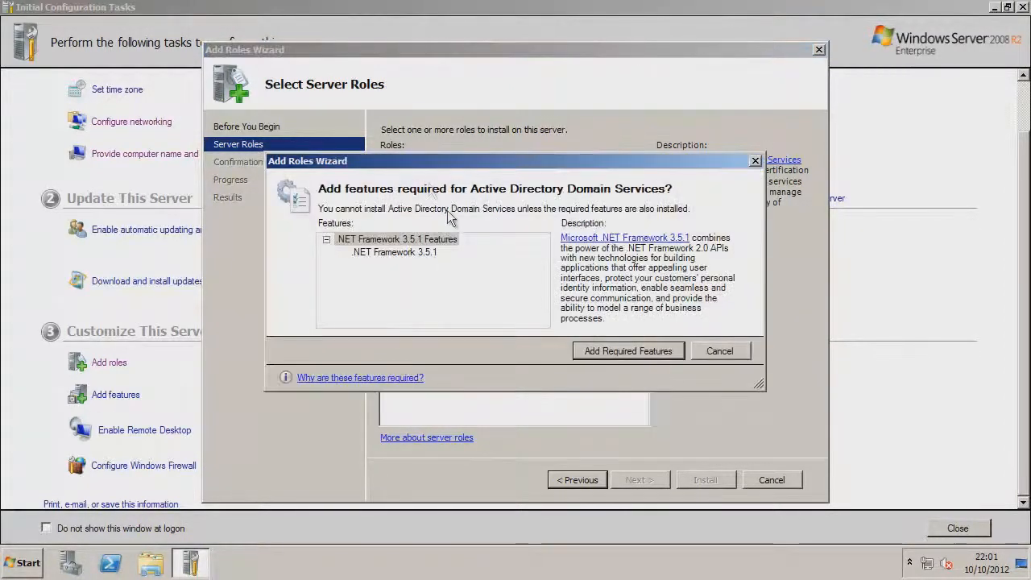
pyautogui.moveTo(365, 333)
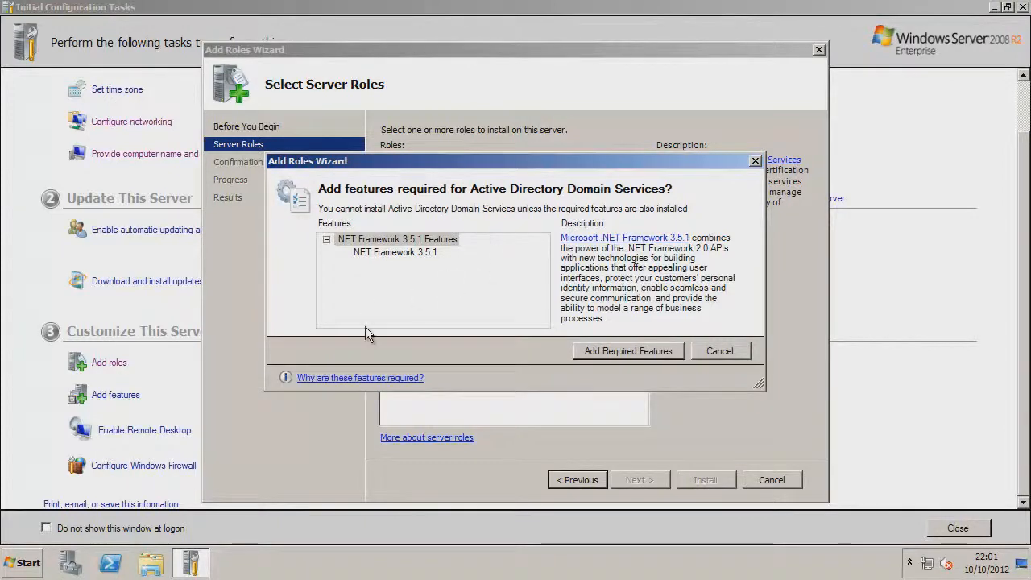
pyautogui.moveTo(554, 310)
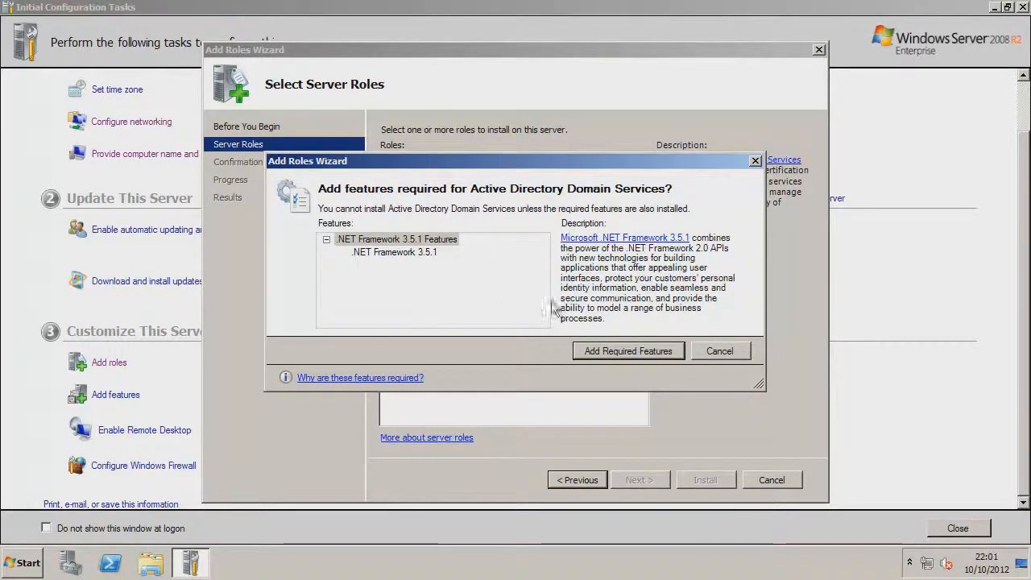
pyautogui.click(628, 351)
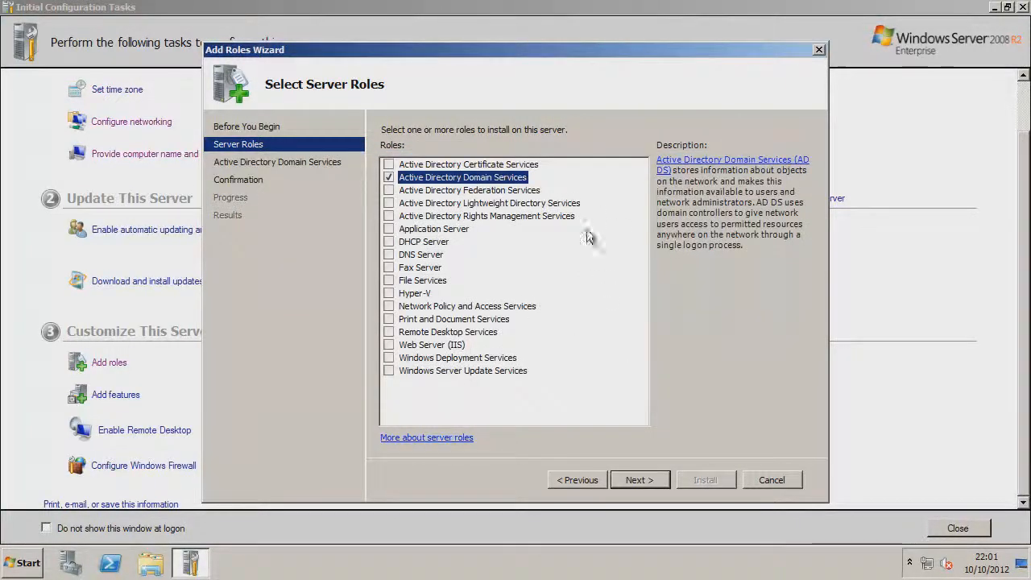
pyautogui.moveTo(463, 256)
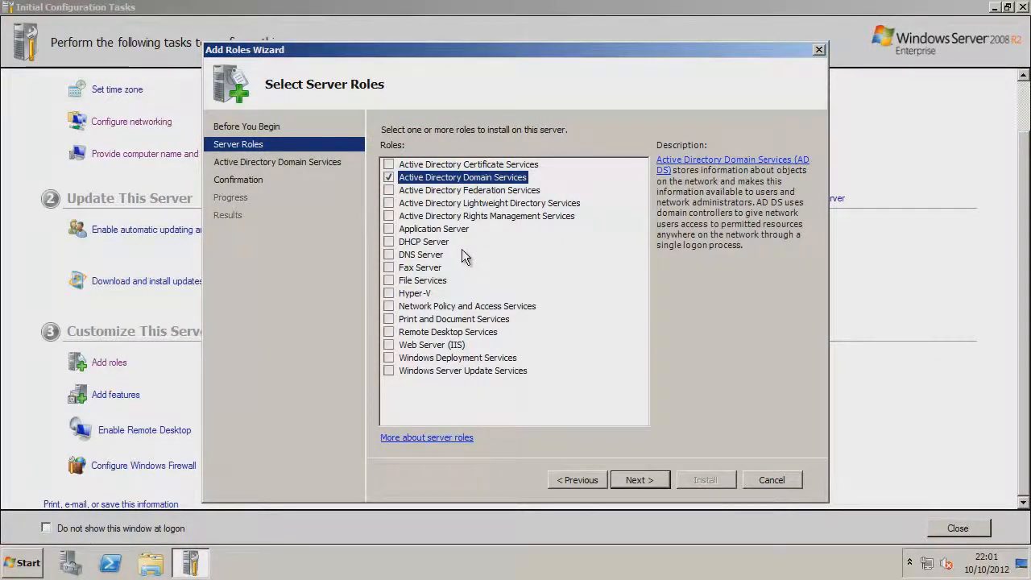
pyautogui.moveTo(572, 399)
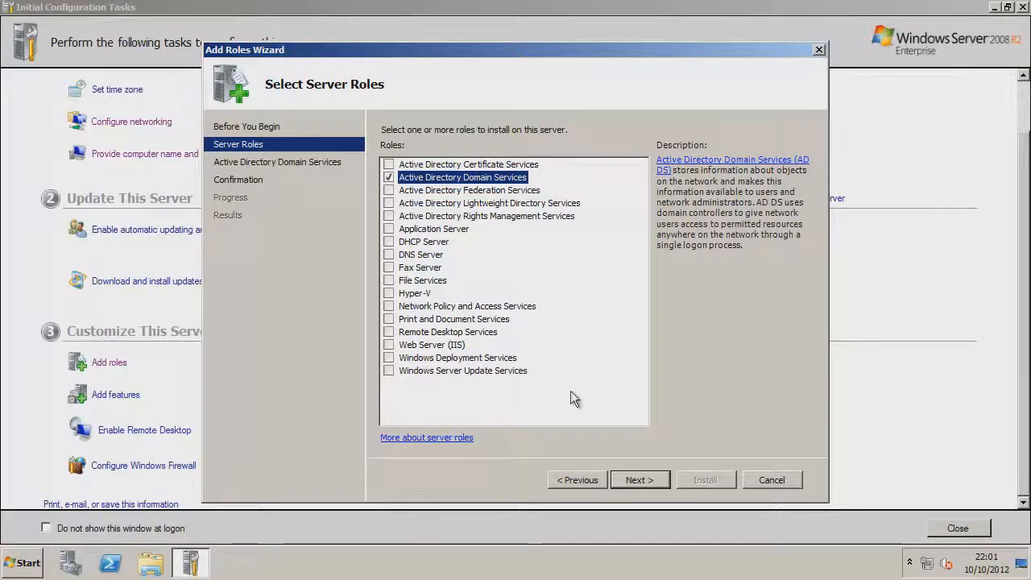
pyautogui.click(640, 479)
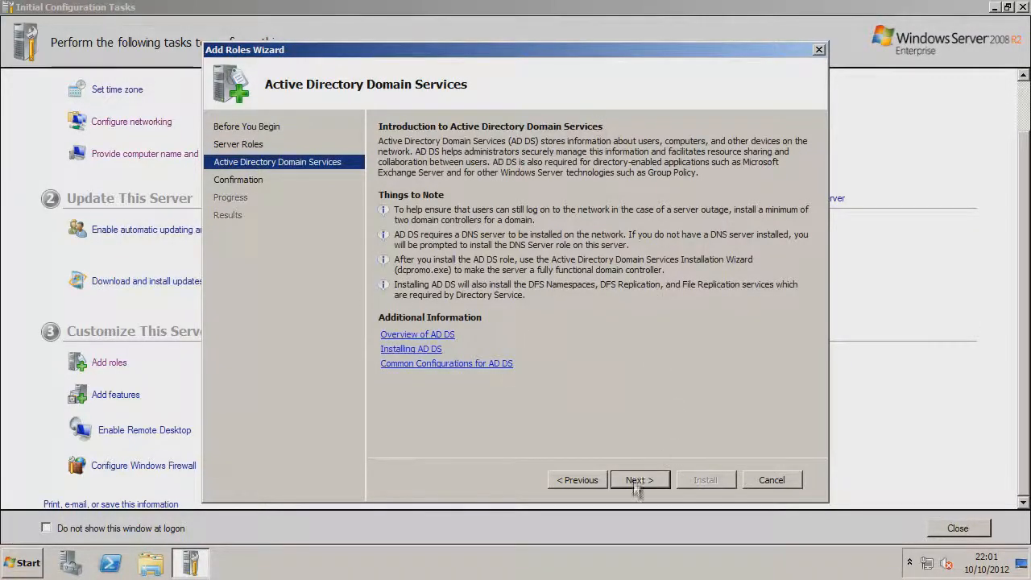
pyautogui.click(639, 480)
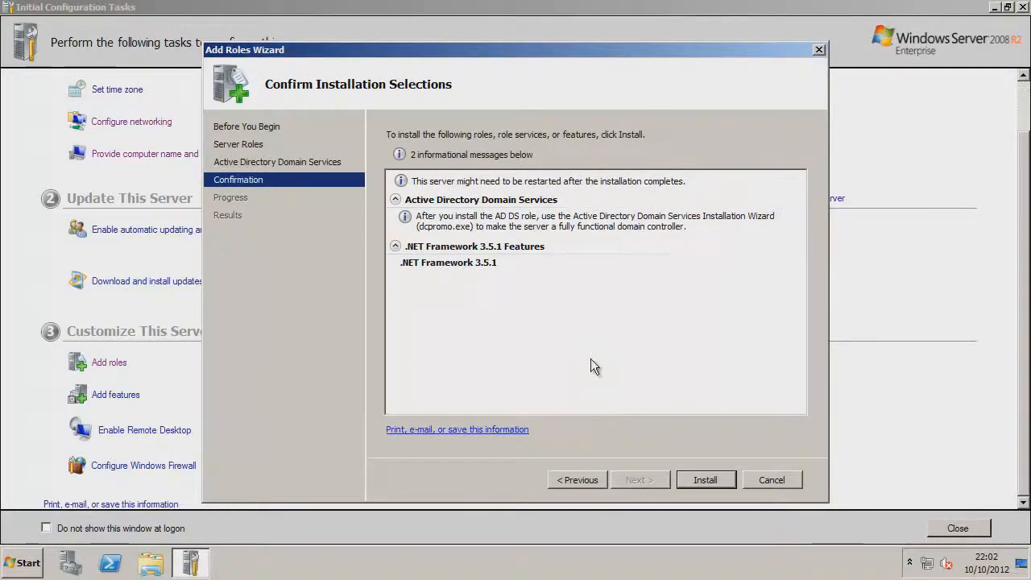
pyautogui.moveTo(484, 263)
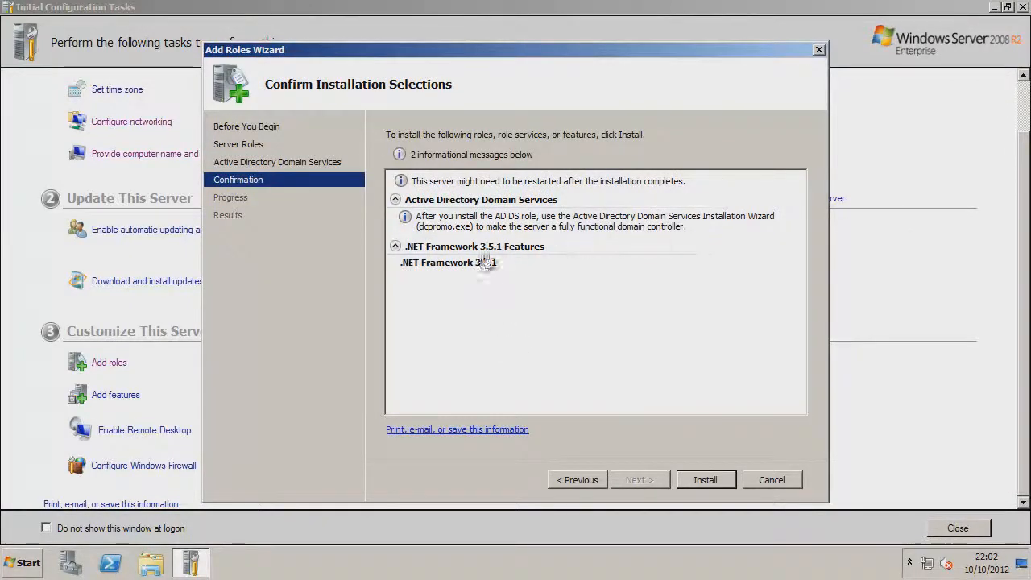
pyautogui.moveTo(552, 278)
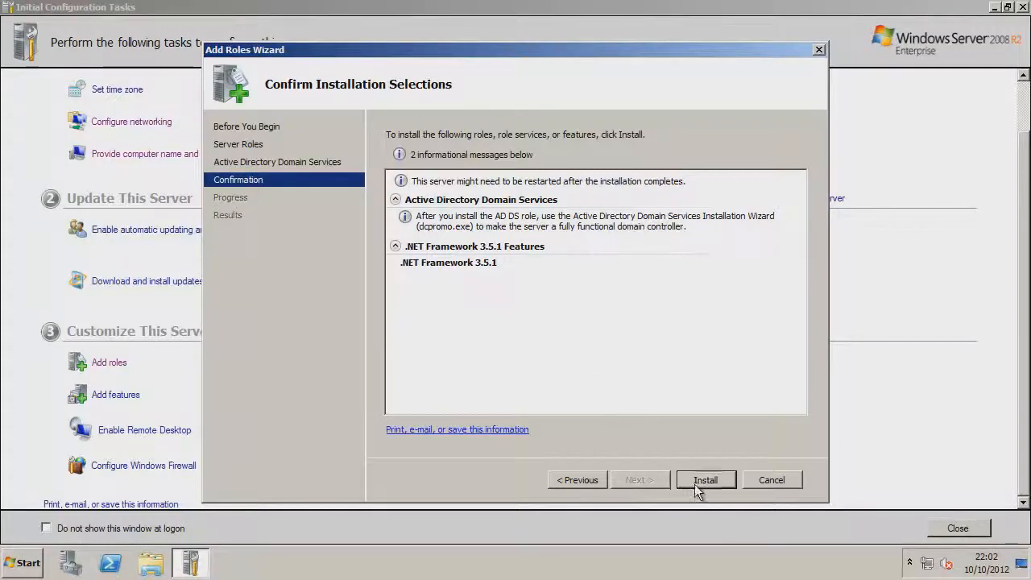
# Install AD DS and .NET Framework 3.5.1, waiting for Installation succeeded results
pyautogui.click(705, 479)
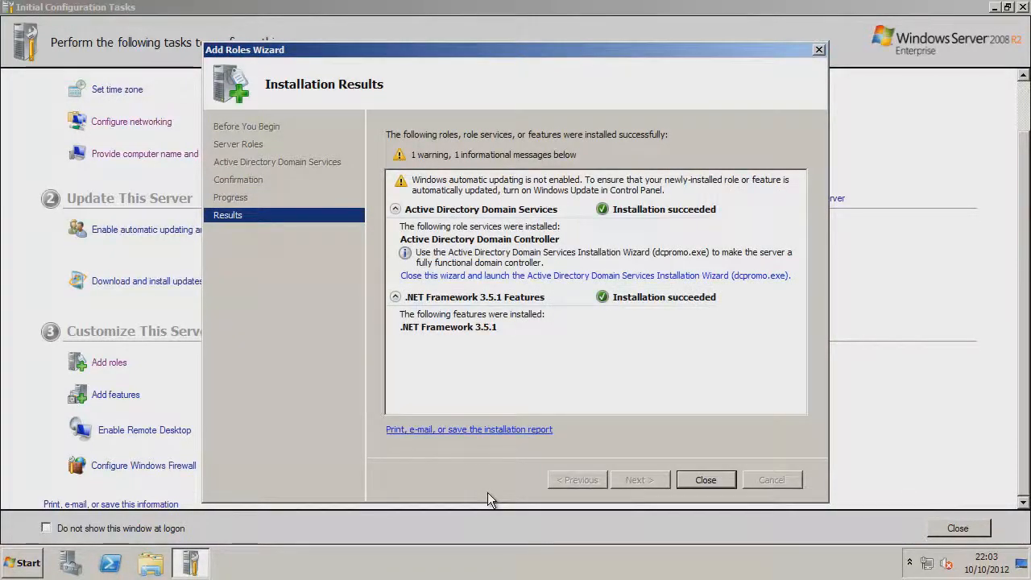
pyautogui.moveTo(540, 223)
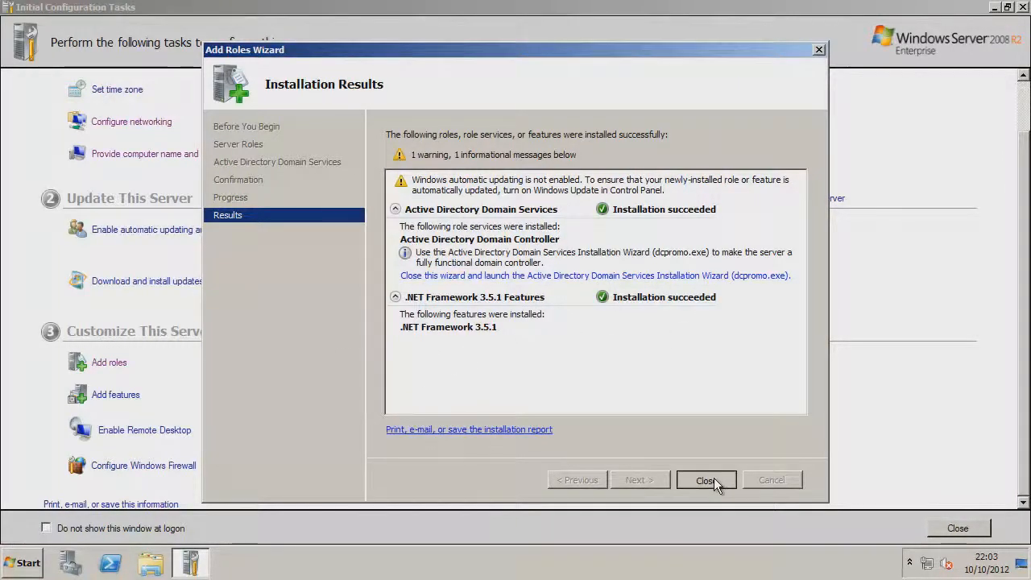
# Close the Add Roles Wizard results page to return to Initial Configuration Tasks
pyautogui.click(706, 480)
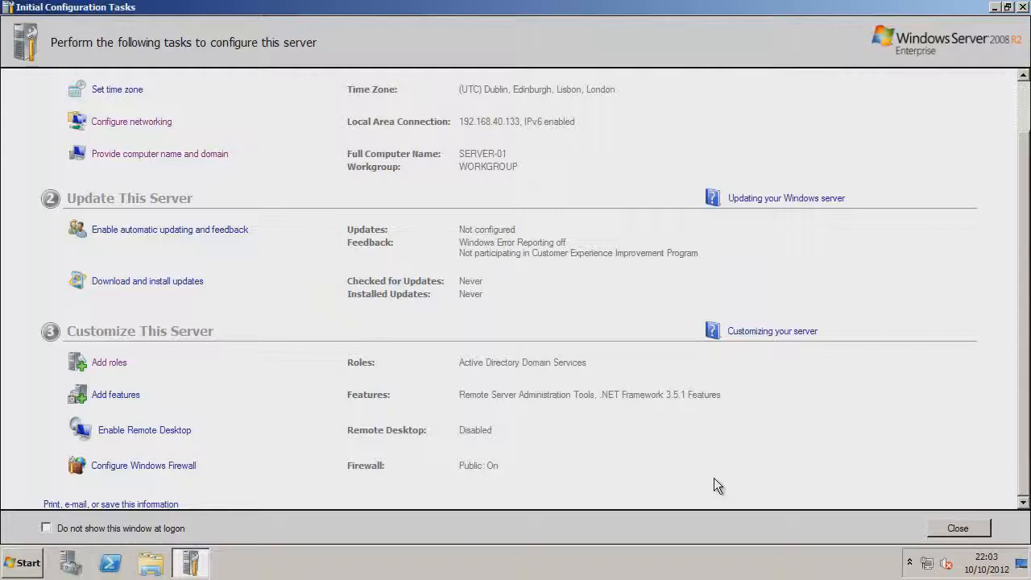
pyautogui.moveTo(177, 555)
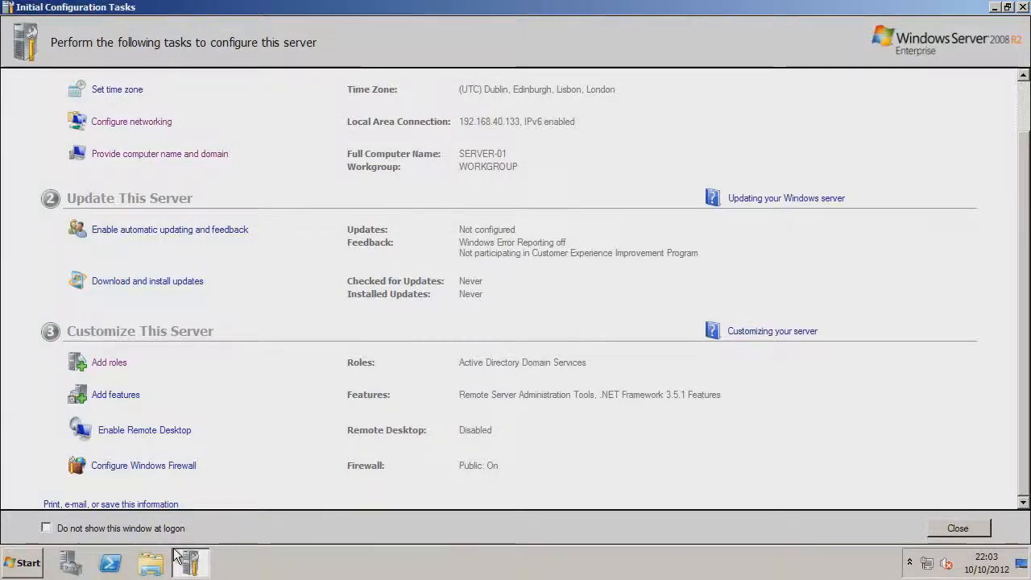
pyautogui.moveTo(316, 434)
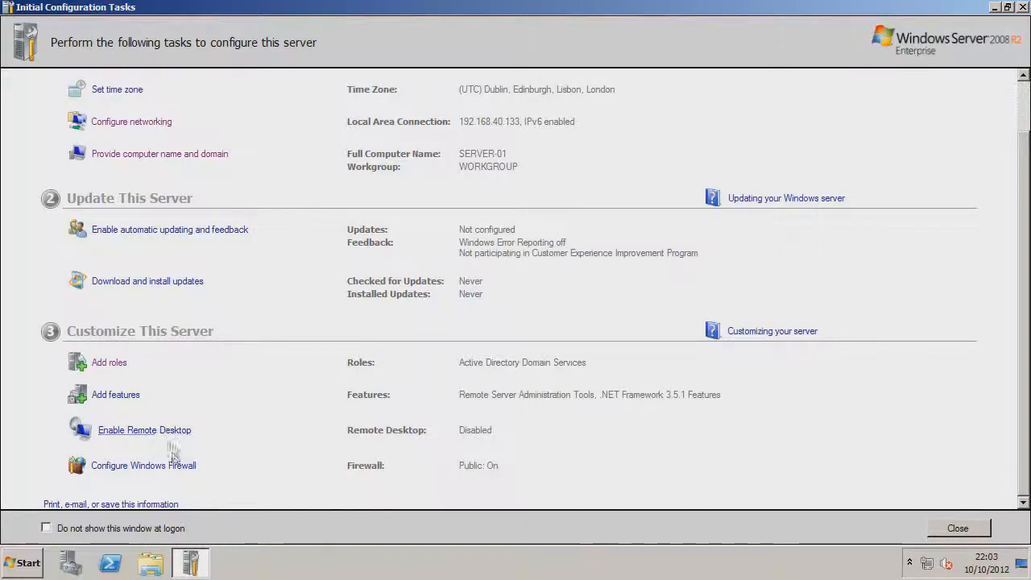
pyautogui.moveTo(115, 394)
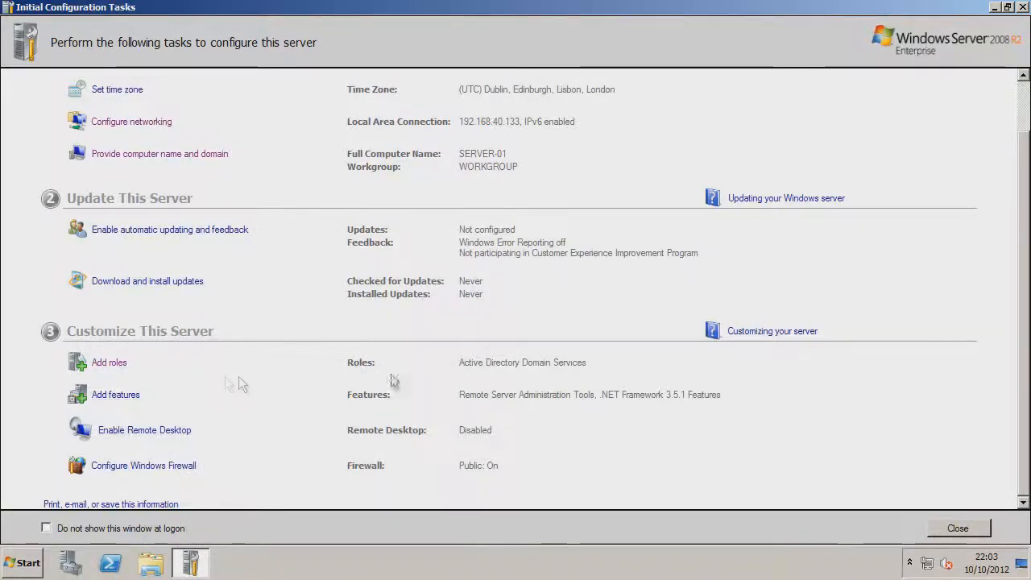
pyautogui.moveTo(199, 451)
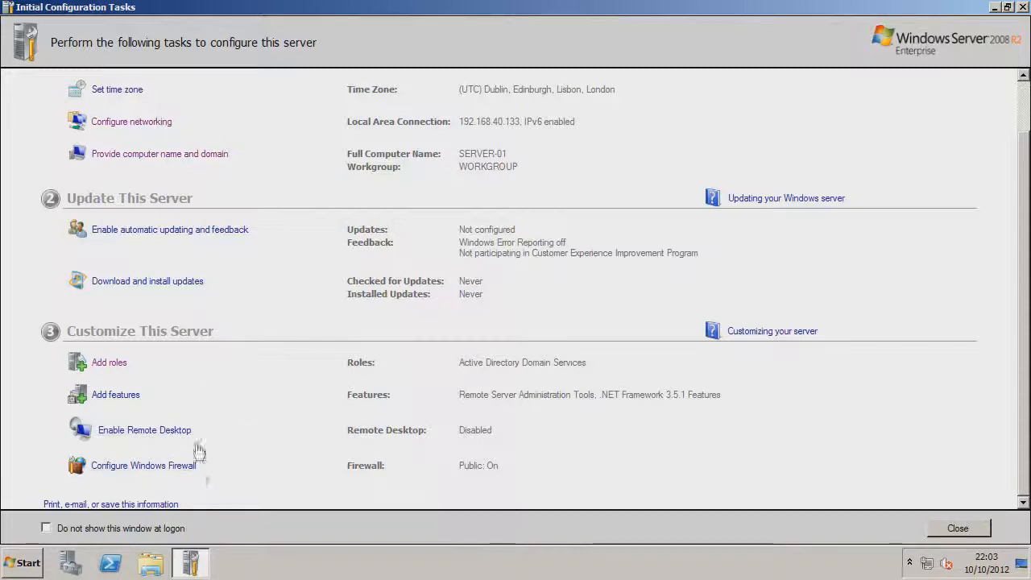
pyautogui.moveTo(406, 371)
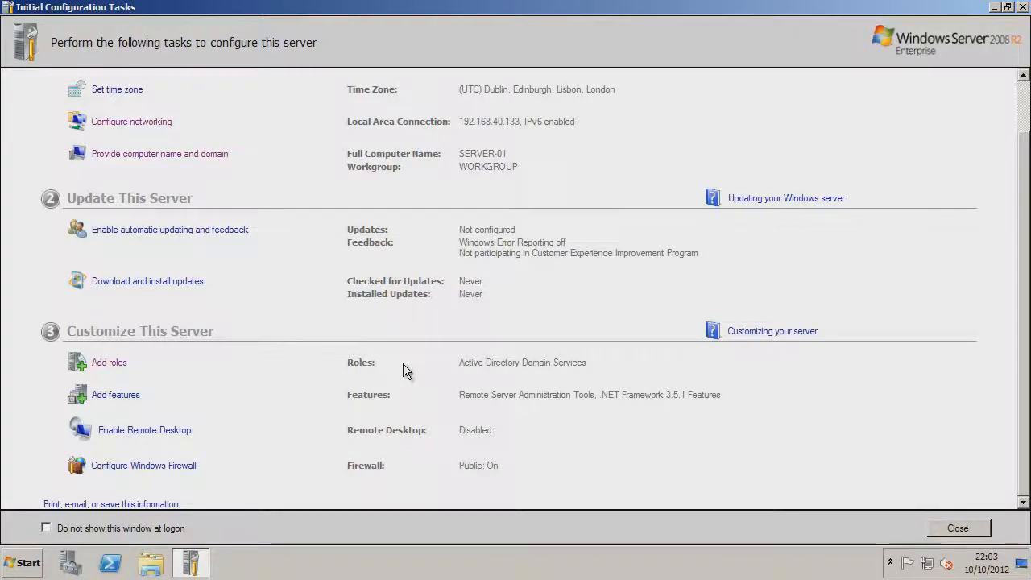
pyautogui.moveTo(413, 361)
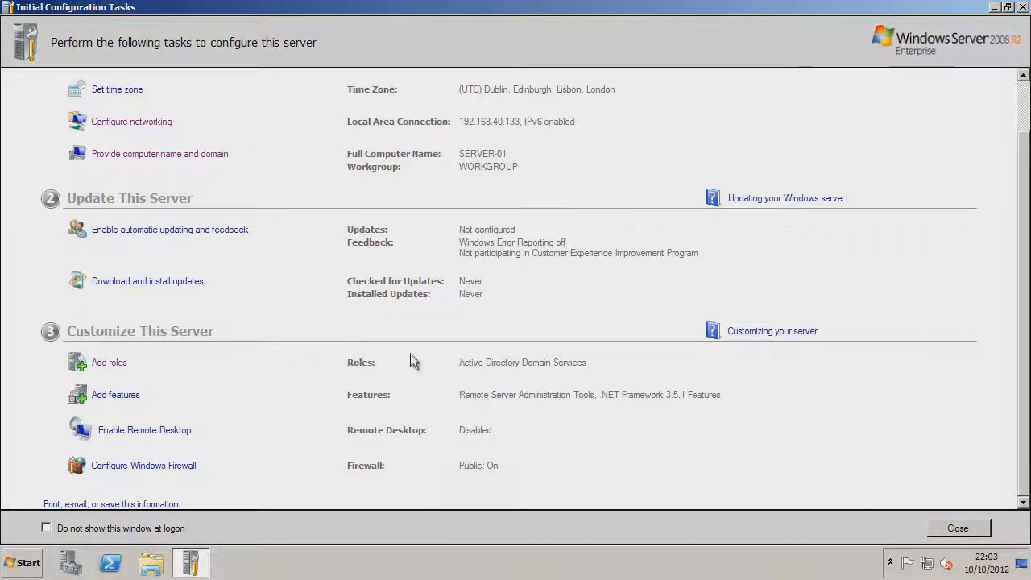
pyautogui.moveTo(491, 313)
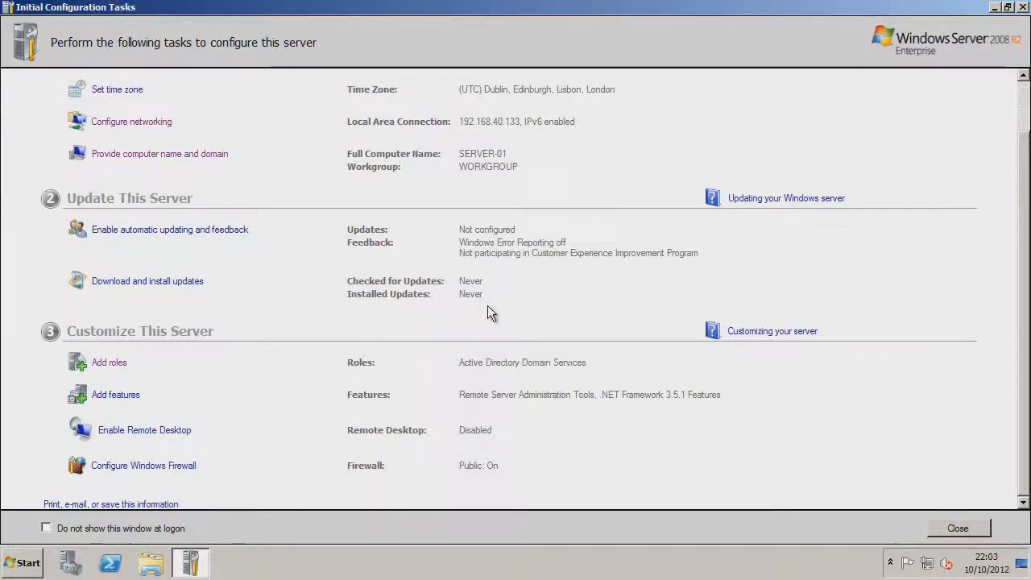
pyautogui.moveTo(206, 438)
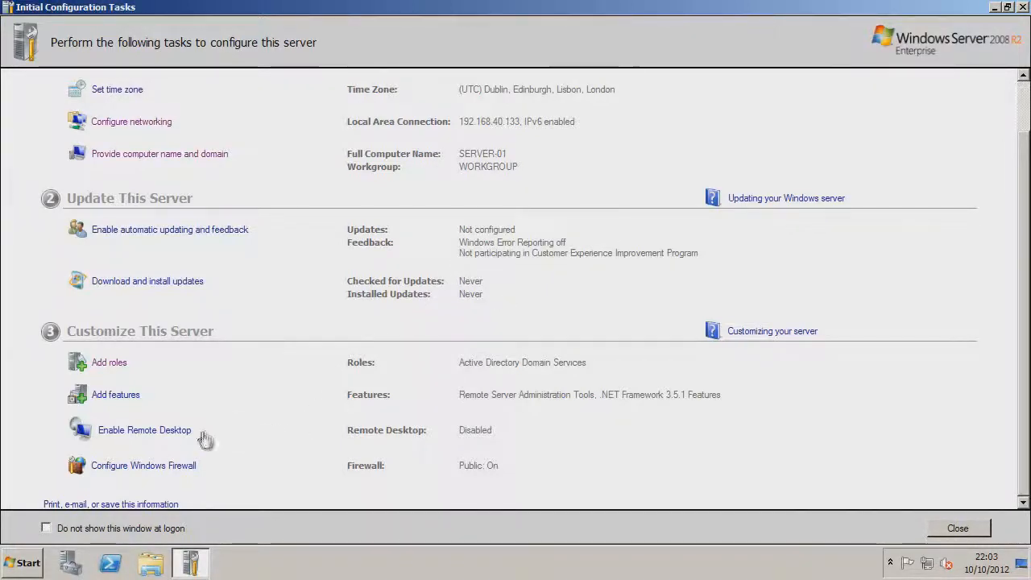
# Allow Remote Desktop connections from any version, acknowledging the firewall notice, and apply
pyautogui.click(144, 429)
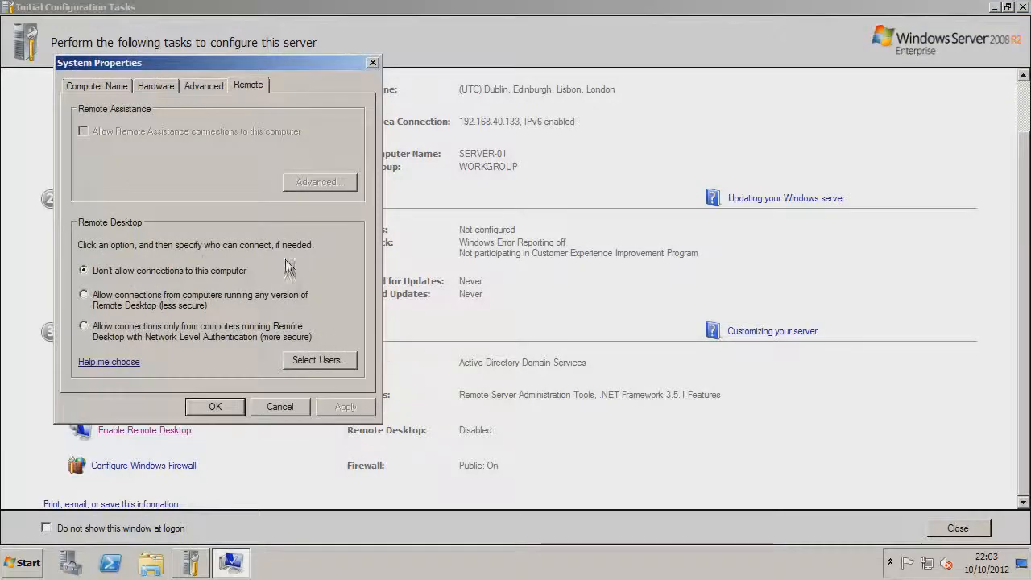
pyautogui.moveTo(166, 302)
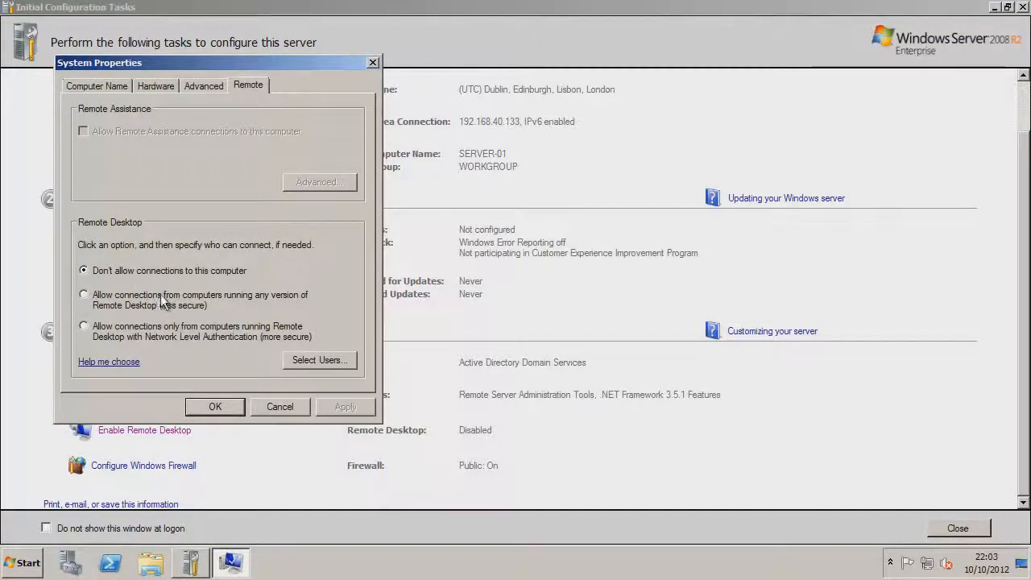
pyautogui.click(83, 294)
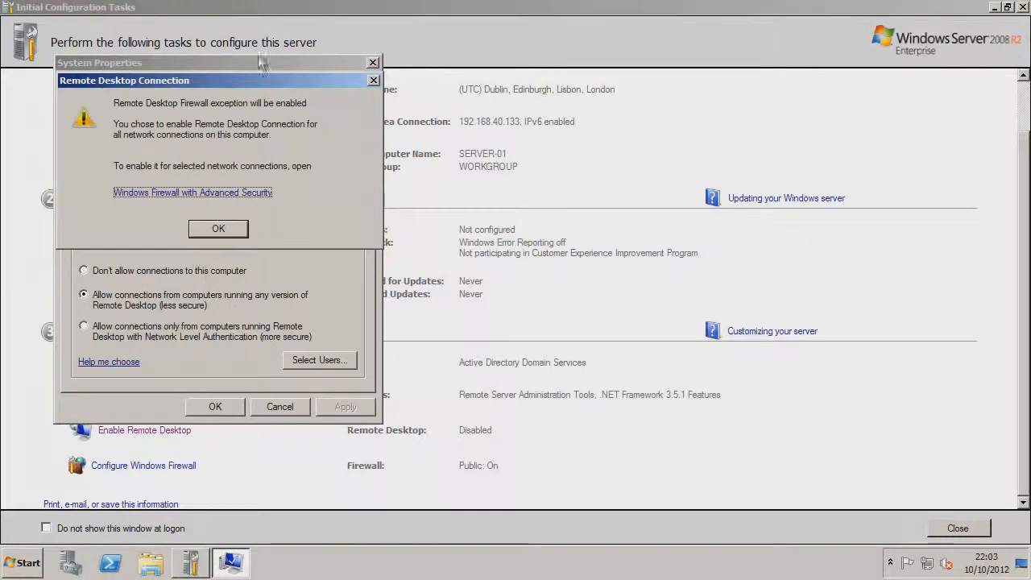
pyautogui.moveTo(234, 302)
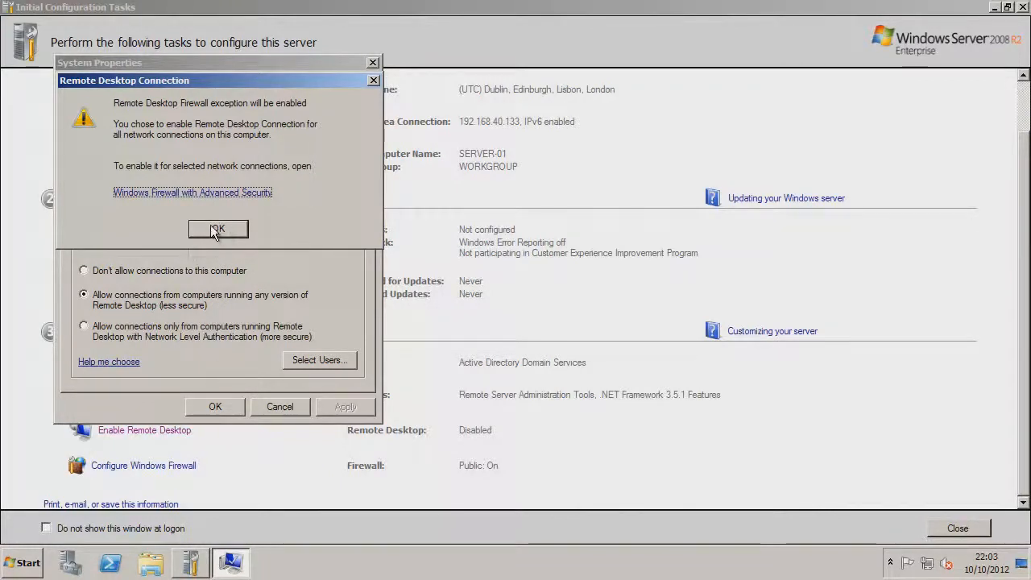
pyautogui.click(218, 229)
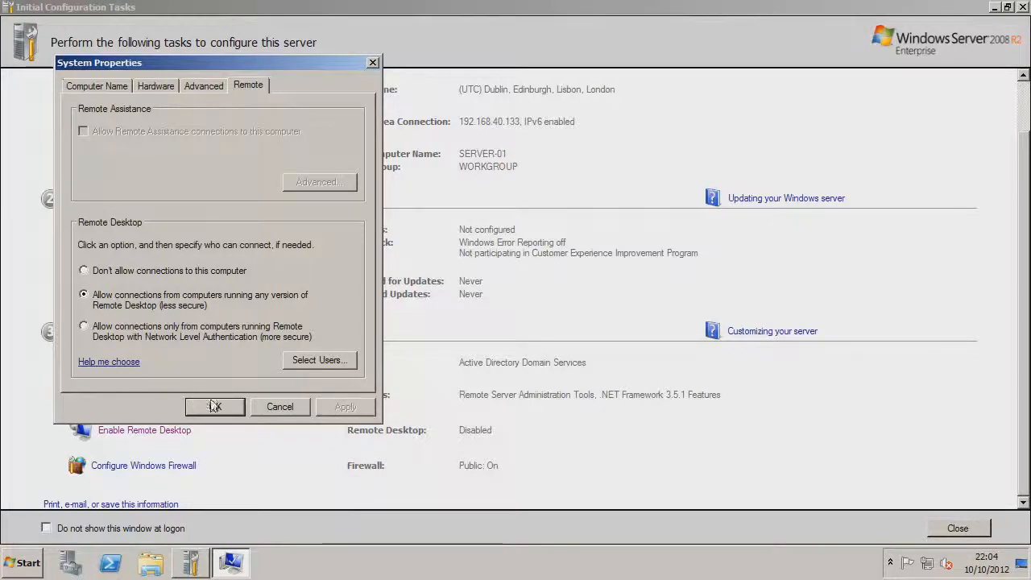
pyautogui.click(214, 406)
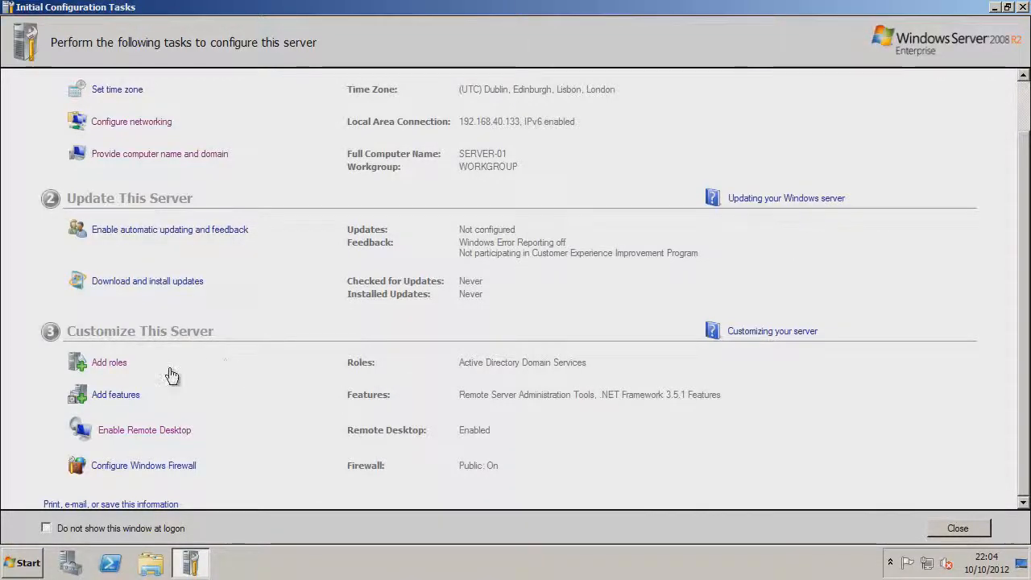
pyautogui.moveTo(324, 400)
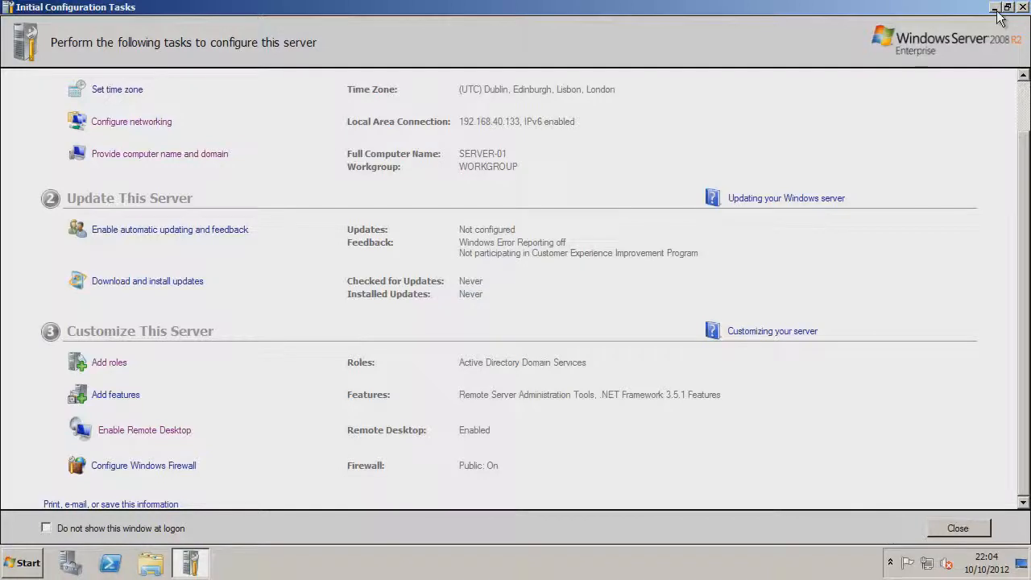
pyautogui.moveTo(717, 409)
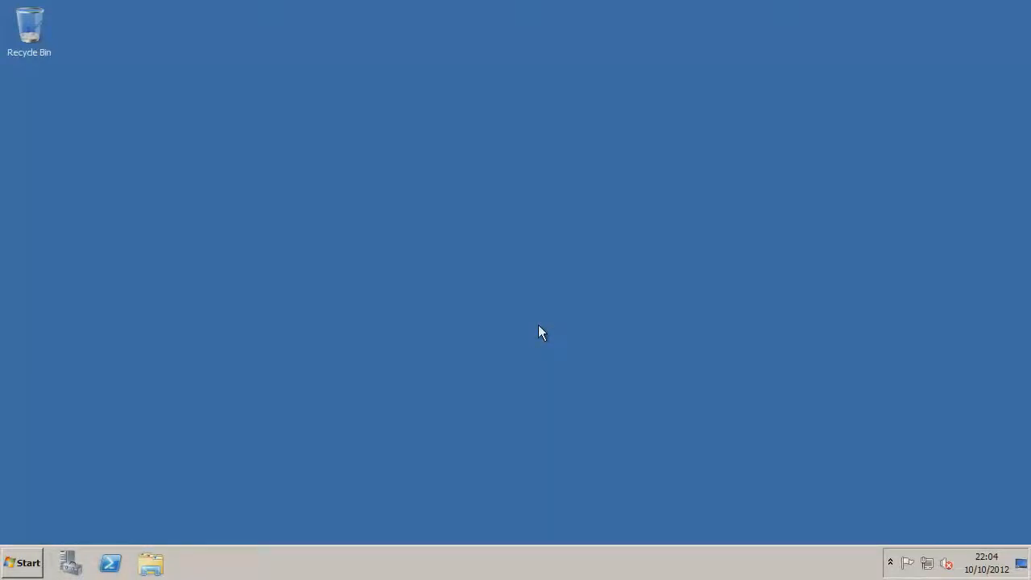
pyautogui.moveTo(463, 314)
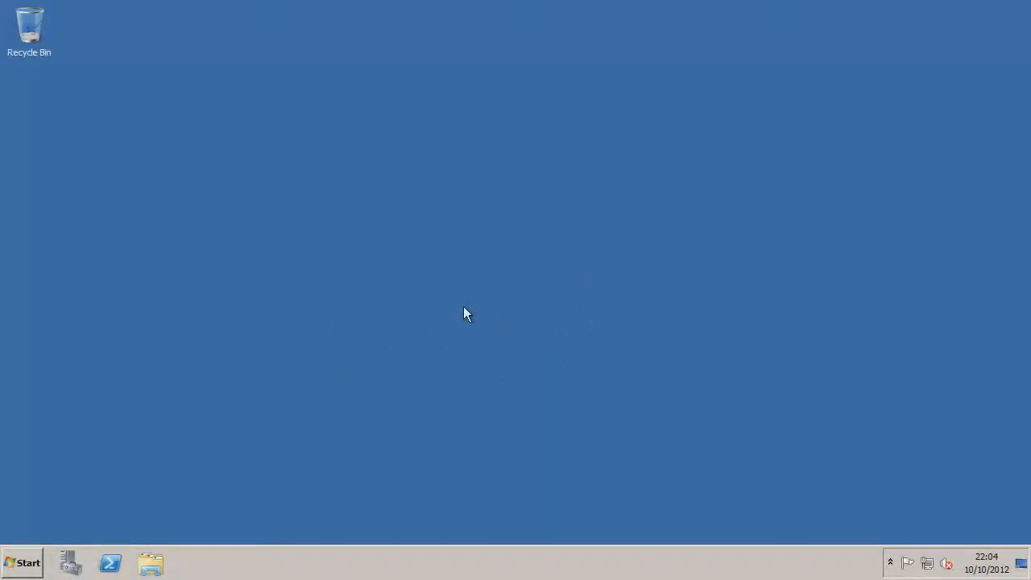
# Close the Initial Configuration Tasks window and then the Server Manager window
pyautogui.click(69, 563)
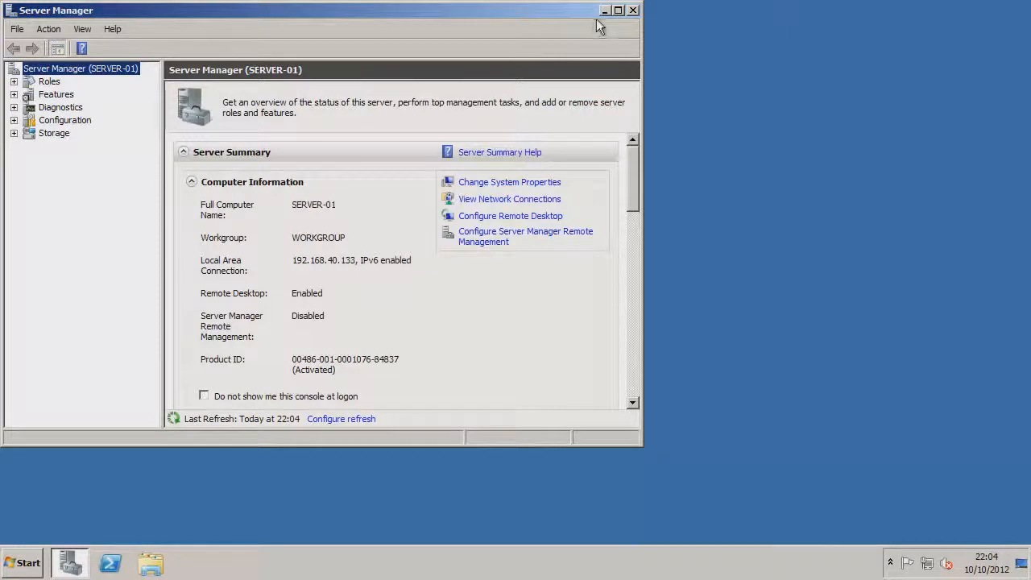
pyautogui.click(633, 9)
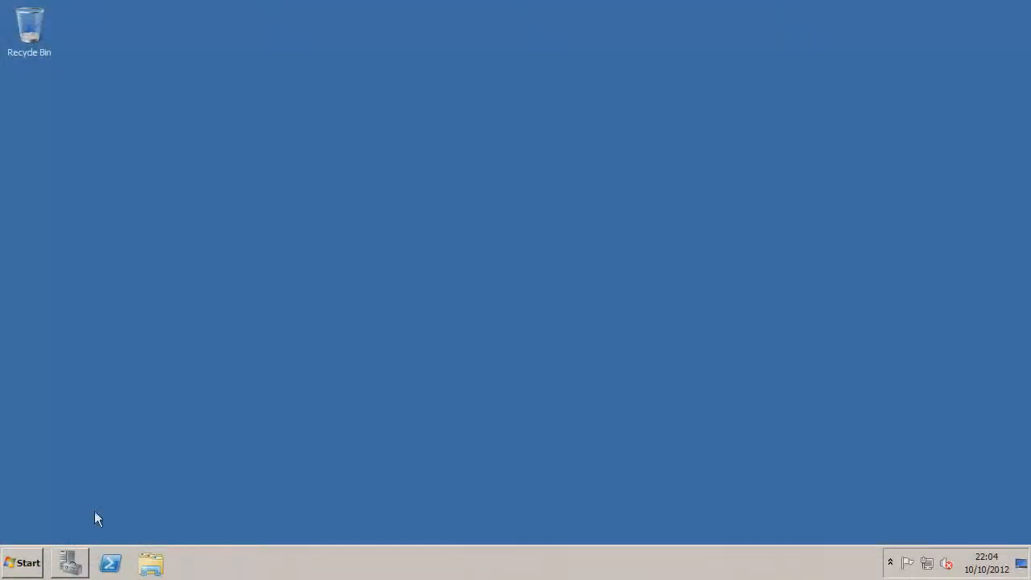
# Run dcpromo.exe from the Start menu's Run box to launch the AD DS wizard
pyautogui.click(22, 562)
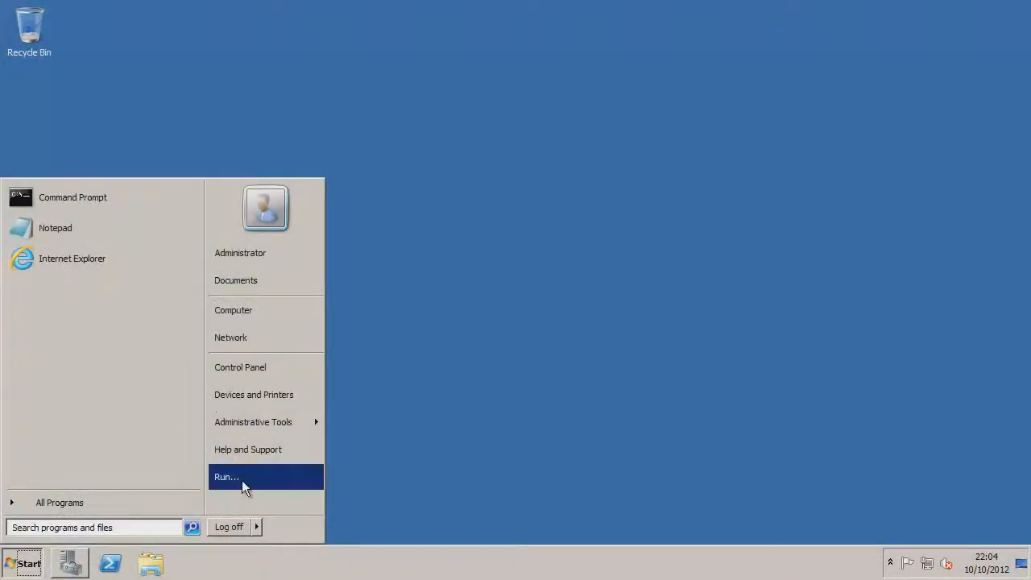
pyautogui.click(227, 477)
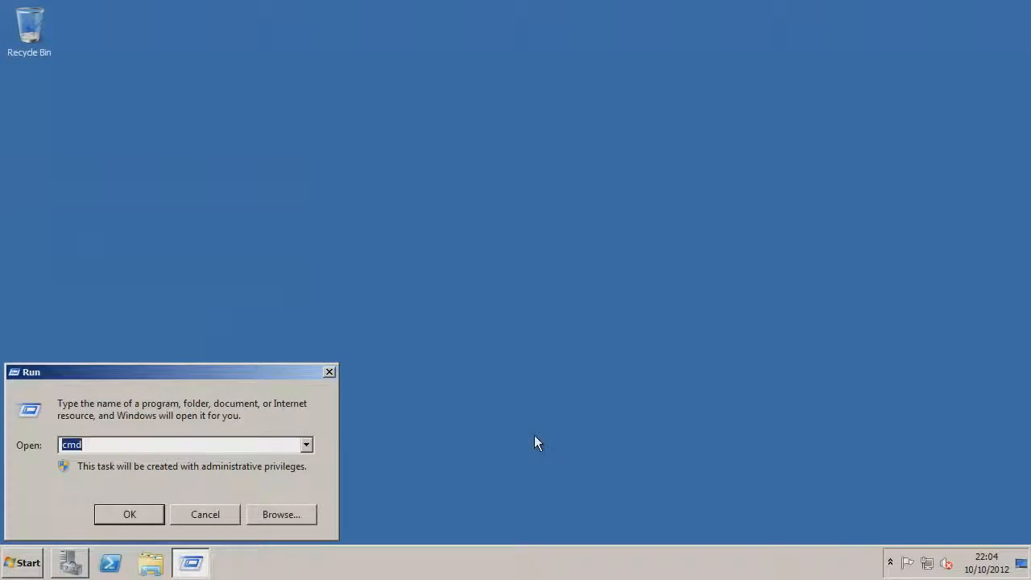
pyautogui.write('dcpro')
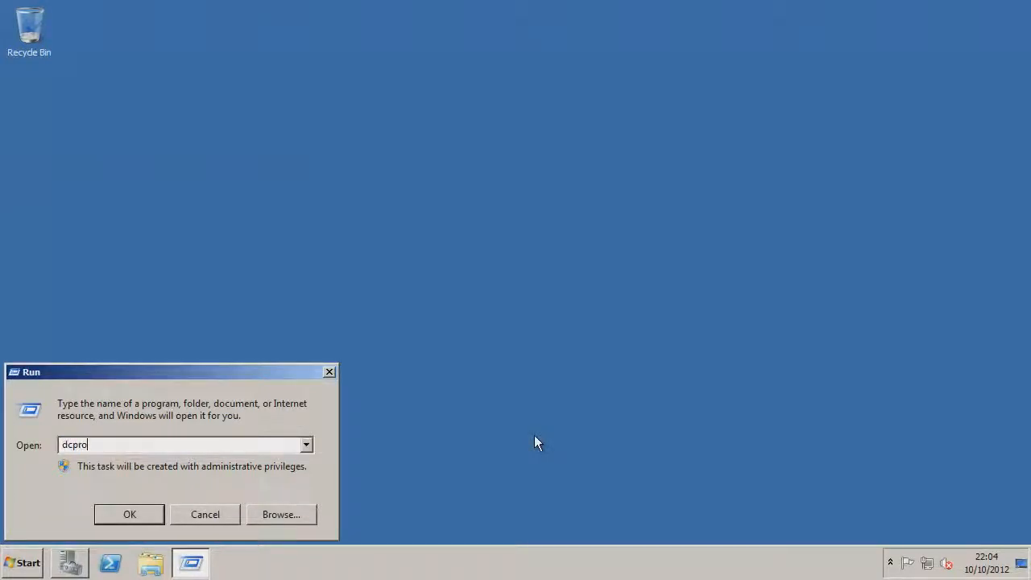
pyautogui.write('mo.ex')
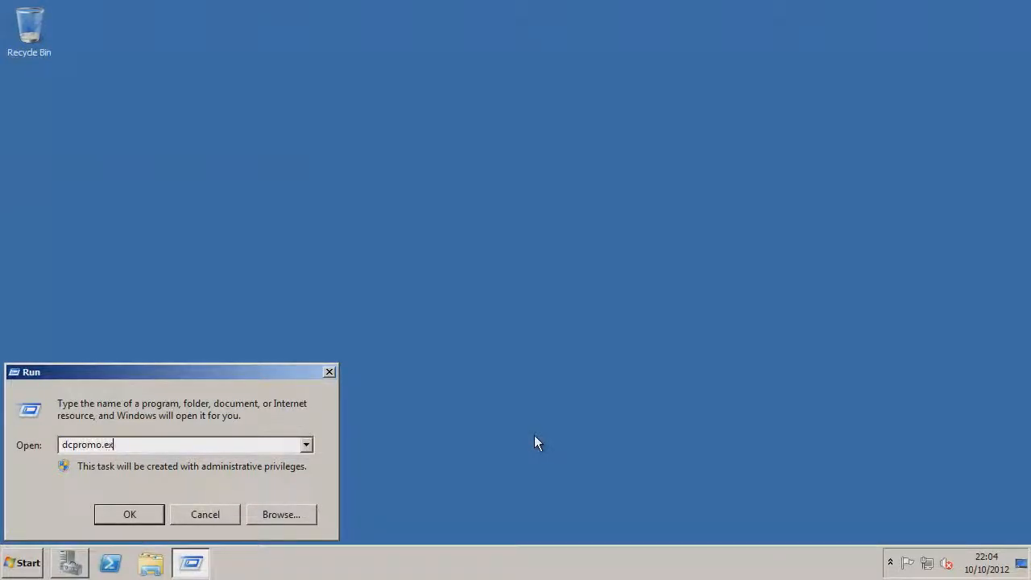
pyautogui.click(129, 514)
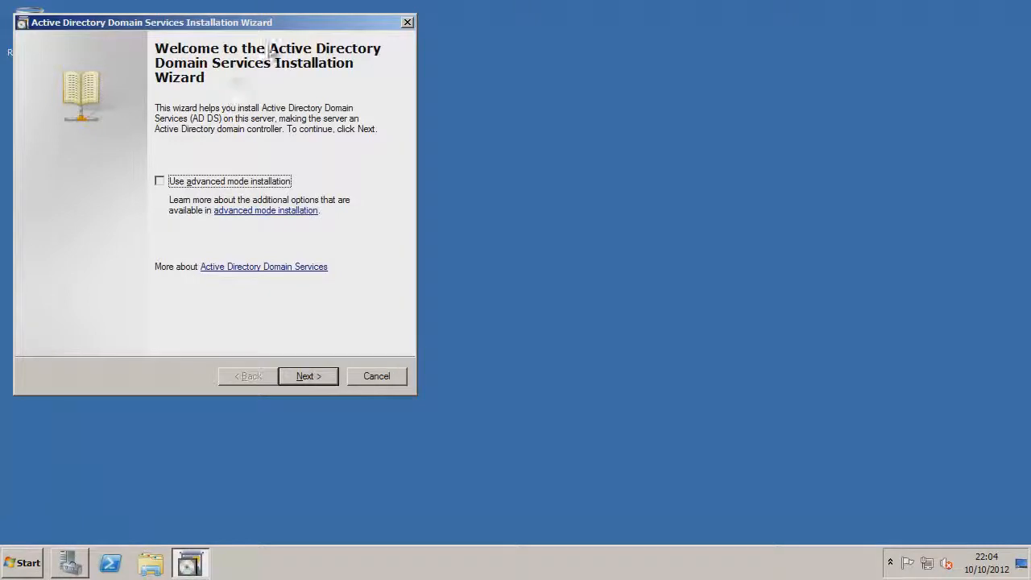
pyautogui.moveTo(308, 376)
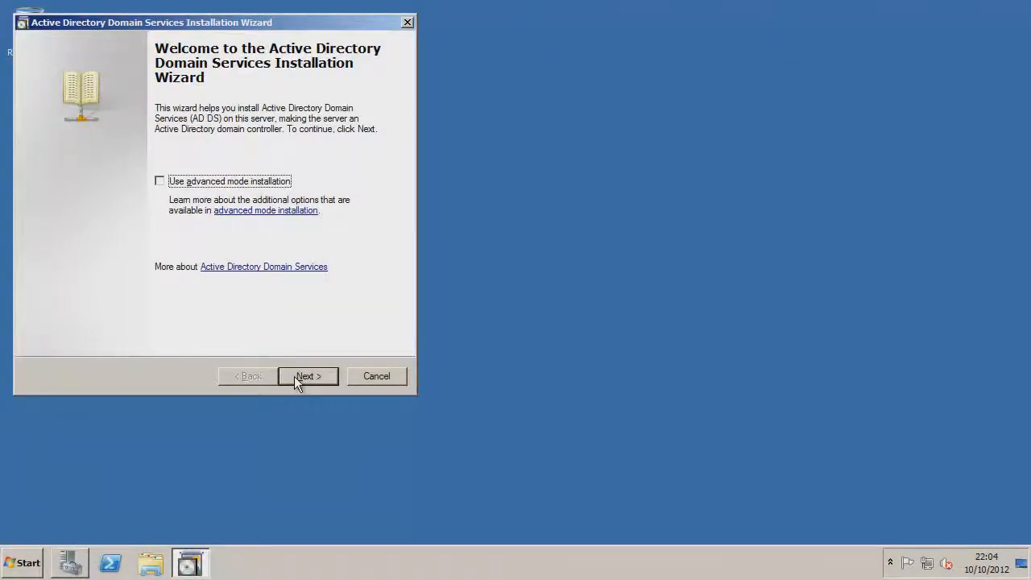
# Pass the welcome and compatibility pages and choose 'Create a new domain in a new forest'
pyautogui.click(308, 376)
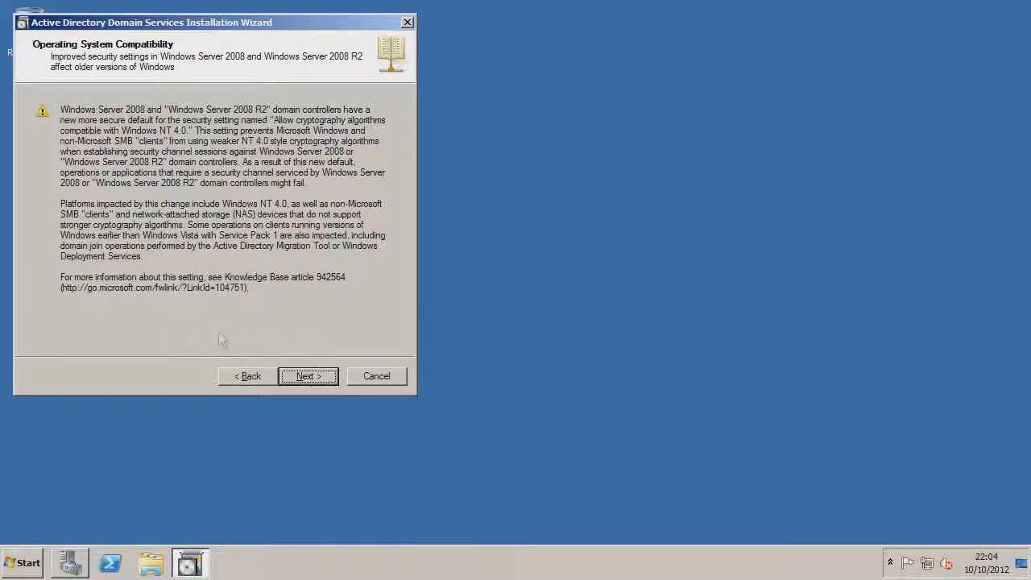
pyautogui.click(308, 375)
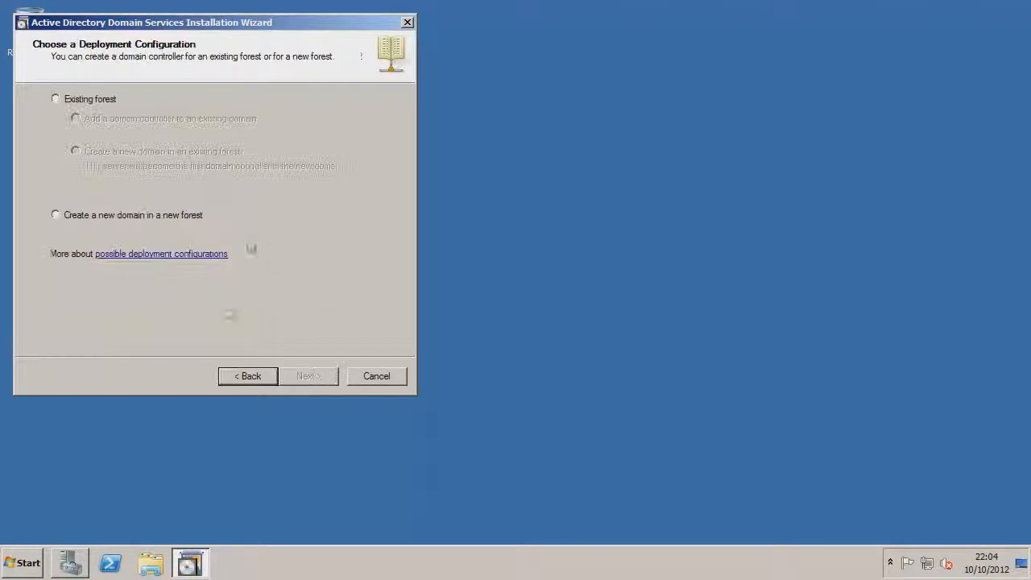
pyautogui.click(55, 214)
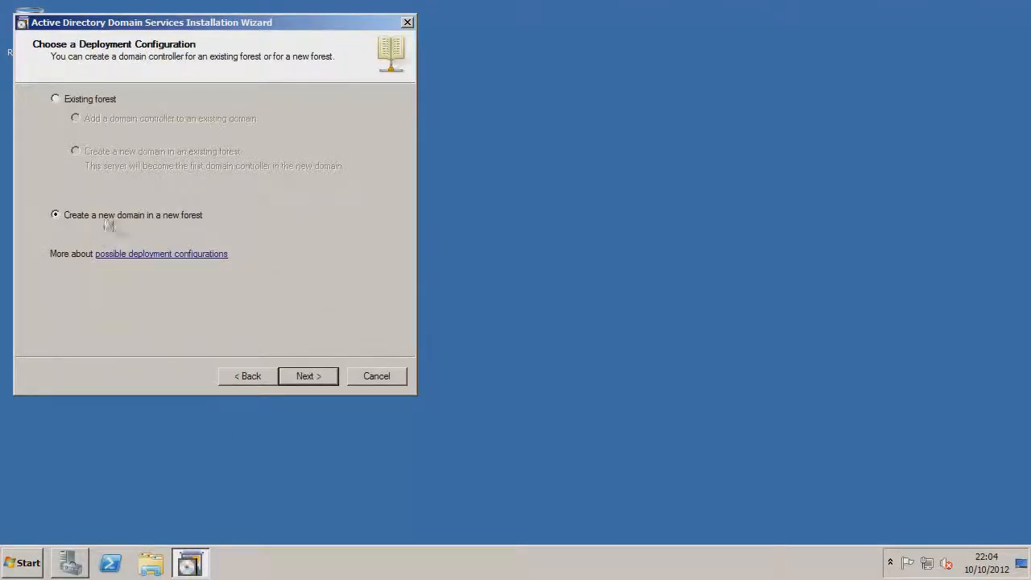
pyautogui.moveTo(311, 278)
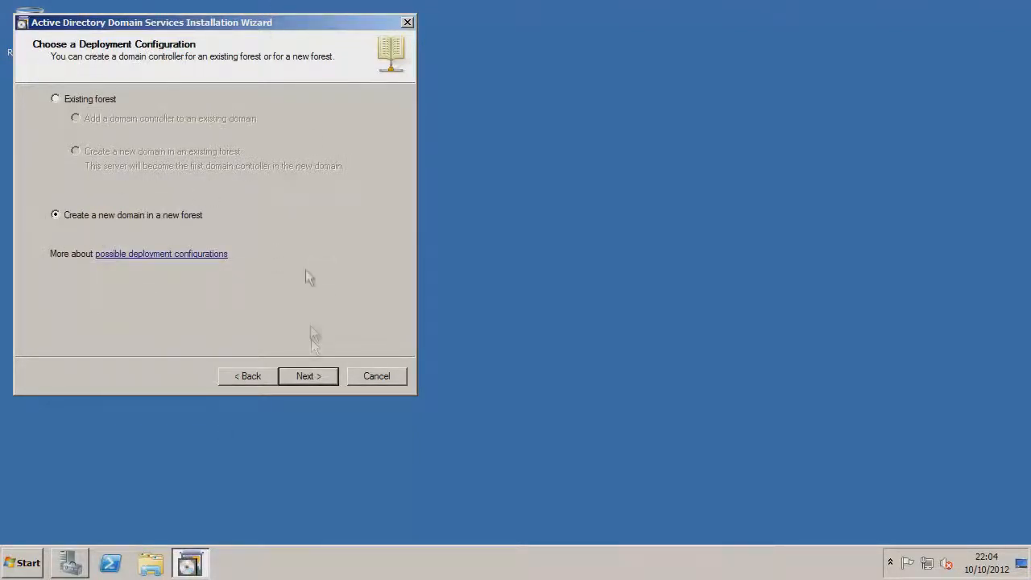
pyautogui.click(309, 376)
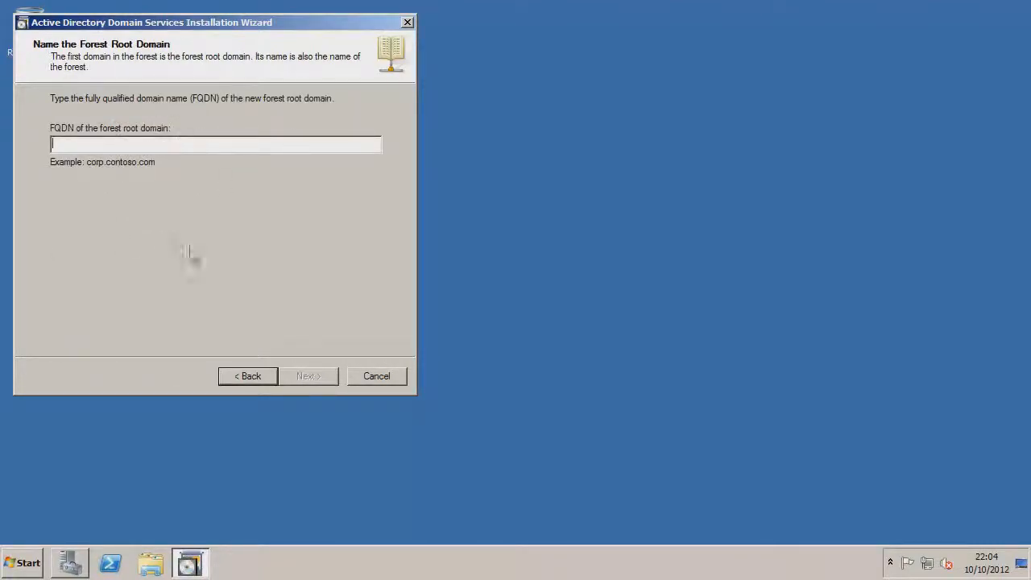
pyautogui.moveTo(264, 209)
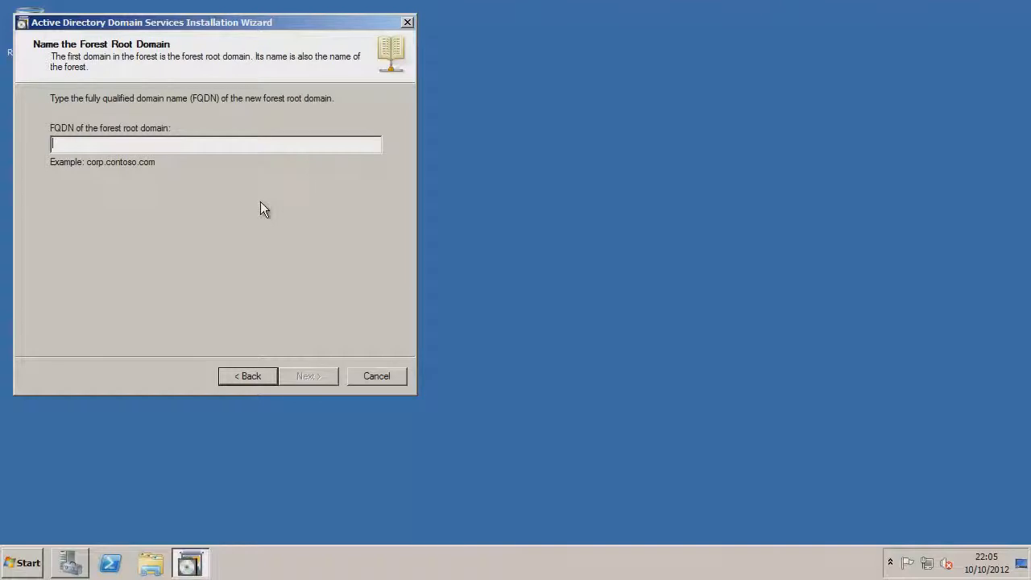
pyautogui.moveTo(157, 167)
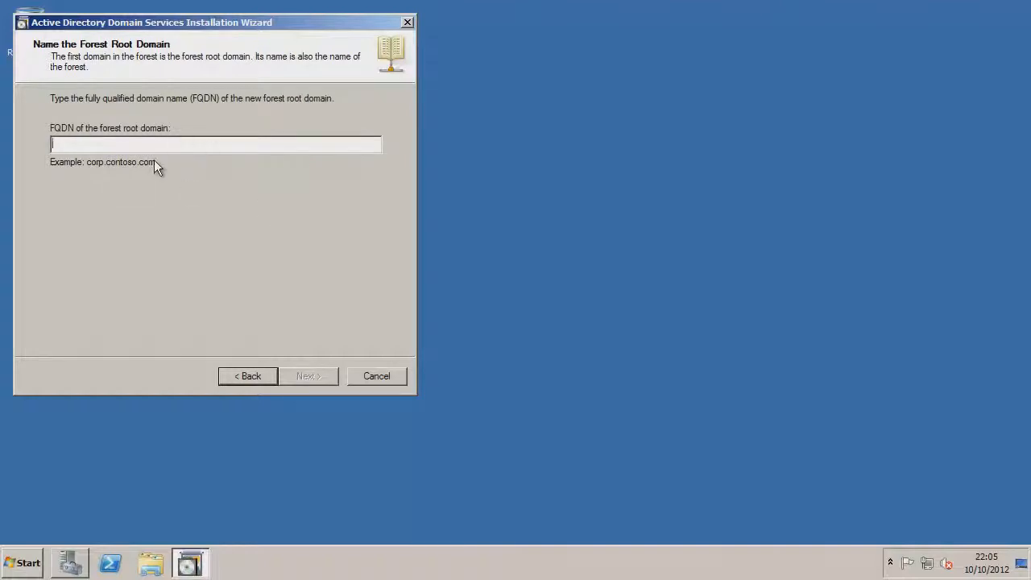
pyautogui.moveTo(298, 240)
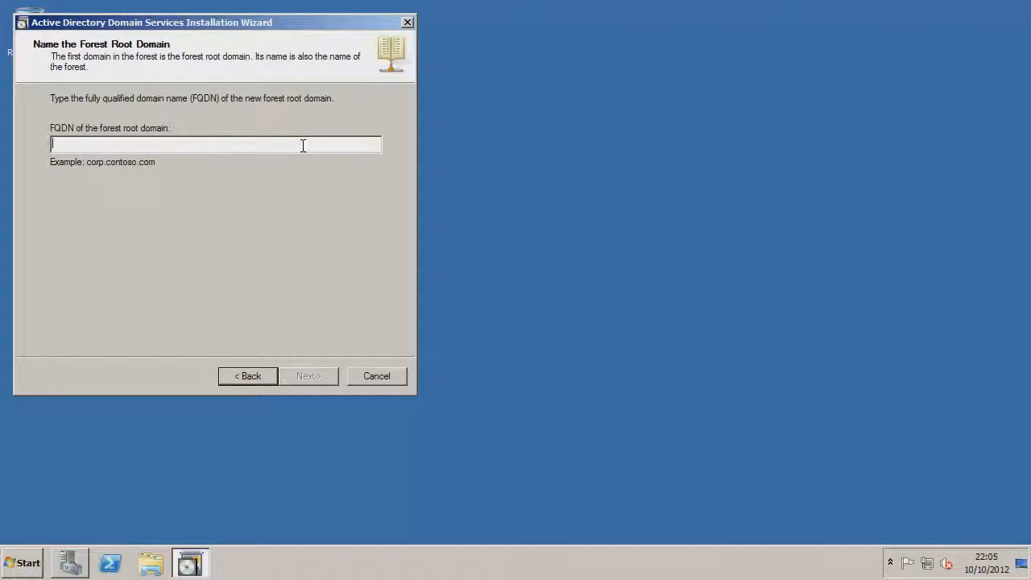
# Enter youtube.local as the forest root domain FQDN and continue
pyautogui.write('YO')
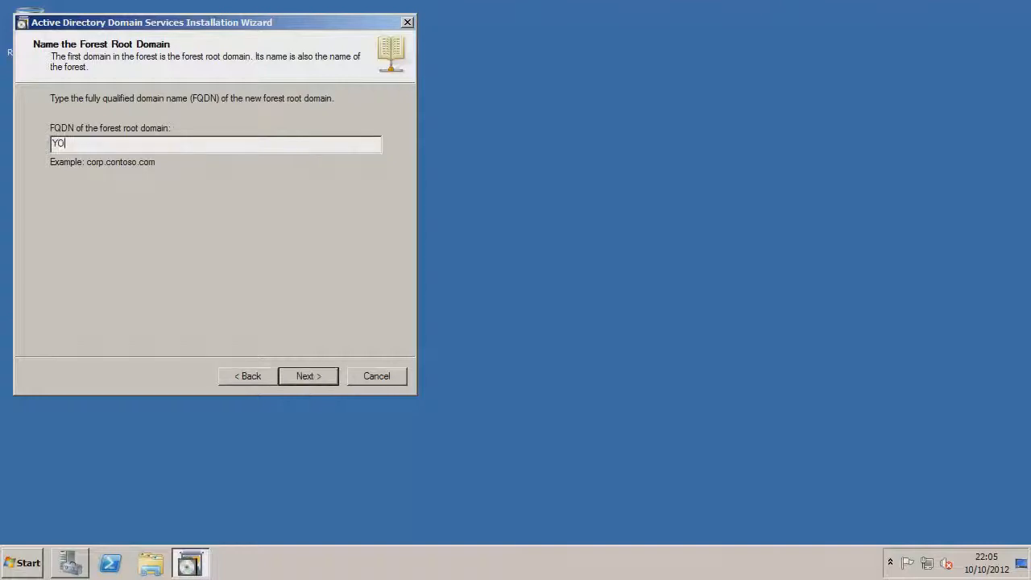
pyautogui.write('UTUBE')
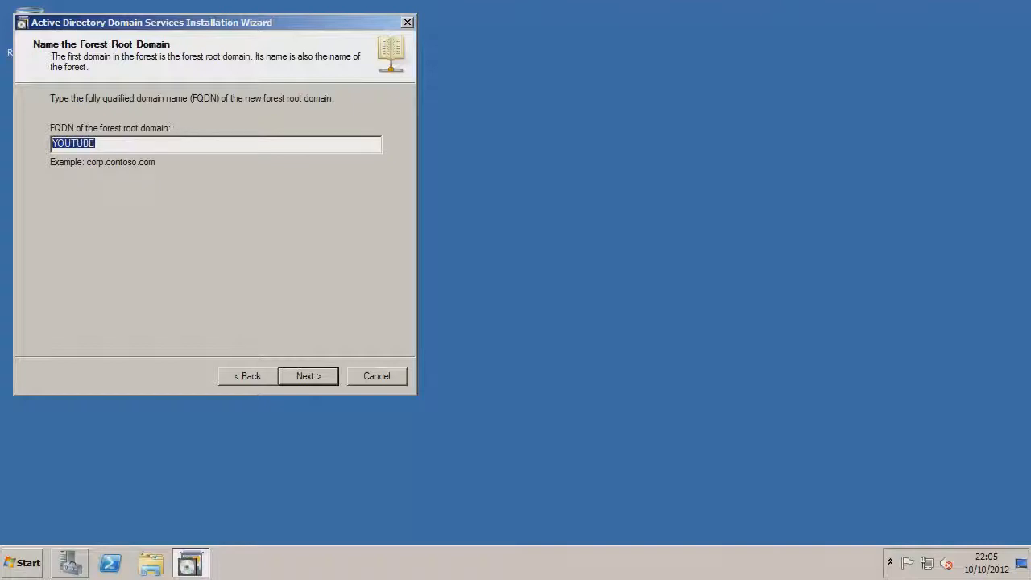
pyautogui.write('youtube')
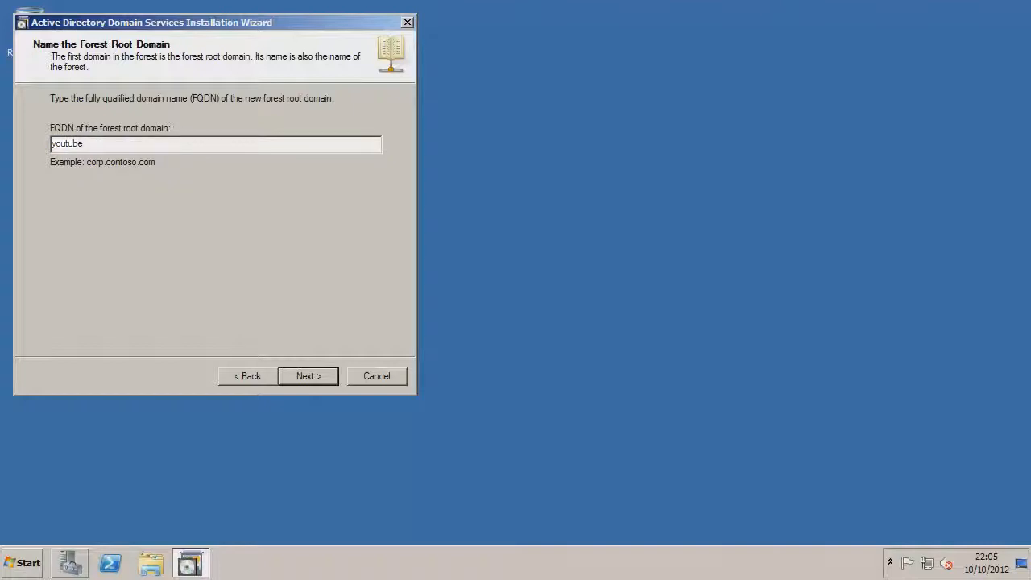
pyautogui.write('.local')
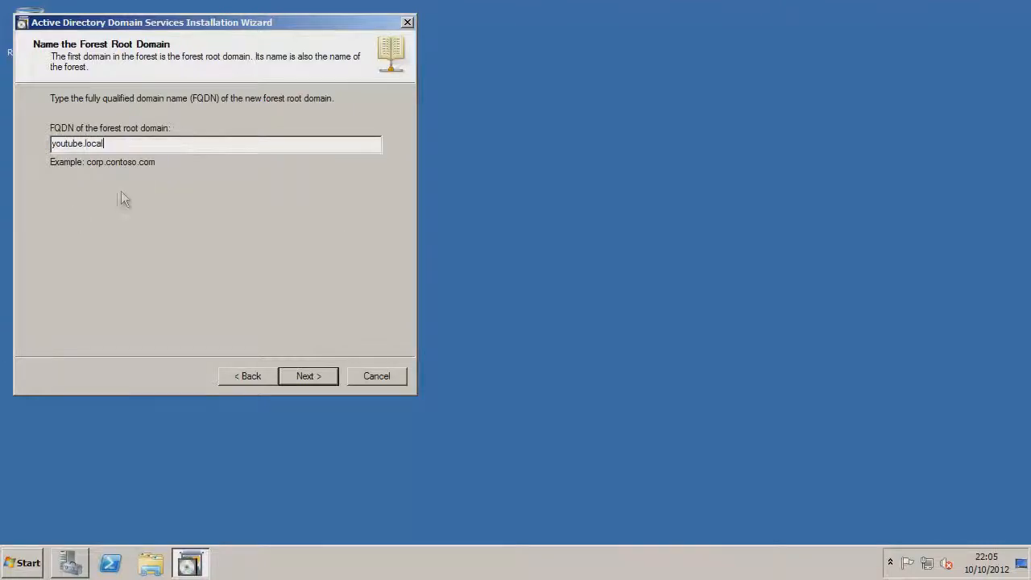
pyautogui.doubleClick(94, 143)
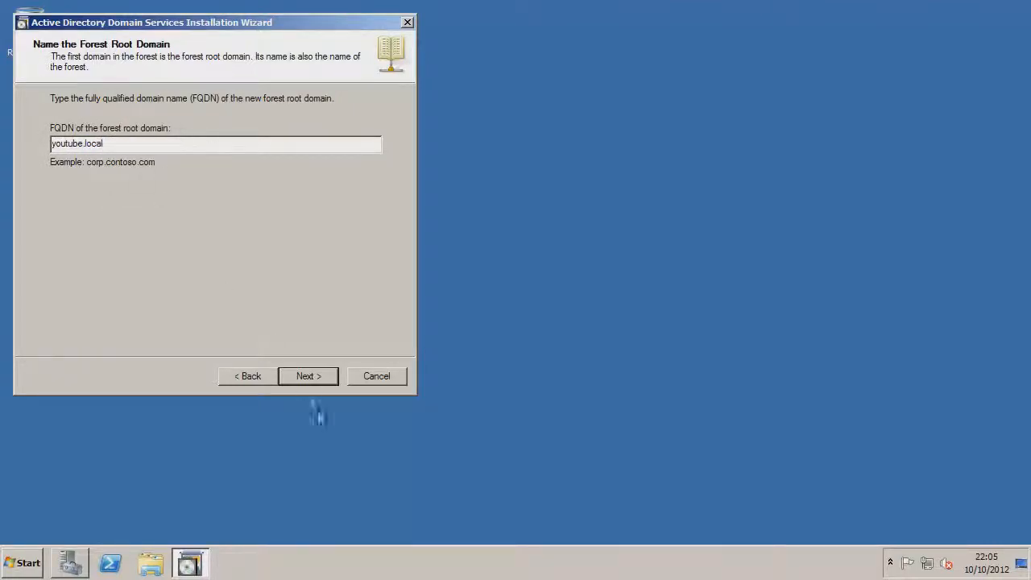
pyautogui.click(308, 376)
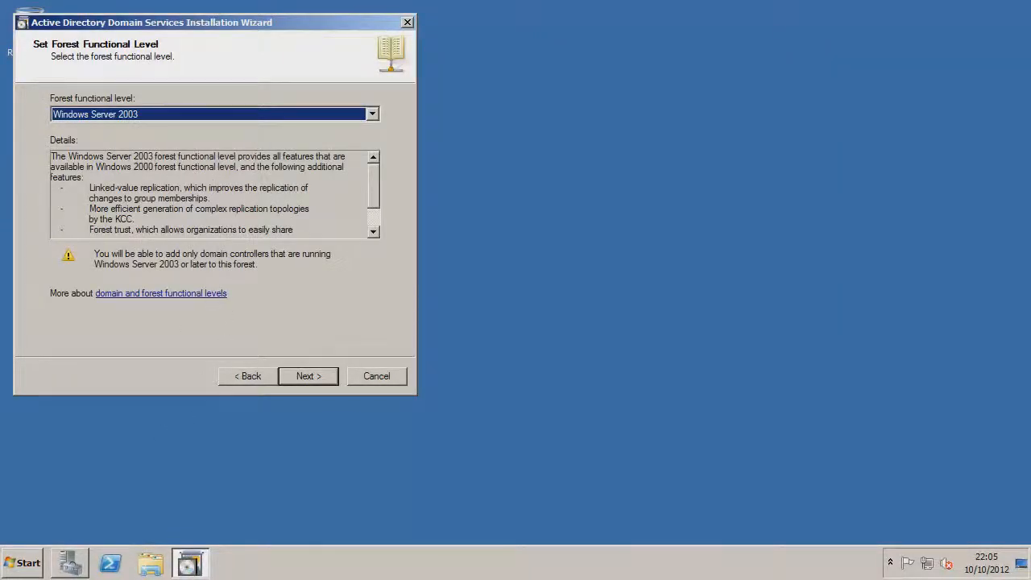
# Set the forest functional level to Windows Server 2008 R2 and proceed
pyautogui.click(371, 114)
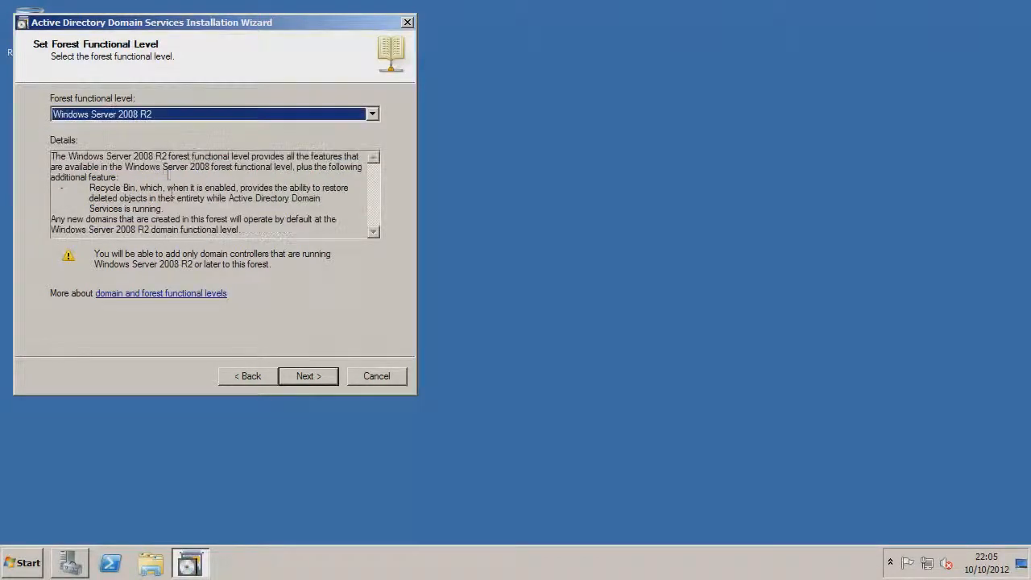
pyautogui.click(372, 114)
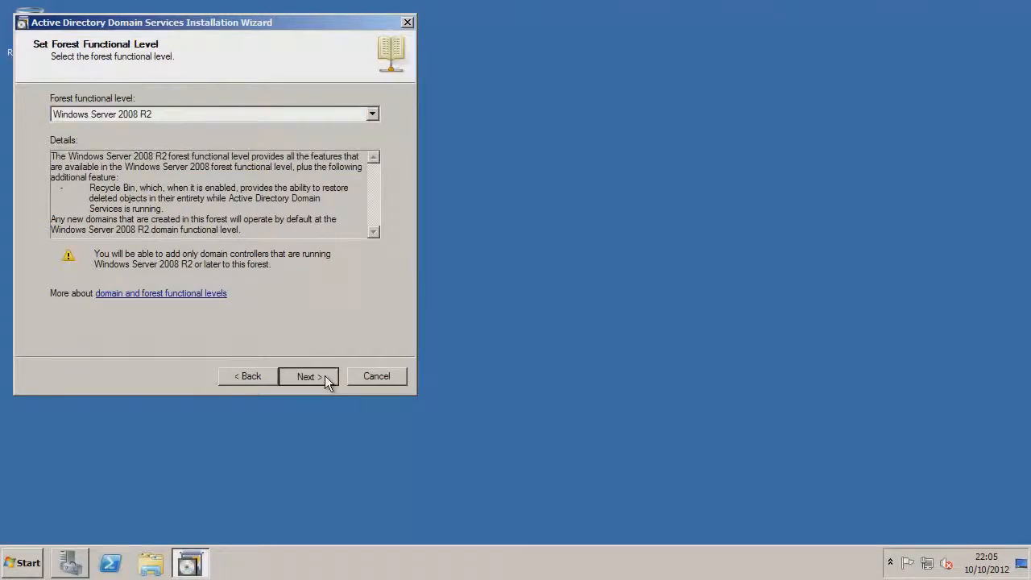
pyautogui.click(308, 376)
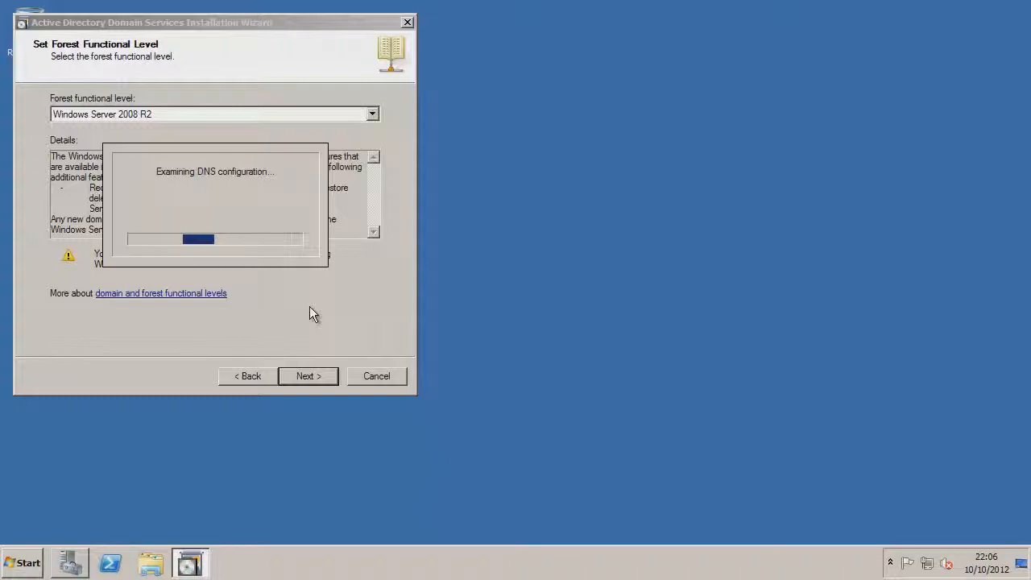
pyautogui.click(308, 375)
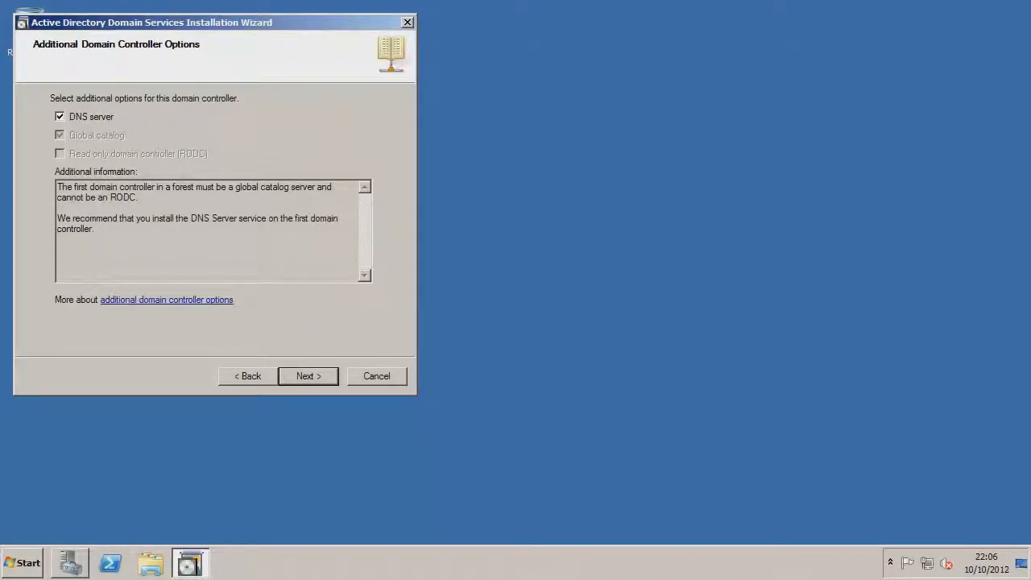
pyautogui.moveTo(306, 399)
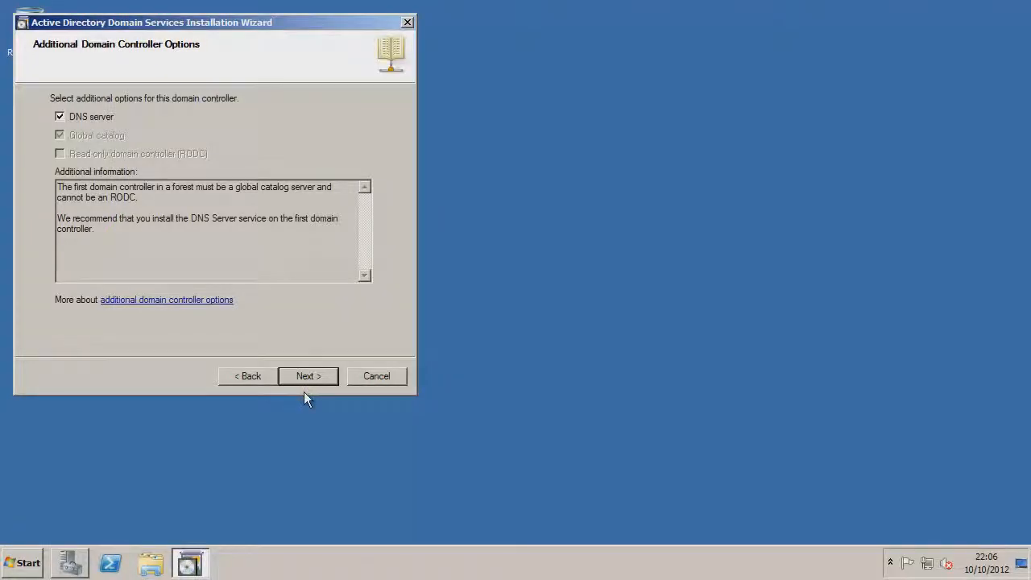
# Keep DNS server checked and answer Yes to the DNS delegation warning
pyautogui.click(308, 375)
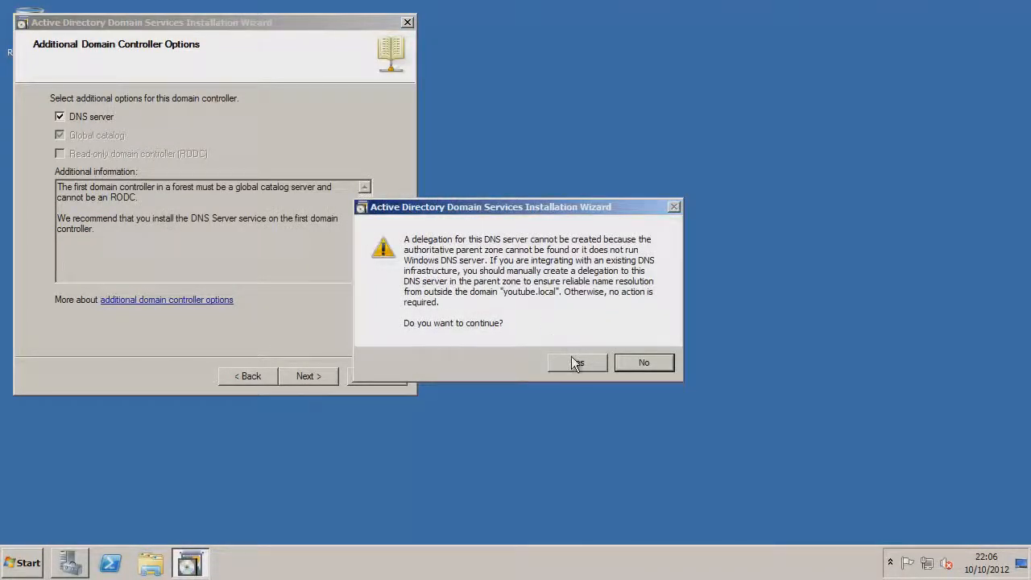
pyautogui.click(576, 362)
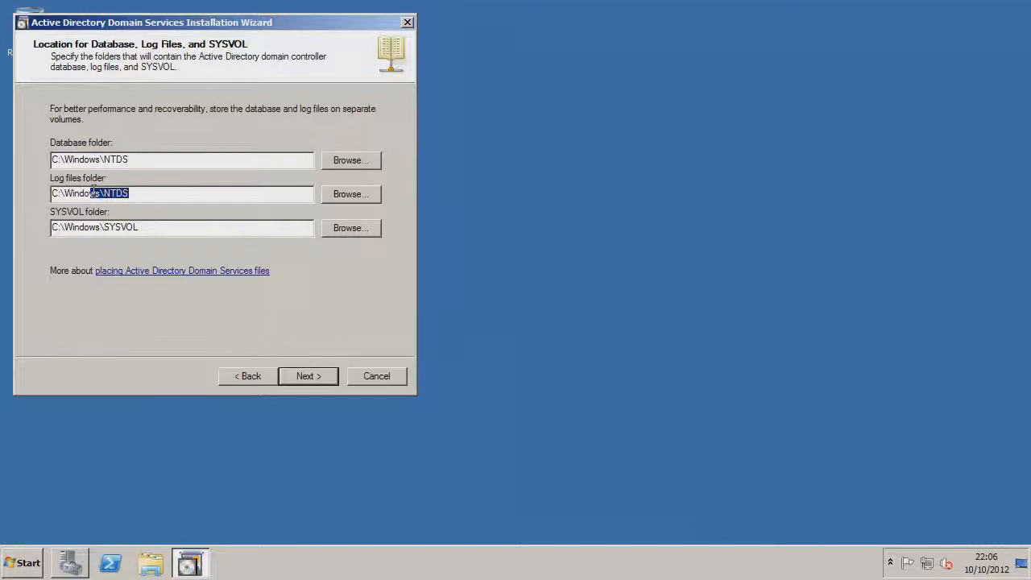
# Review the NTDS database, log and SYSVOL paths and keep the default locations
pyautogui.click(170, 227)
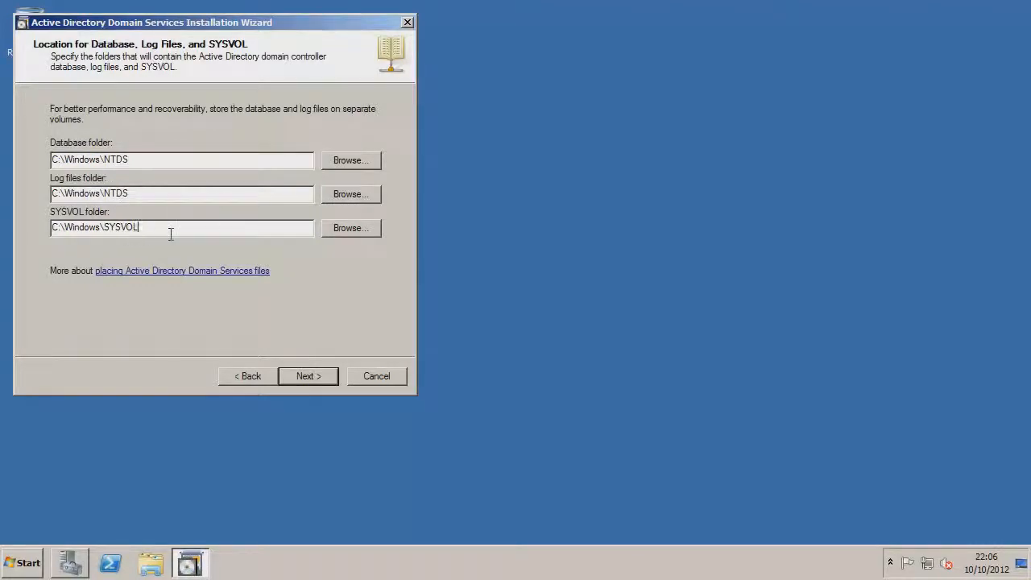
pyautogui.moveTo(193, 278)
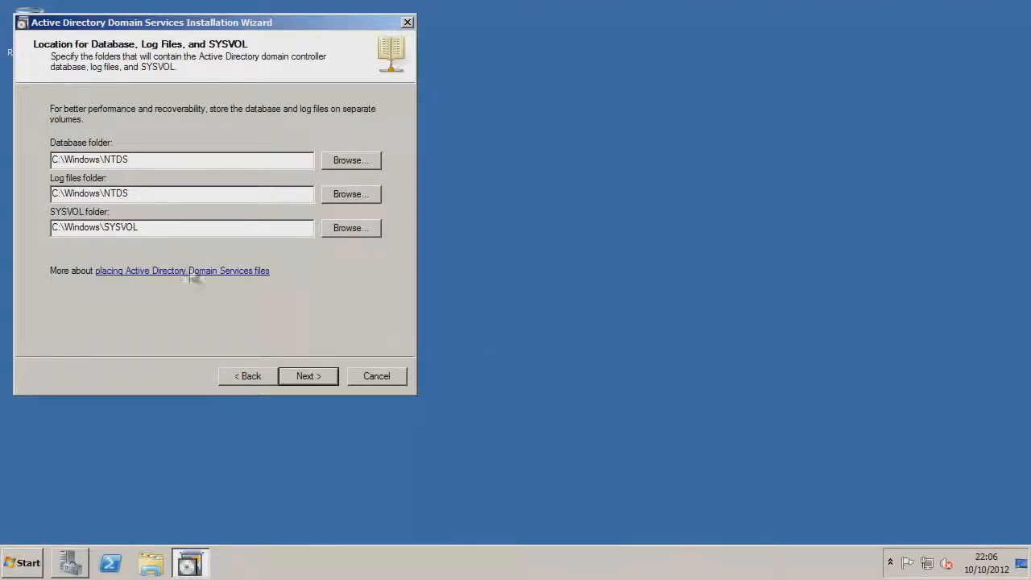
pyautogui.doubleClick(114, 158)
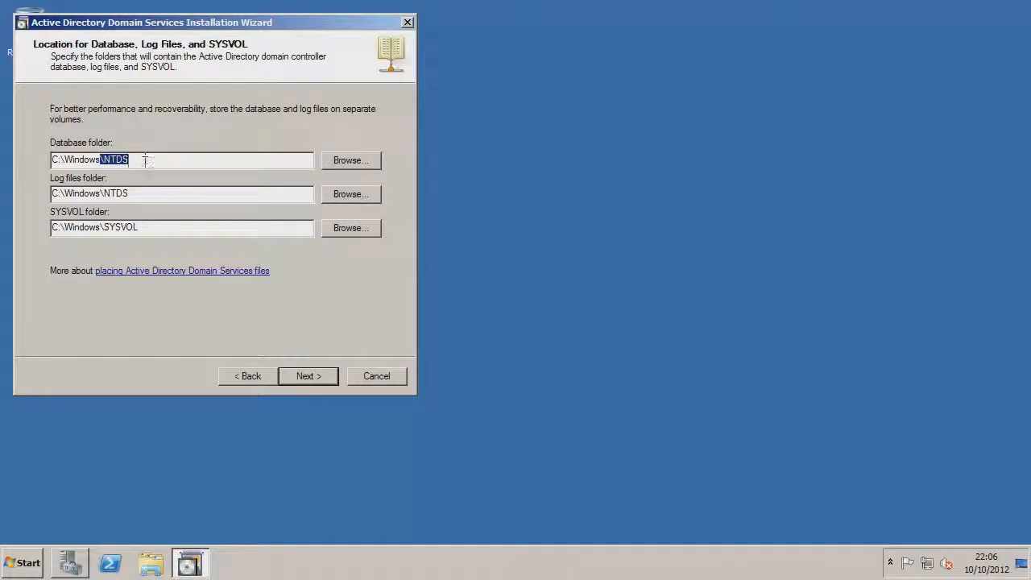
pyautogui.click(181, 193)
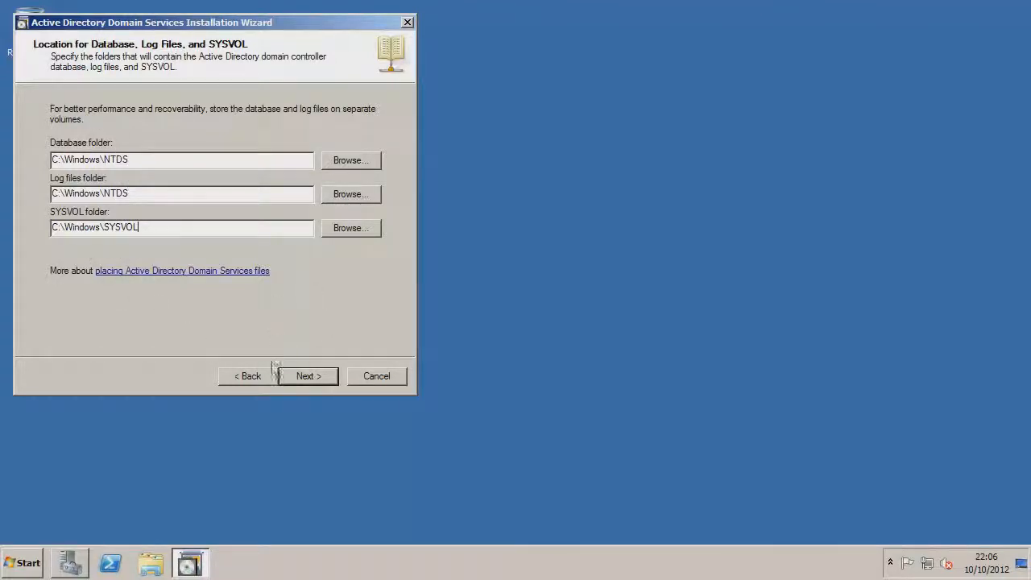
pyautogui.click(308, 376)
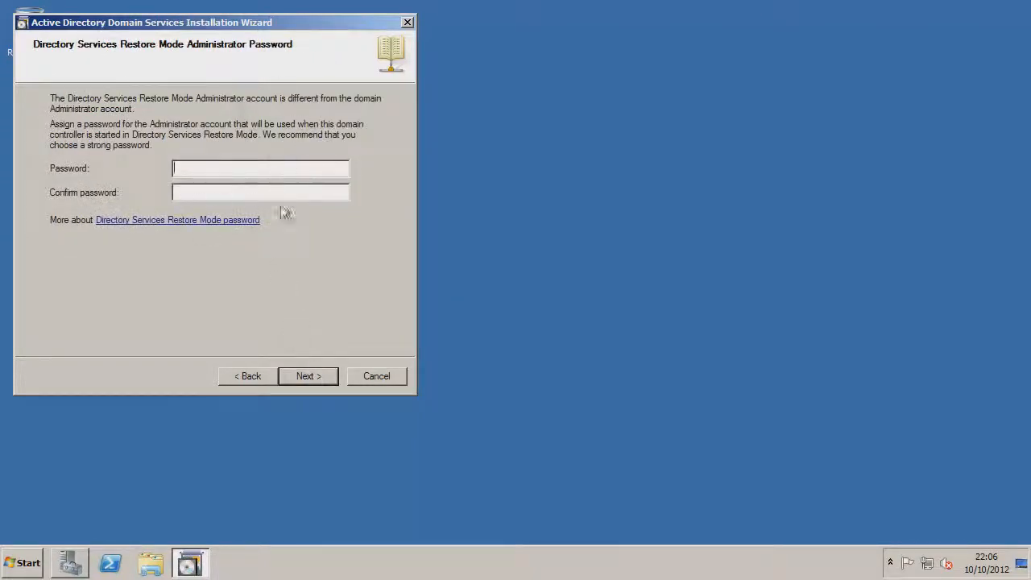
pyautogui.moveTo(340, 335)
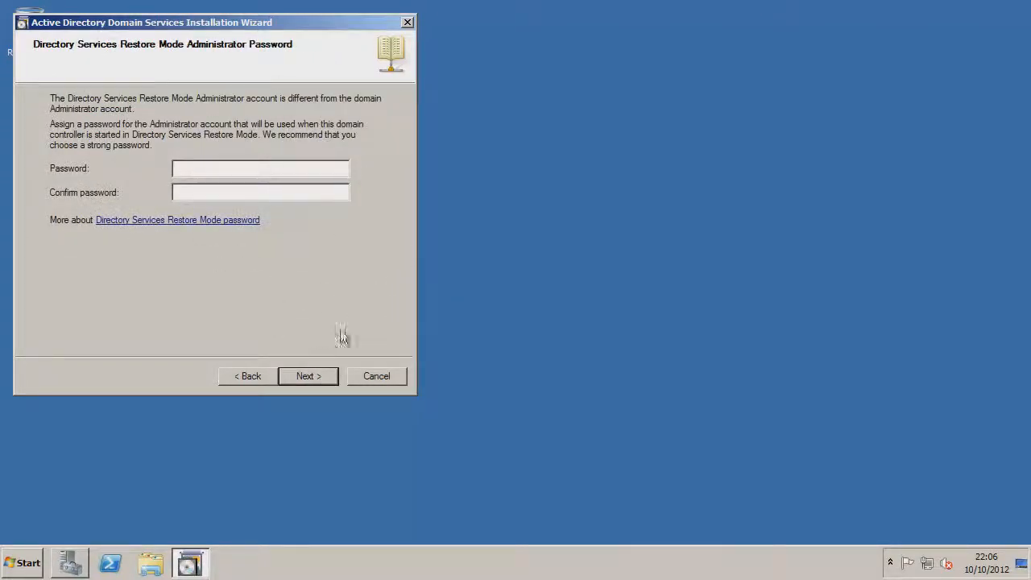
pyautogui.moveTo(354, 307)
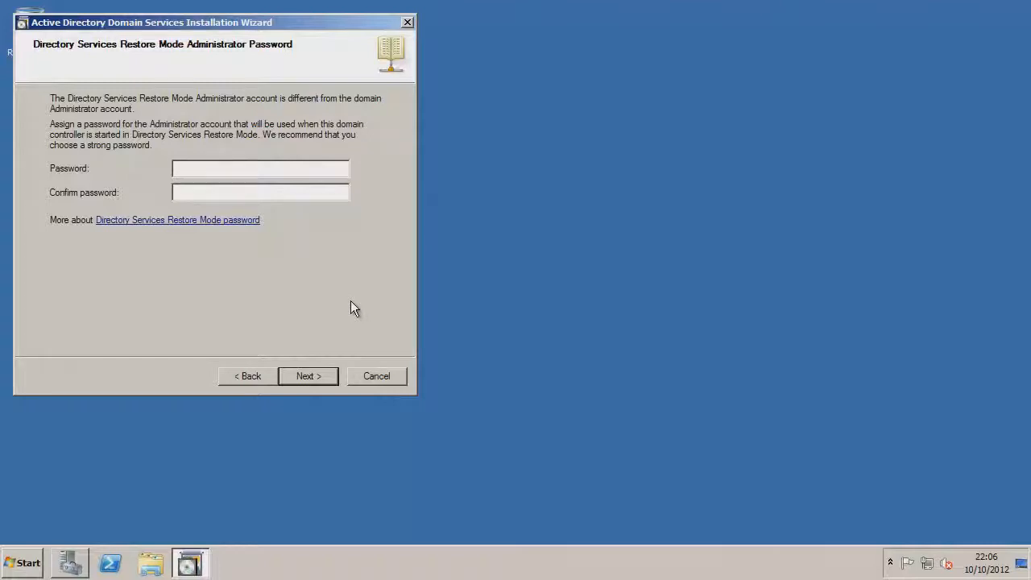
pyautogui.click(260, 167)
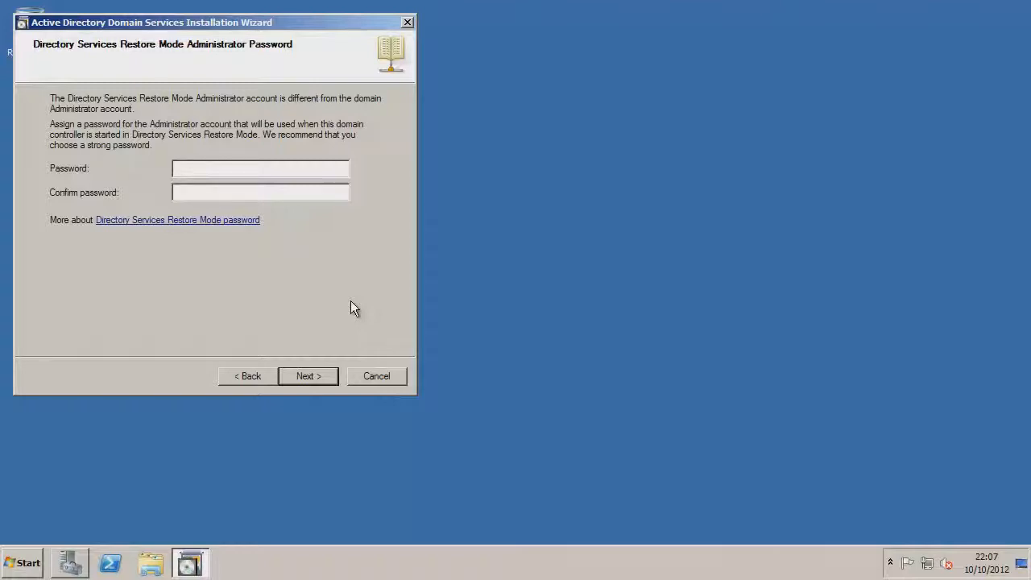
pyautogui.click(260, 168)
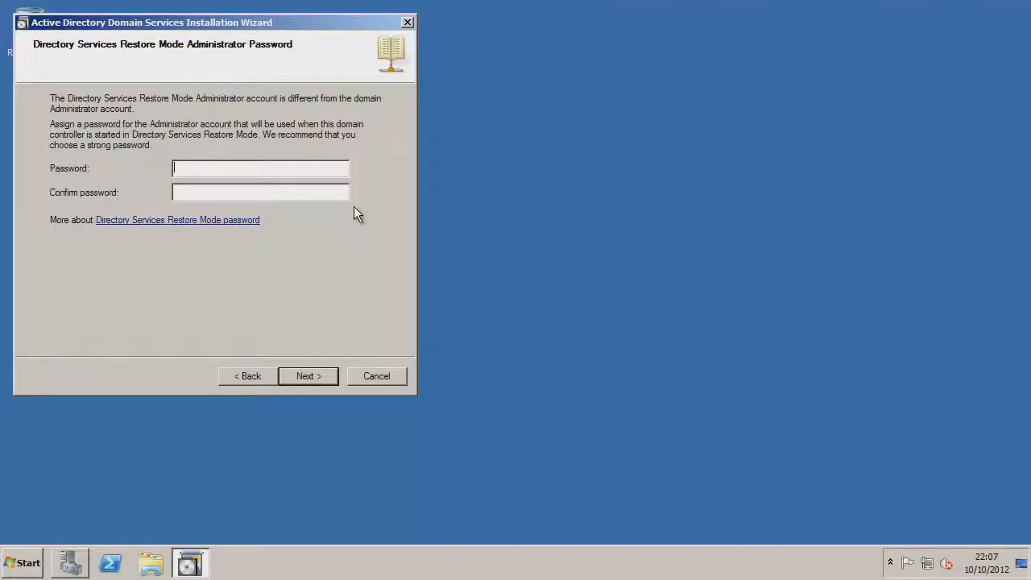
pyautogui.moveTo(305, 184)
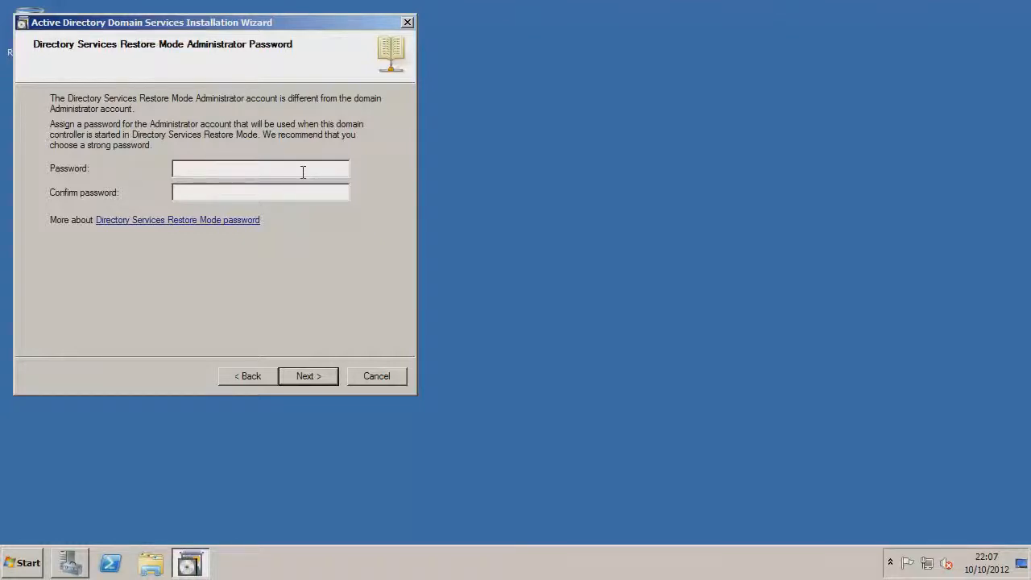
pyautogui.moveTo(361, 199)
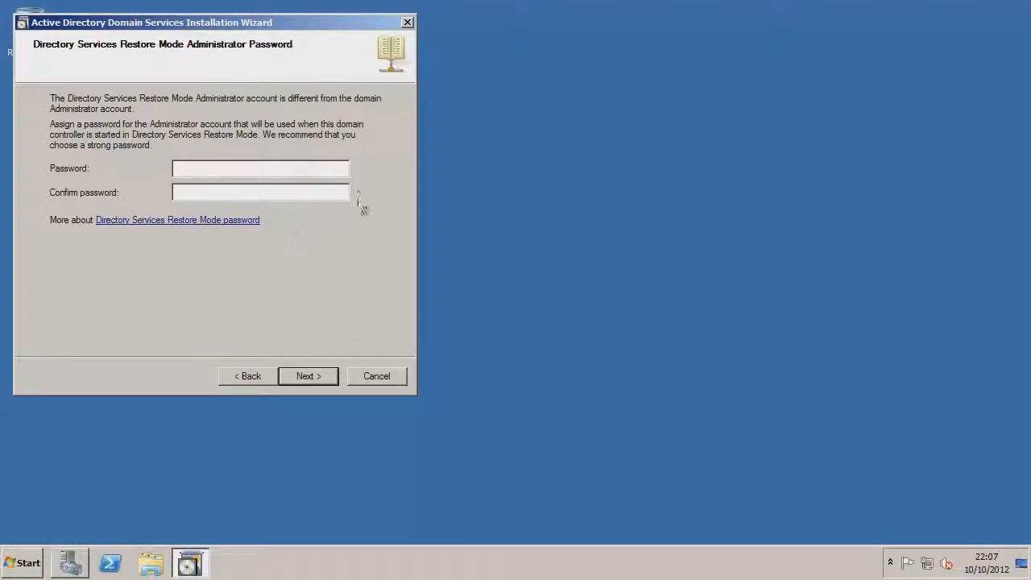
pyautogui.click(260, 168)
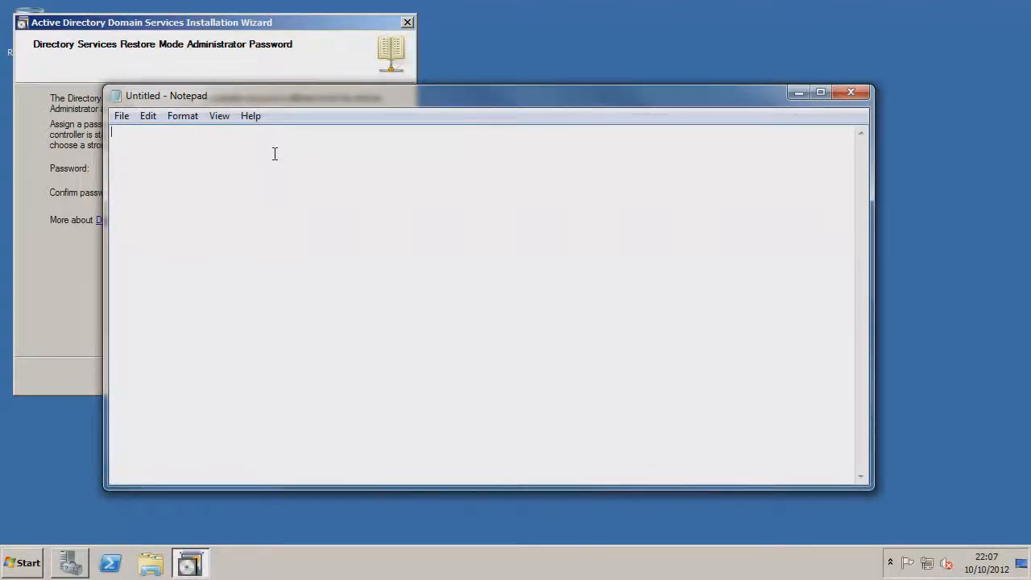
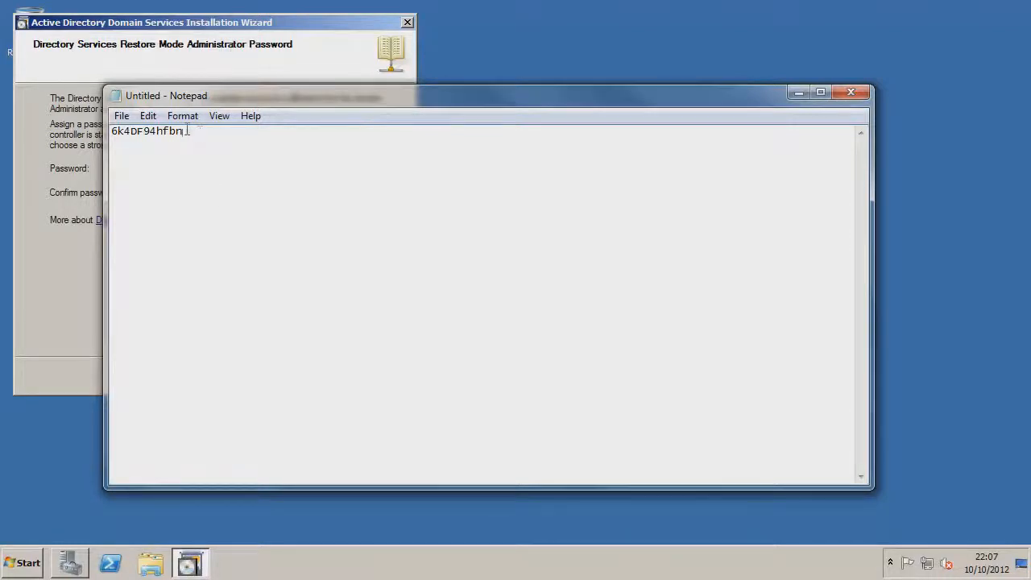
pyautogui.click(121, 115)
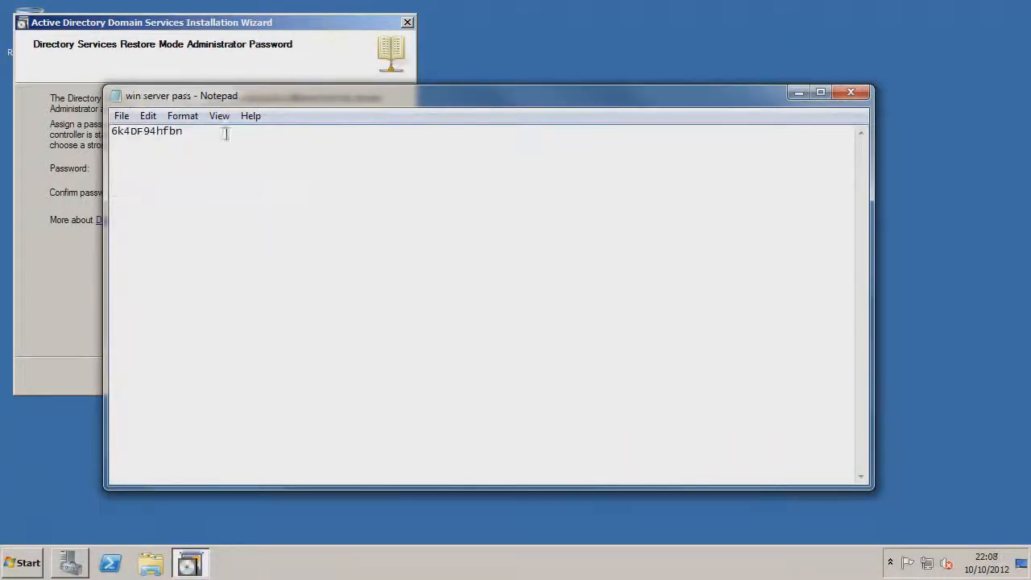
pyautogui.click(850, 91)
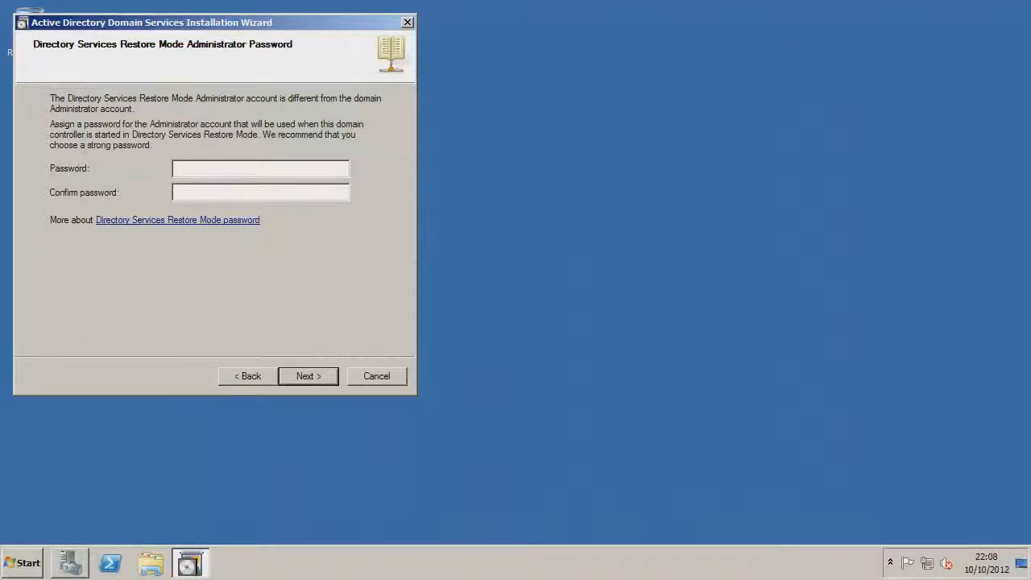
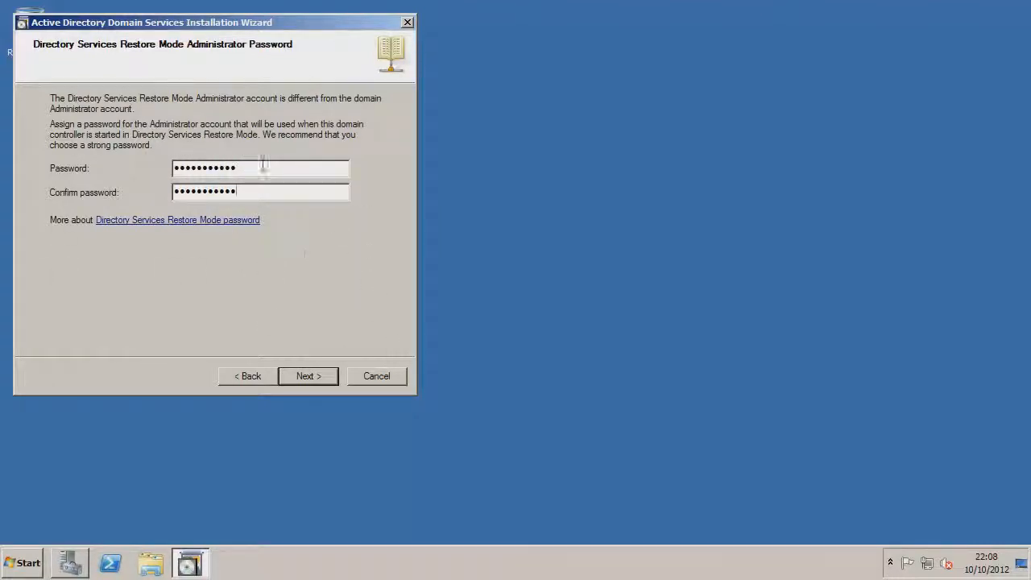
pyautogui.click(308, 376)
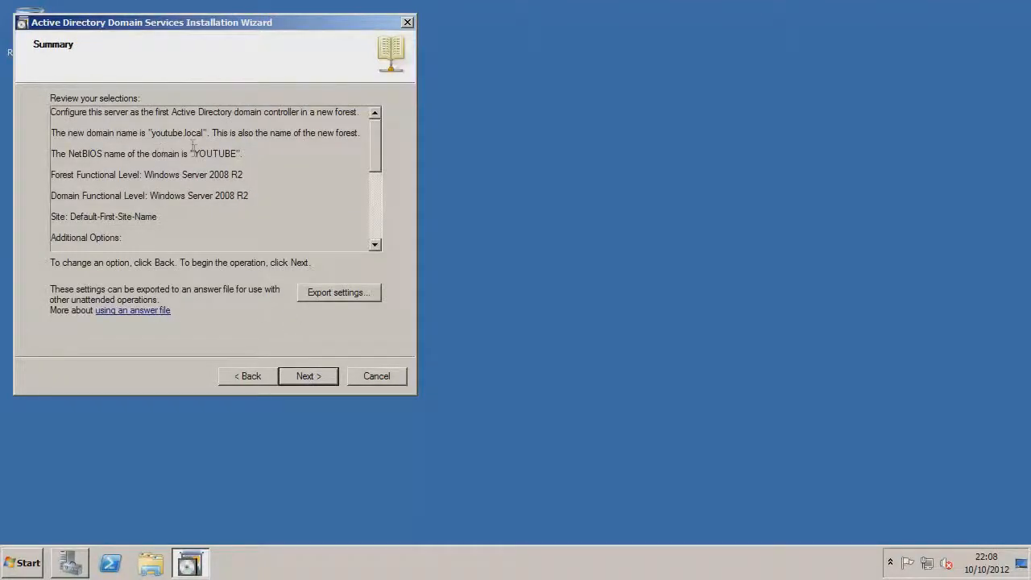
pyautogui.doubleClick(212, 153)
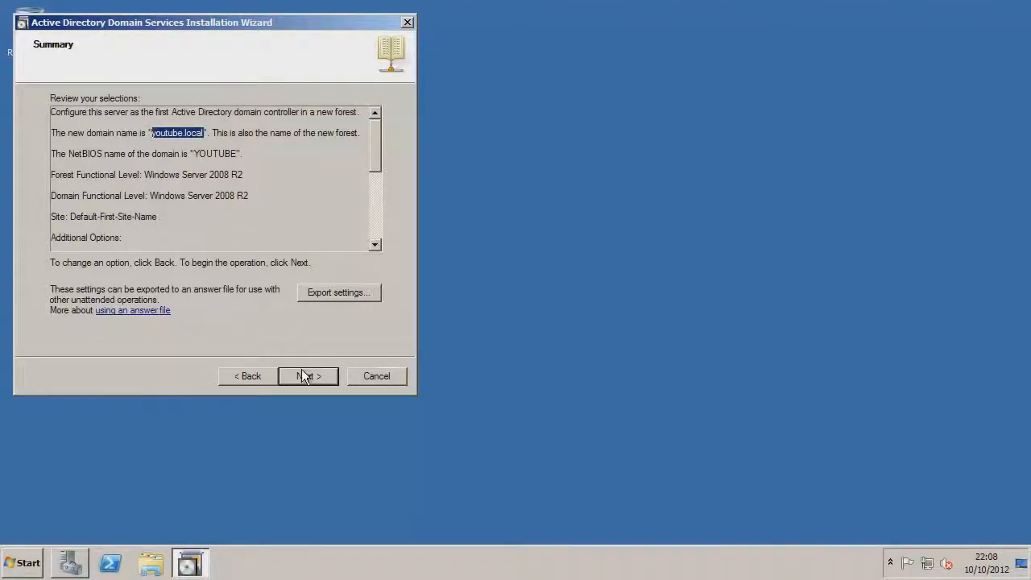
pyautogui.click(307, 377)
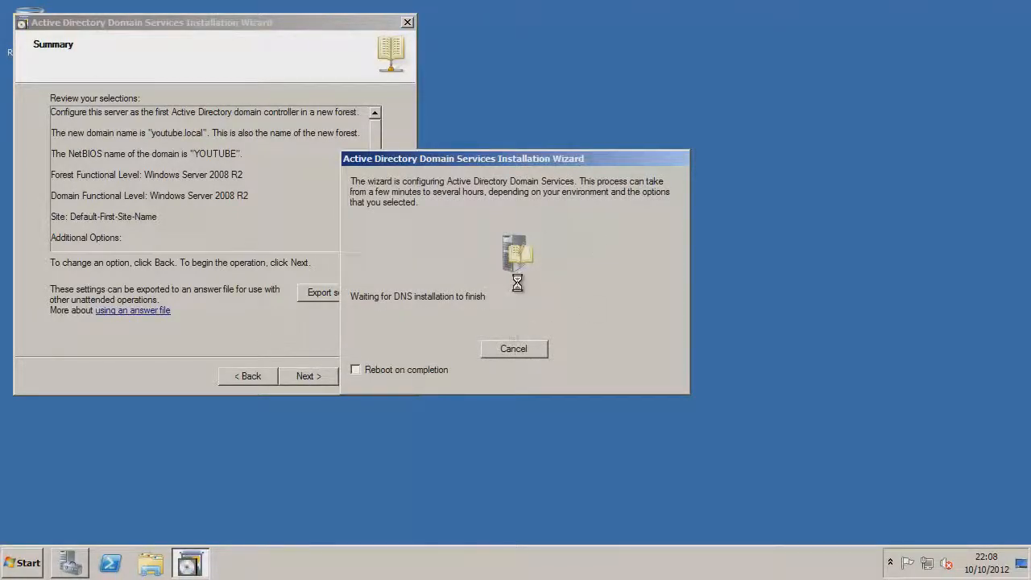
pyautogui.moveTo(643, 445)
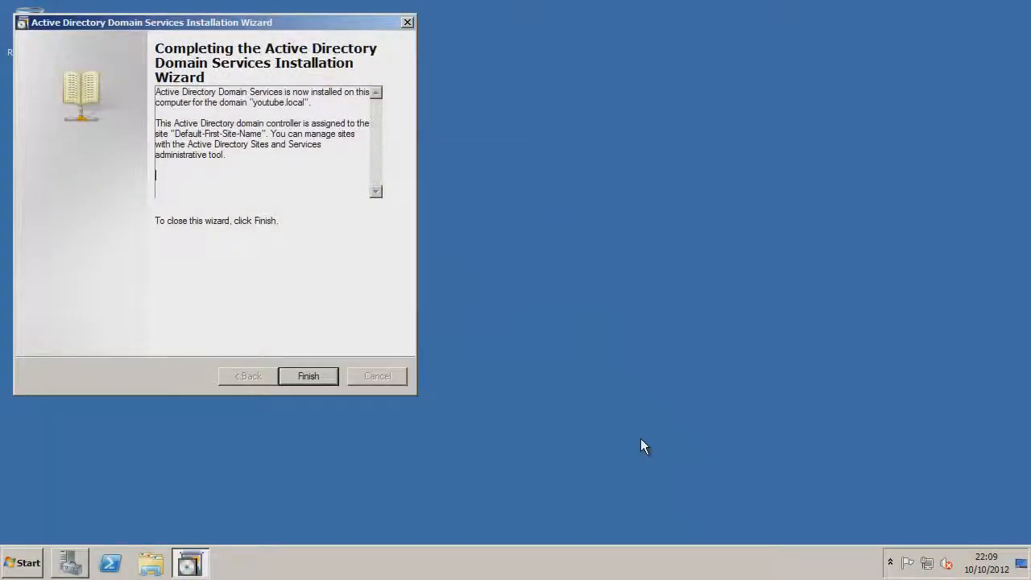
pyautogui.moveTo(375, 402)
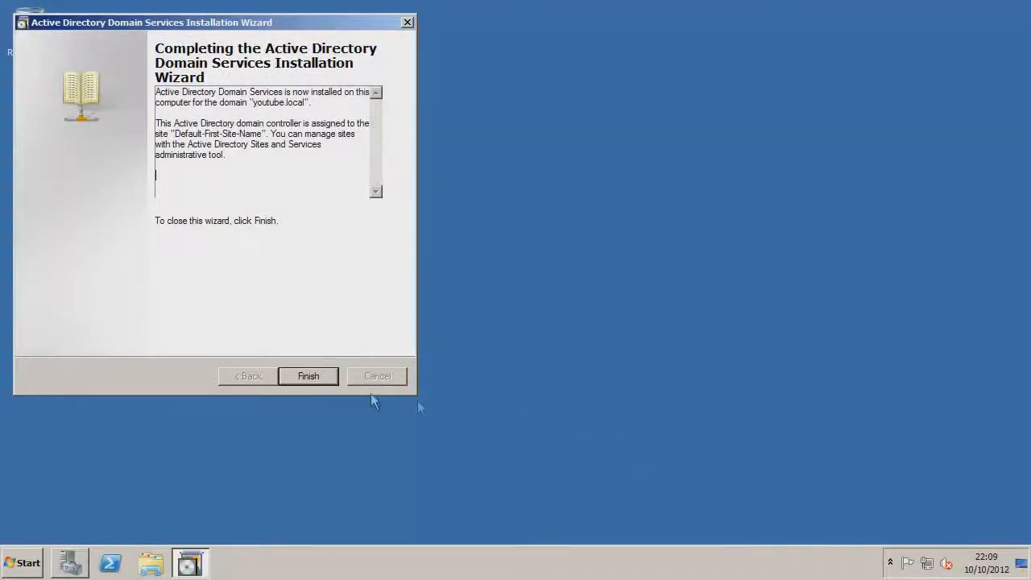
# Finish the installation wizard and choose Restart Now to reboot the new domain controller
pyautogui.click(307, 377)
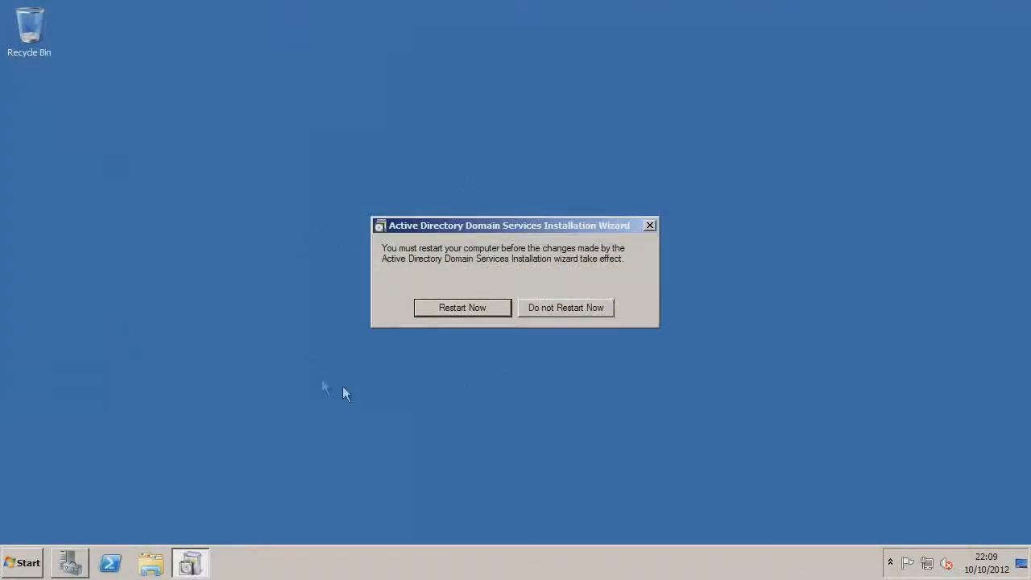
pyautogui.moveTo(457, 291)
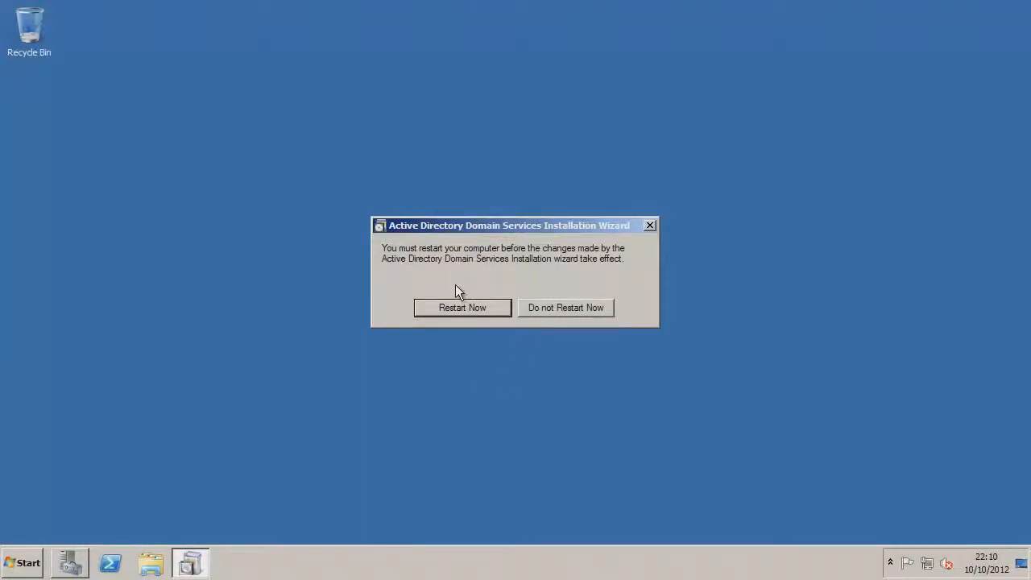
pyautogui.click(565, 307)
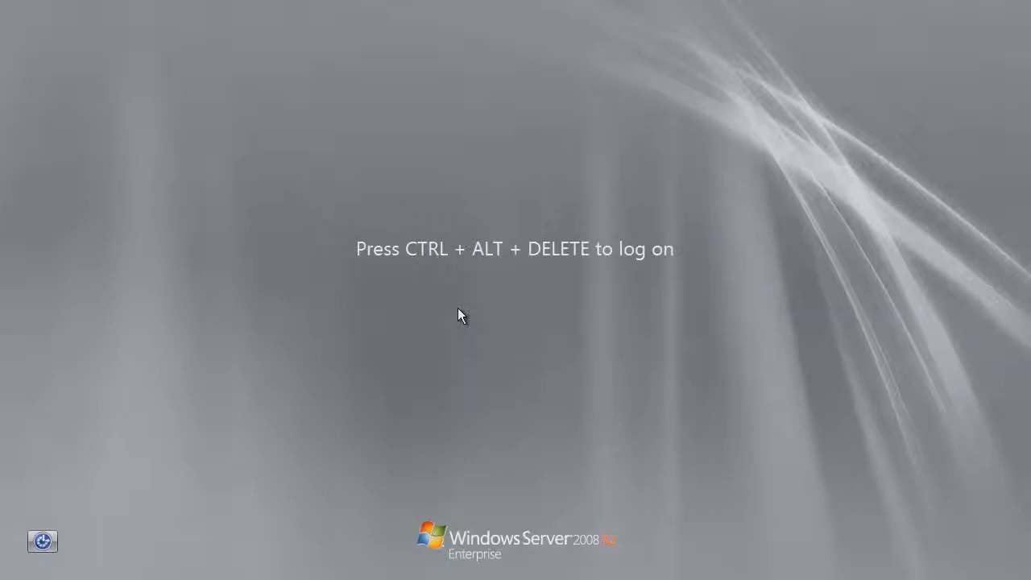
pyautogui.moveTo(558, 338)
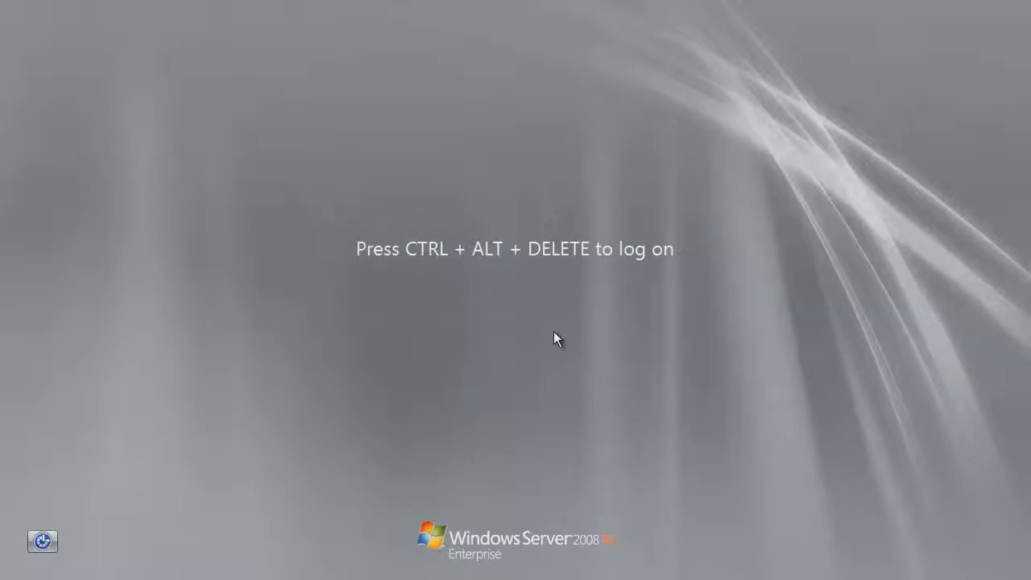
# Send Ctrl+Alt+Delete to show the YOUTUBE\Administrator logon prompt
pyautogui.press('ctrl+alt+delete')
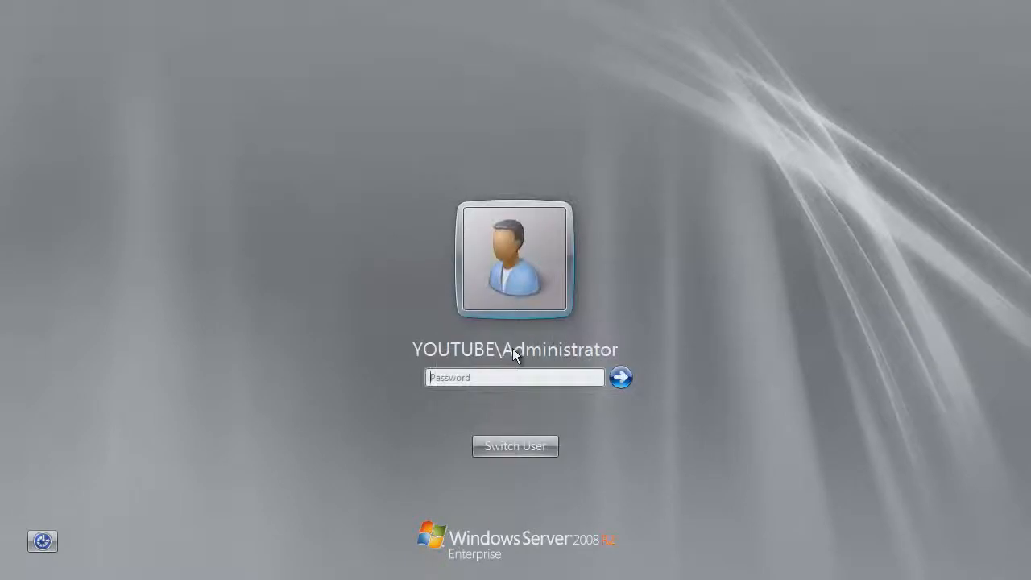
pyautogui.moveTo(532, 365)
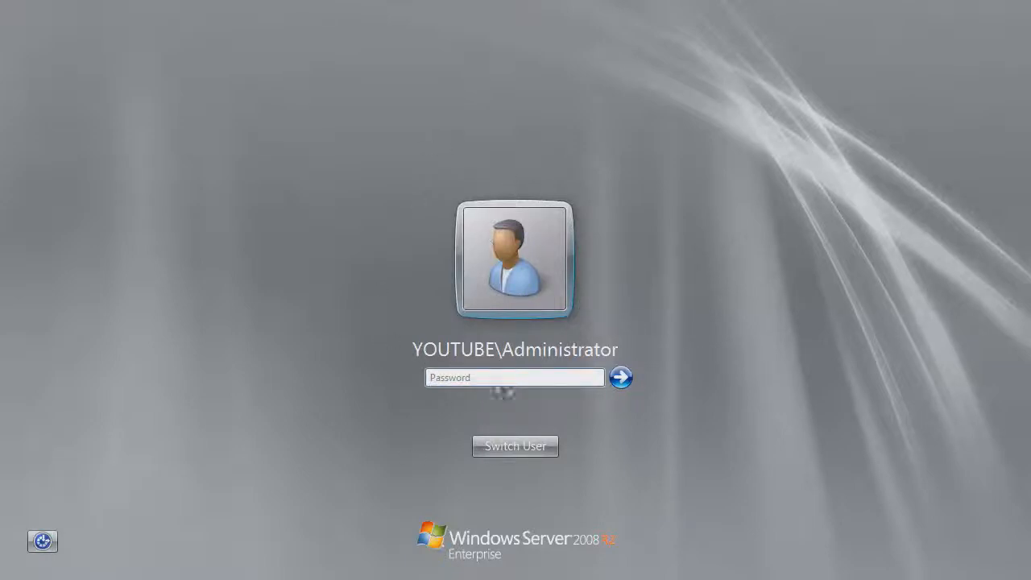
pyautogui.moveTo(491, 358)
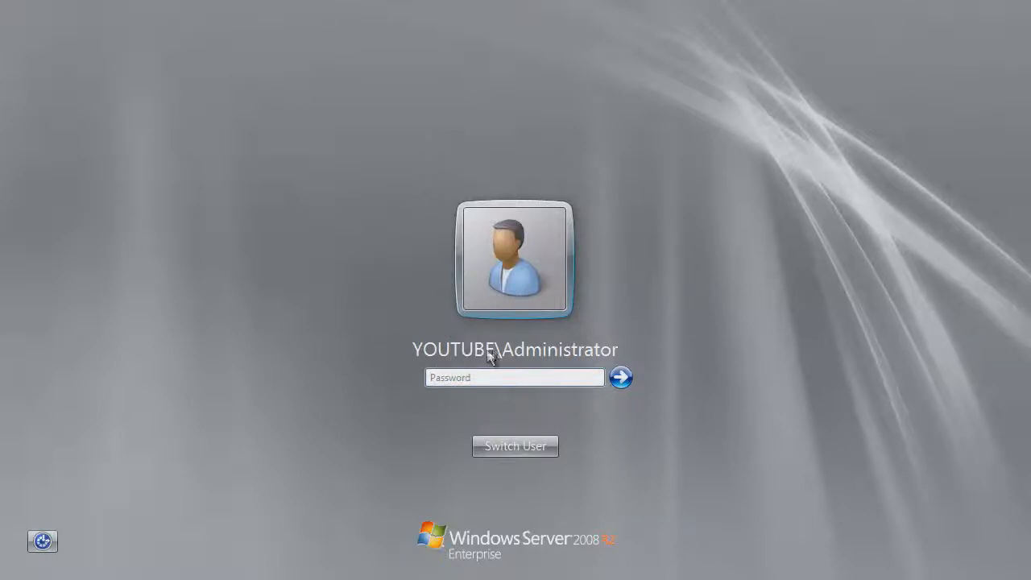
pyautogui.moveTo(441, 403)
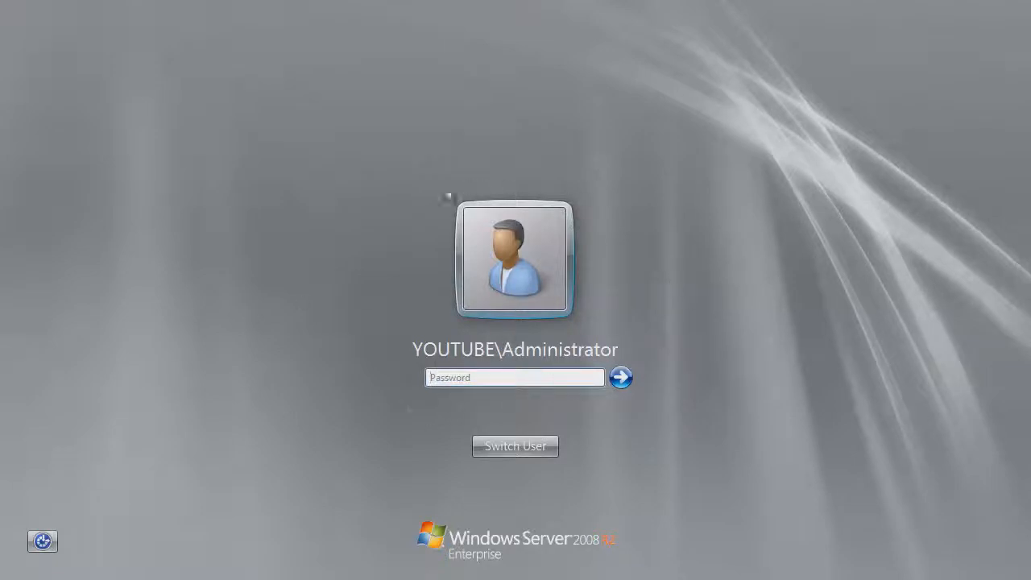
pyautogui.moveTo(392, 420)
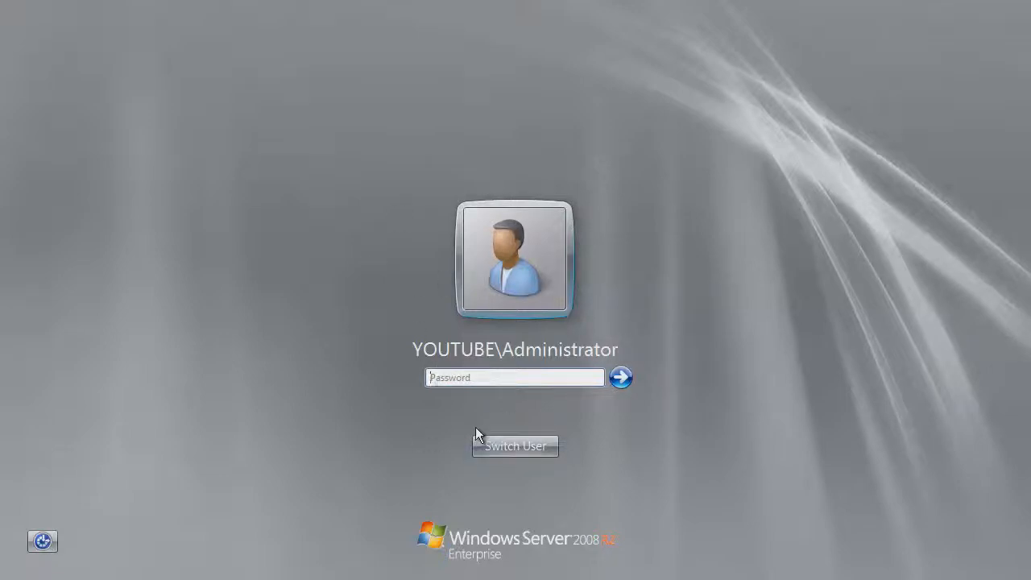
pyautogui.click(515, 445)
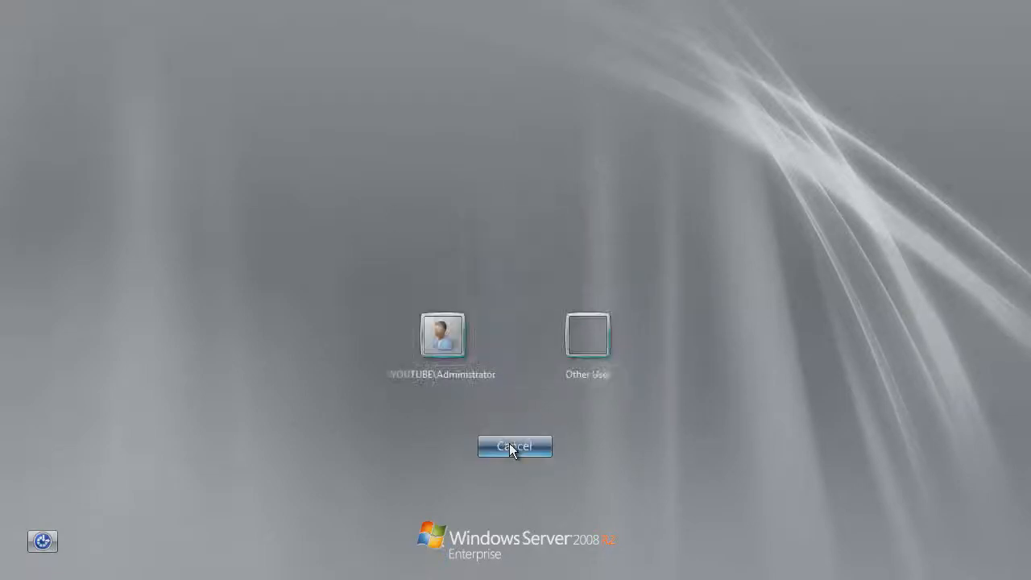
pyautogui.click(587, 335)
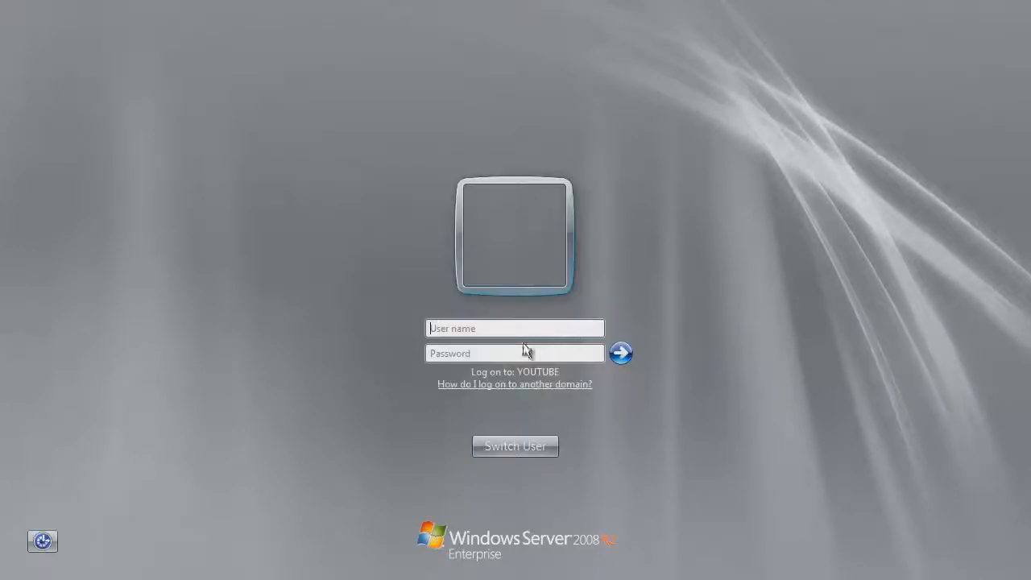
pyautogui.click(514, 328)
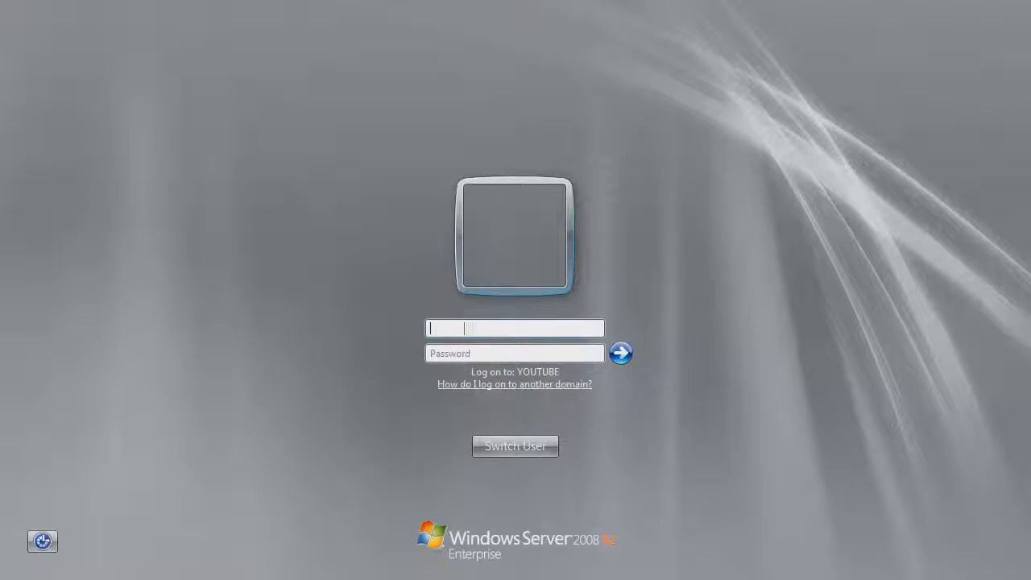
pyautogui.click(515, 445)
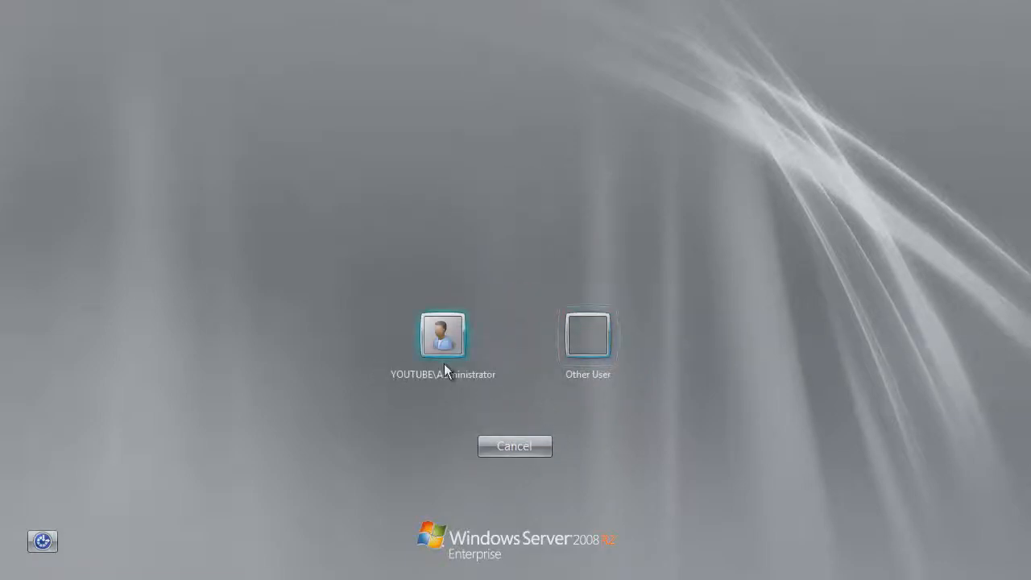
pyautogui.click(443, 333)
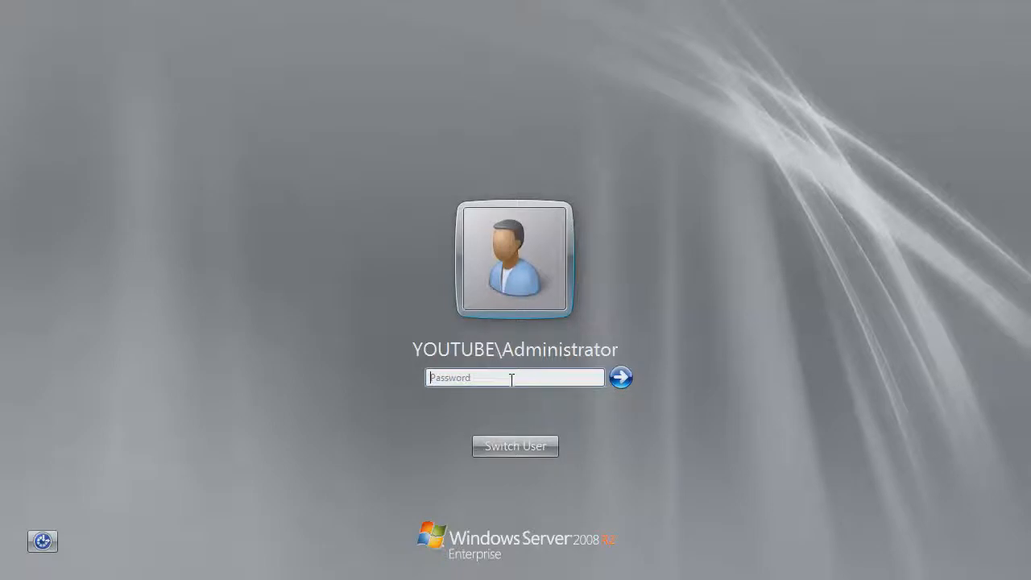
pyautogui.click(514, 377)
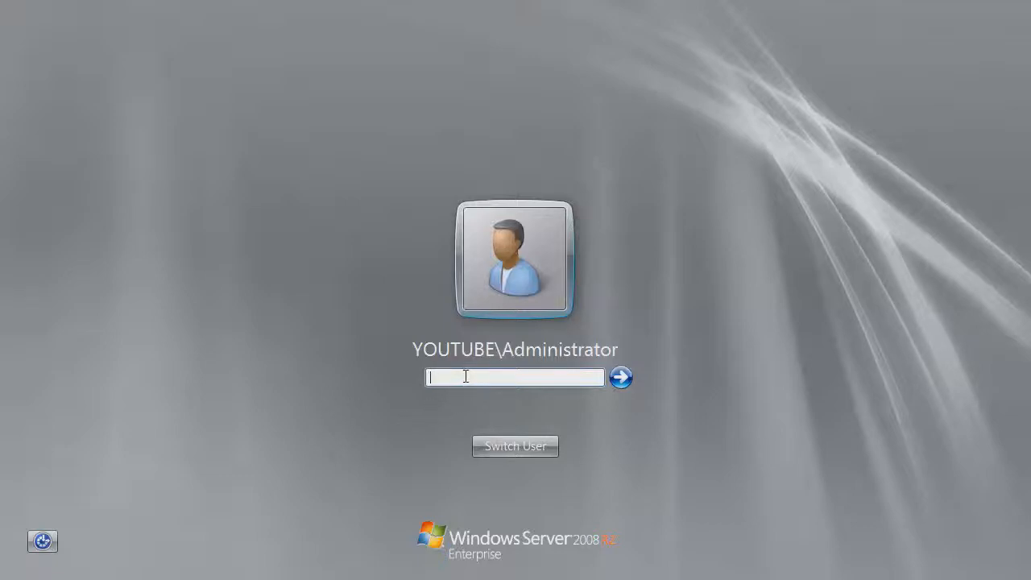
pyautogui.write('••')
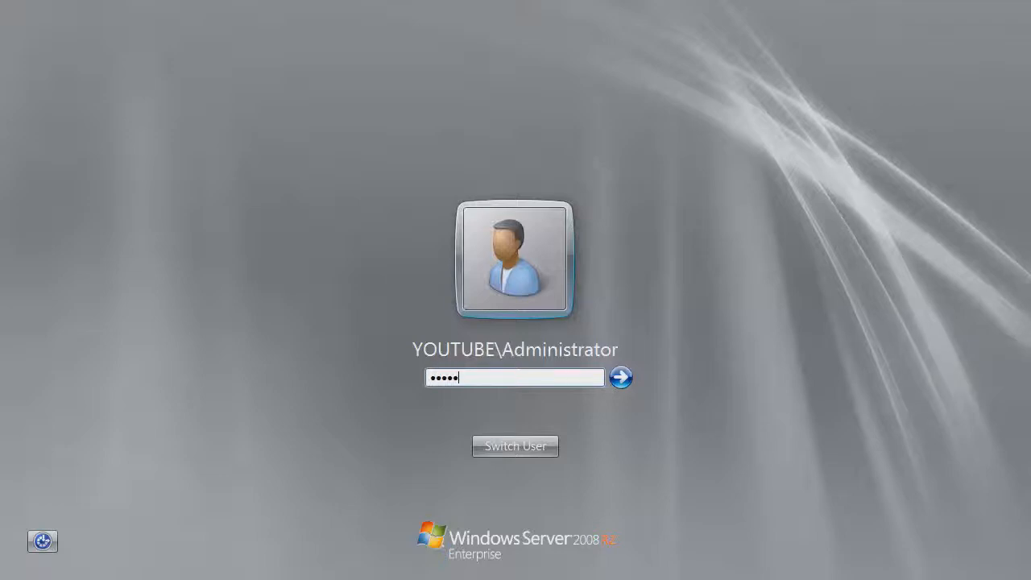
pyautogui.write('•')
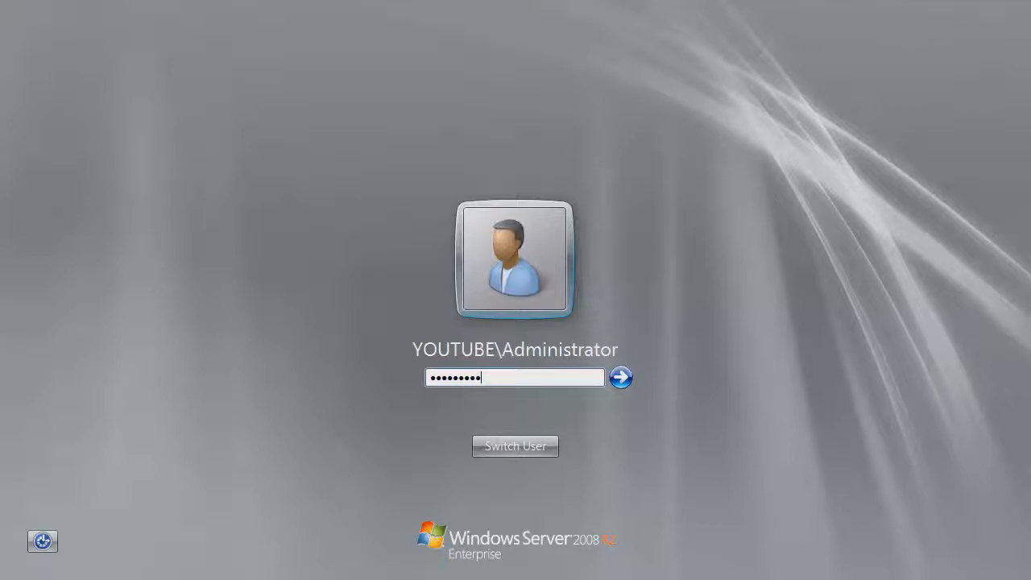
pyautogui.click(620, 377)
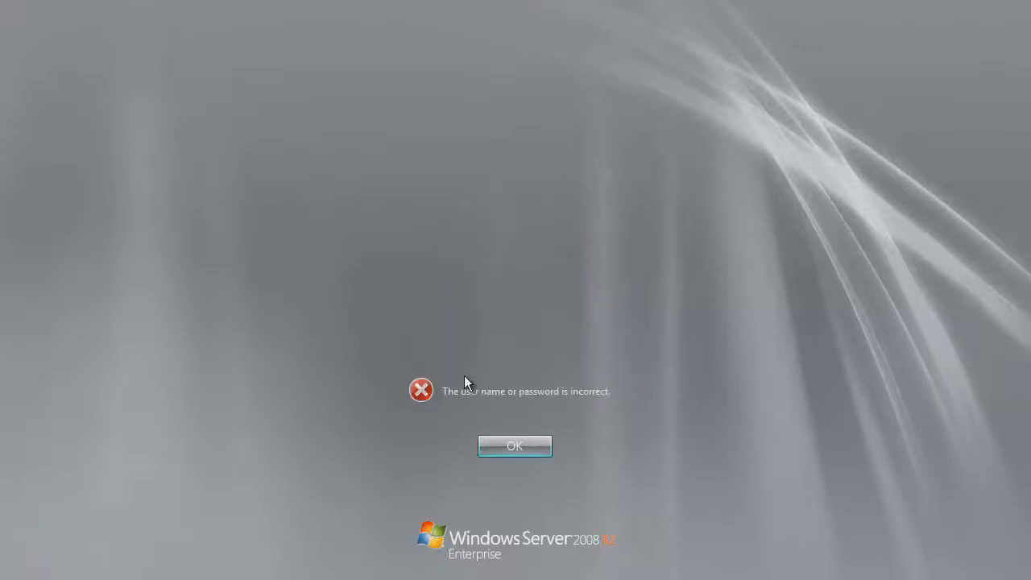
pyautogui.click(514, 446)
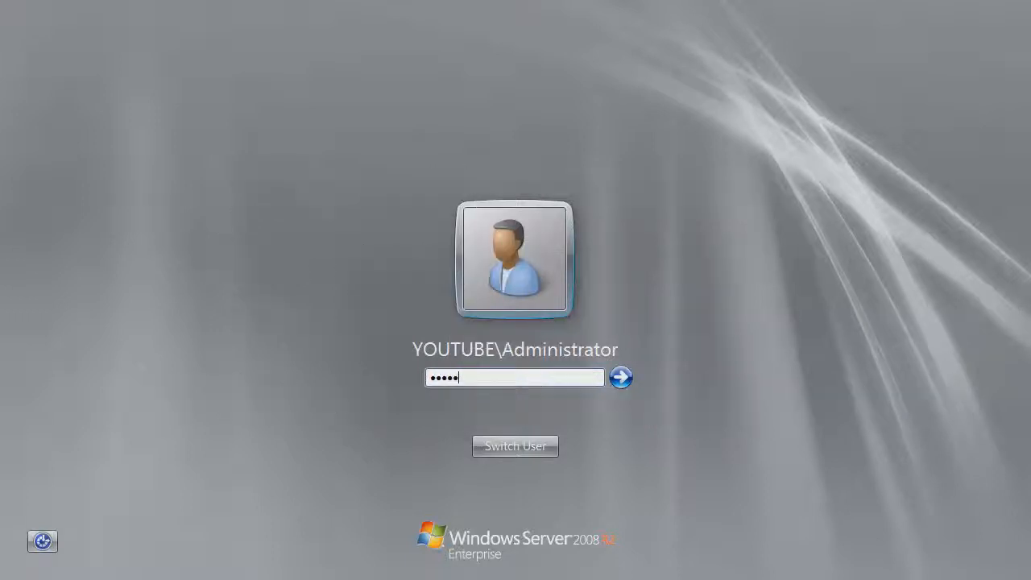
pyautogui.write('•')
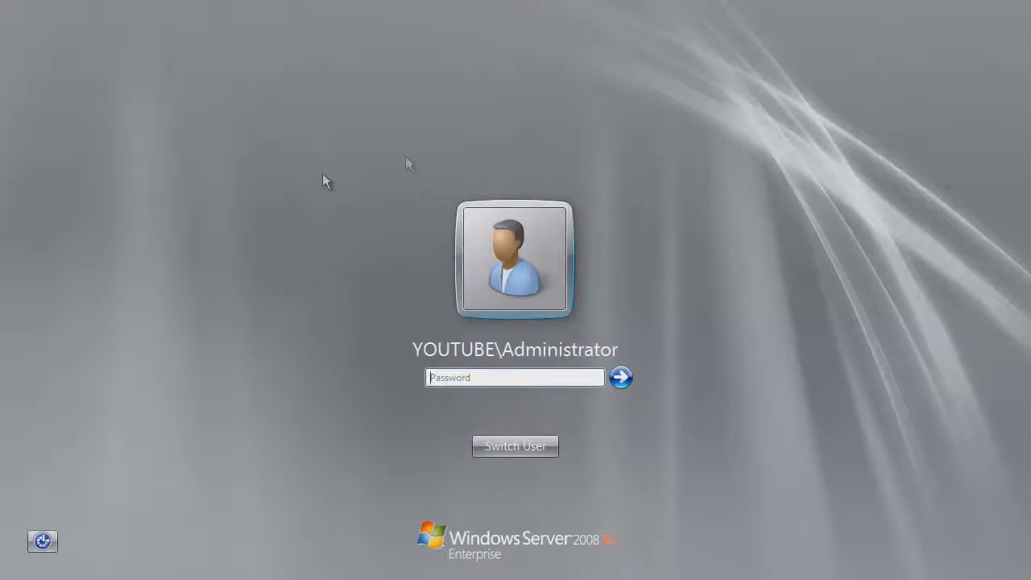
pyautogui.moveTo(394, 428)
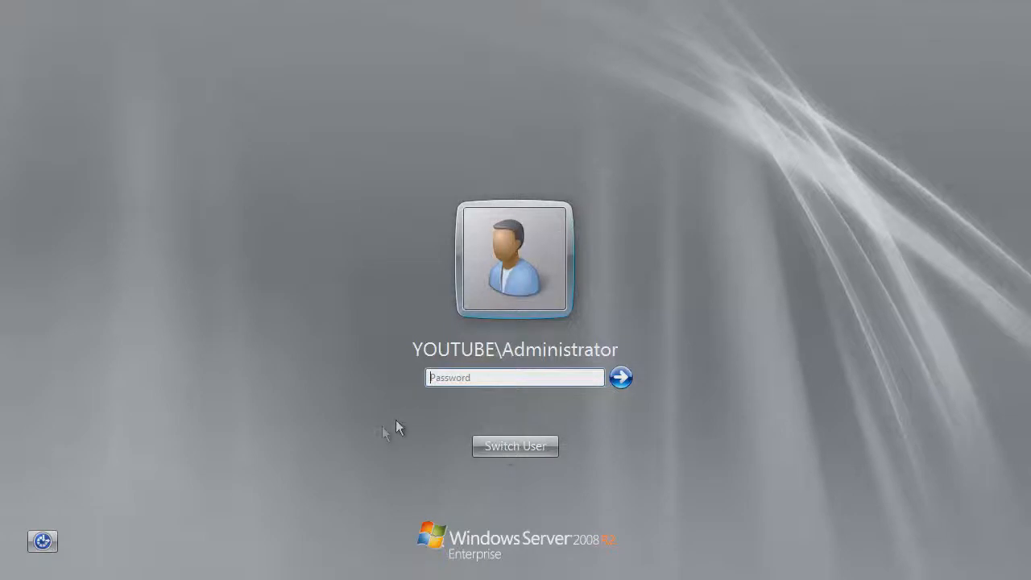
pyautogui.moveTo(401, 420)
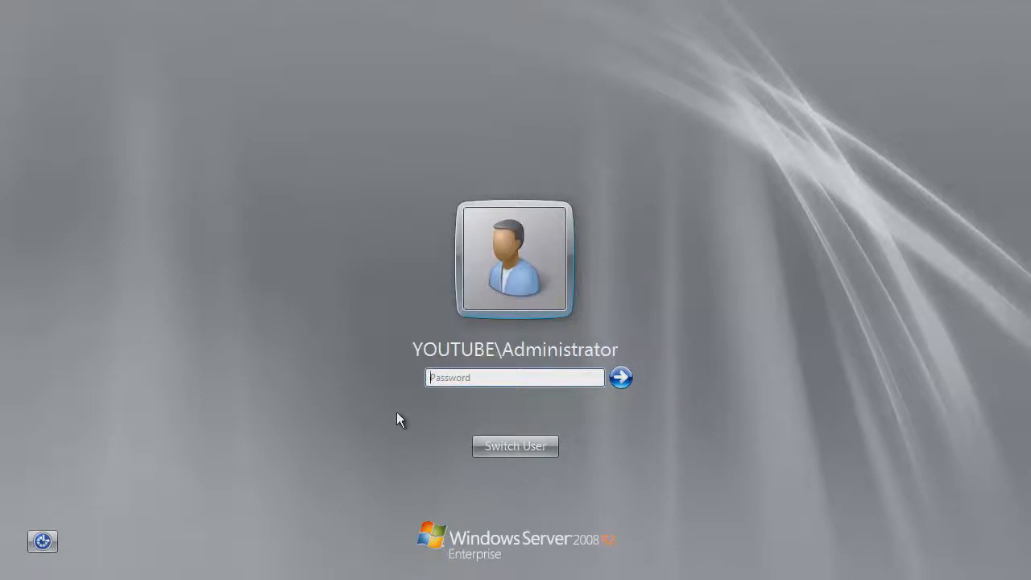